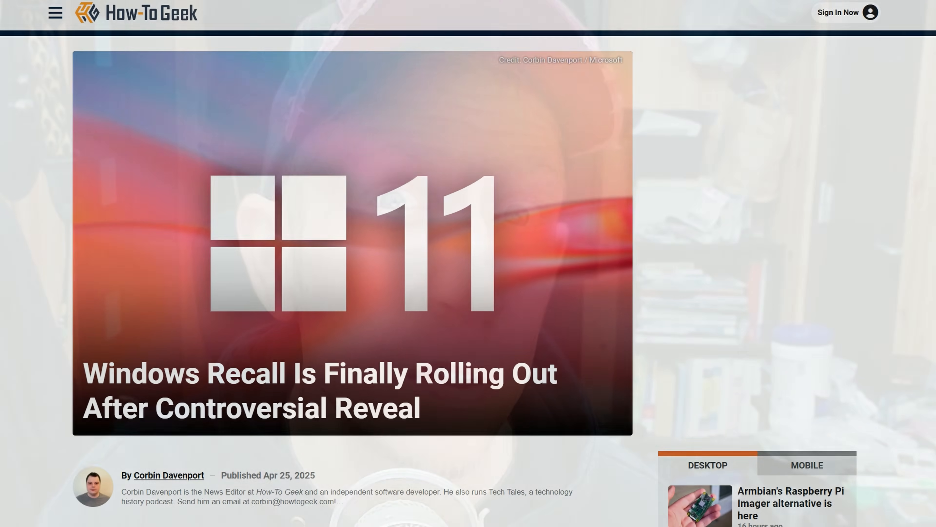
- Launch Windows Security from the search results
scroll("down", 3)
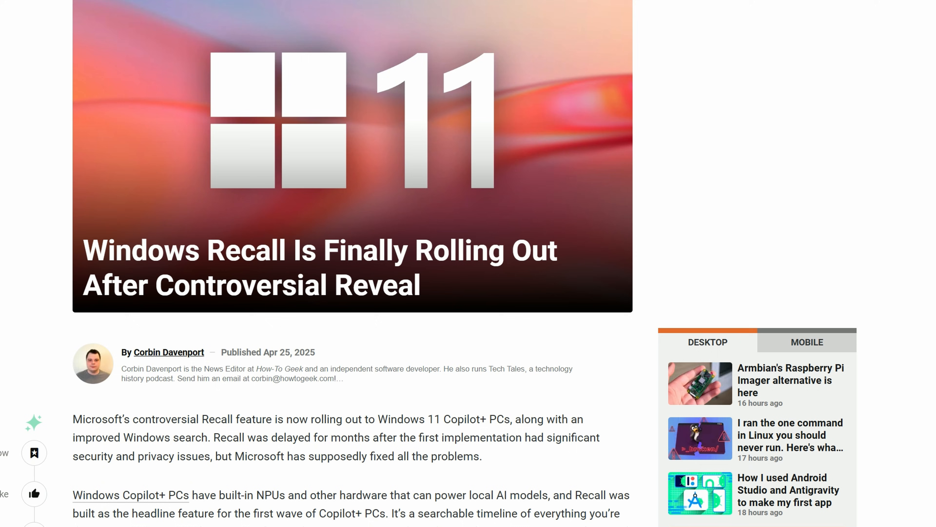
scroll("down", 3)
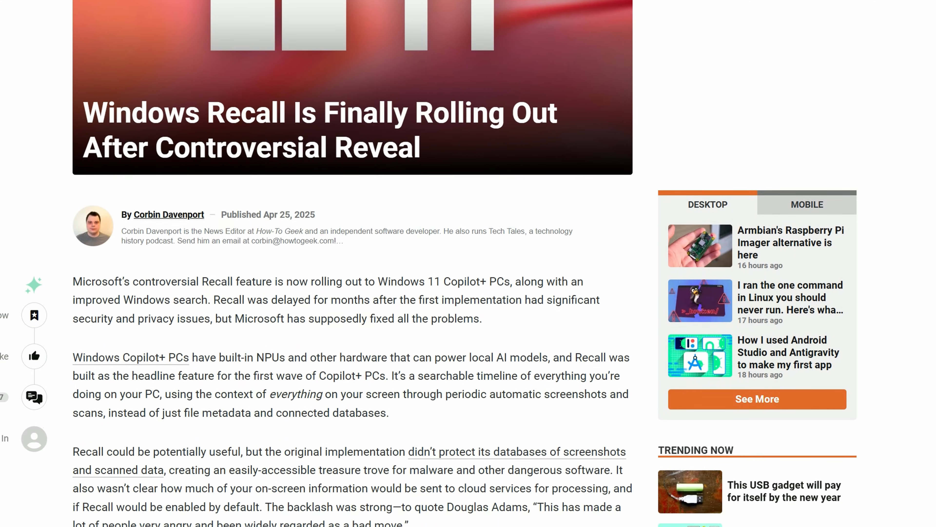
scroll("down", 3)
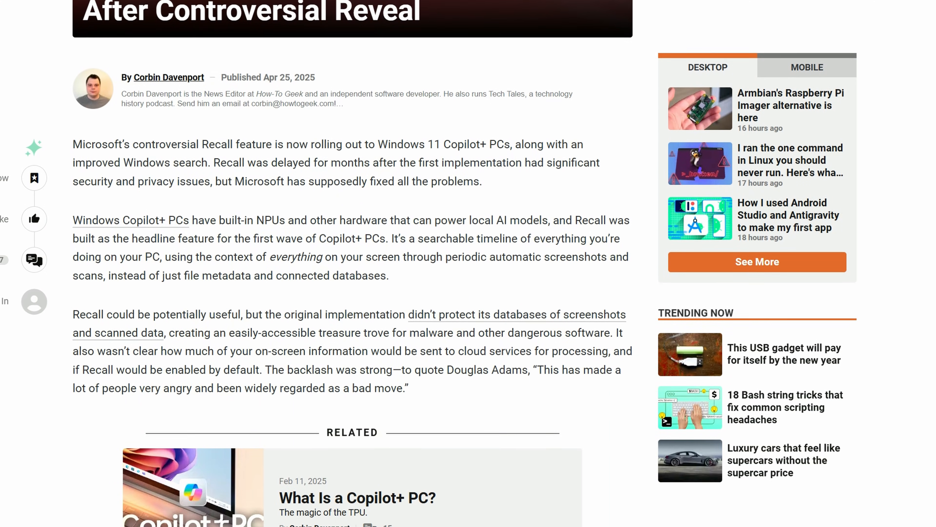
scroll("down", 3)
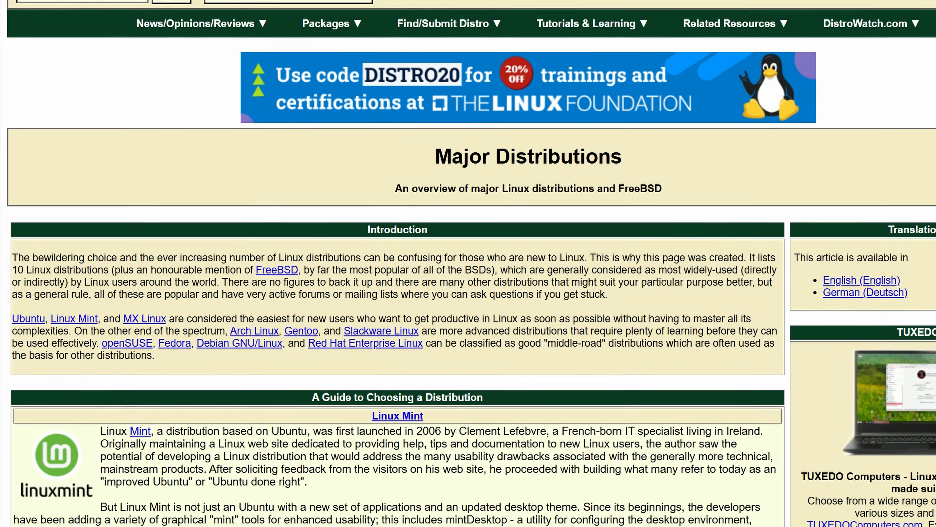
scroll("down", 3)
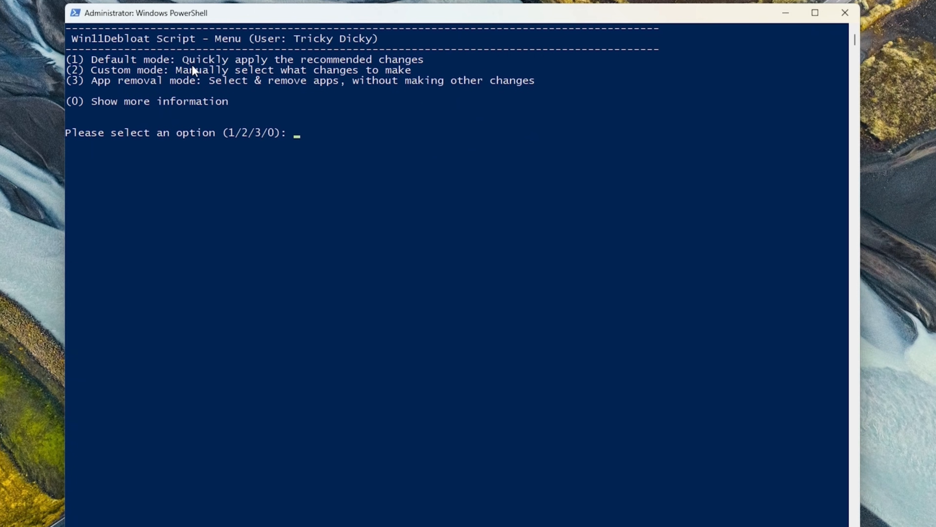
mouse_move(296, 82)
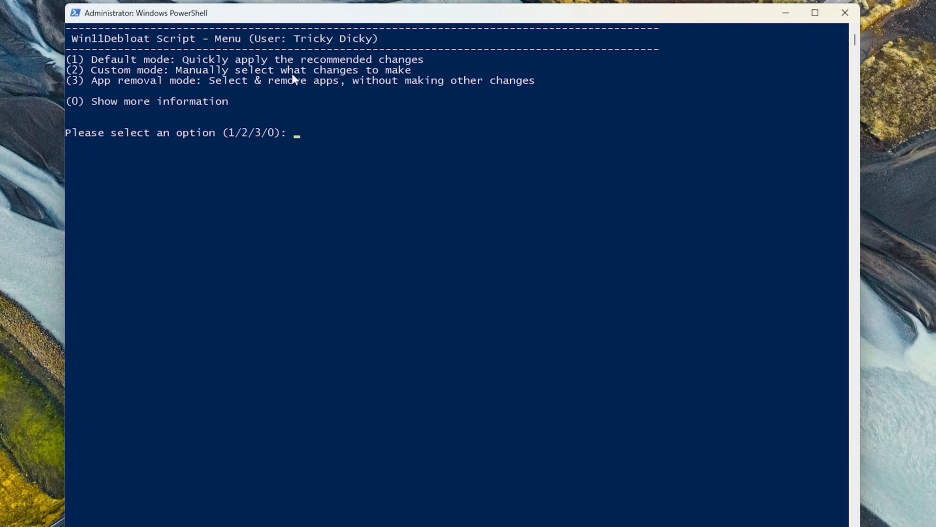
mouse_move(363, 78)
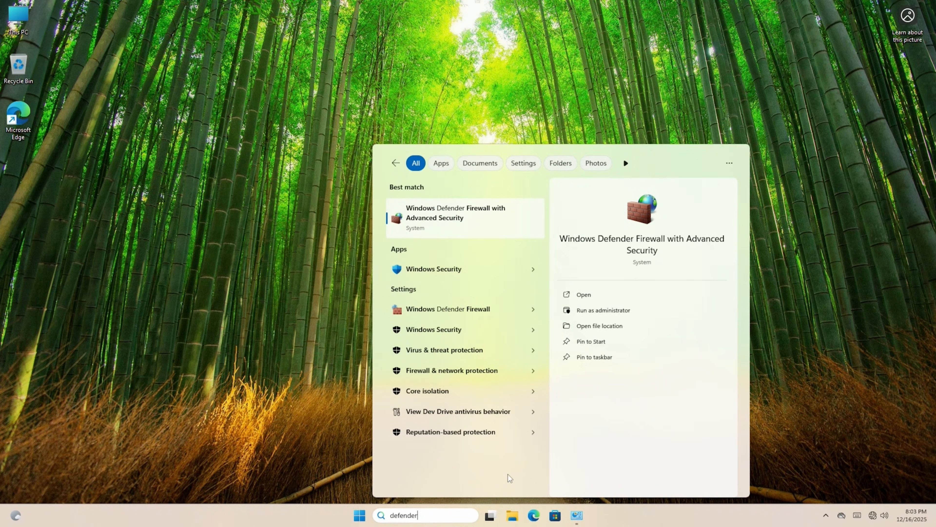
mouse_move(460, 266)
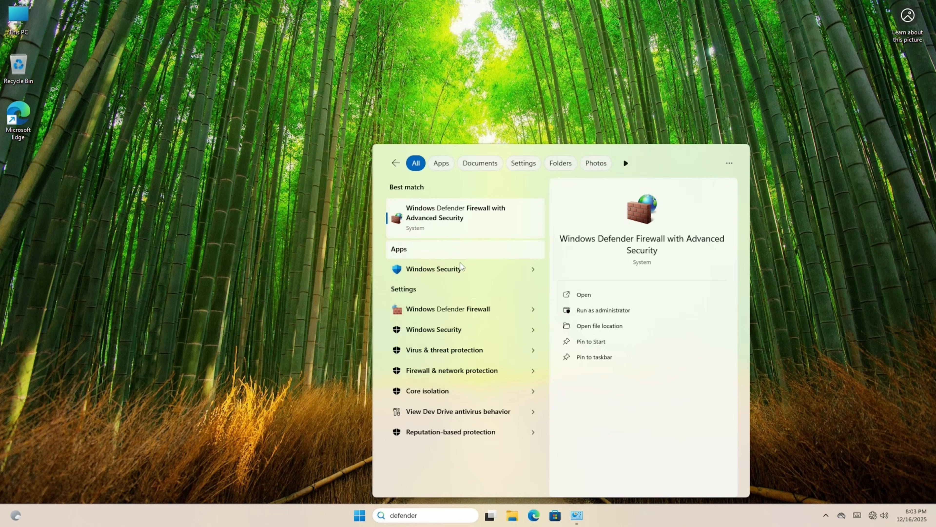
left_click(434, 269)
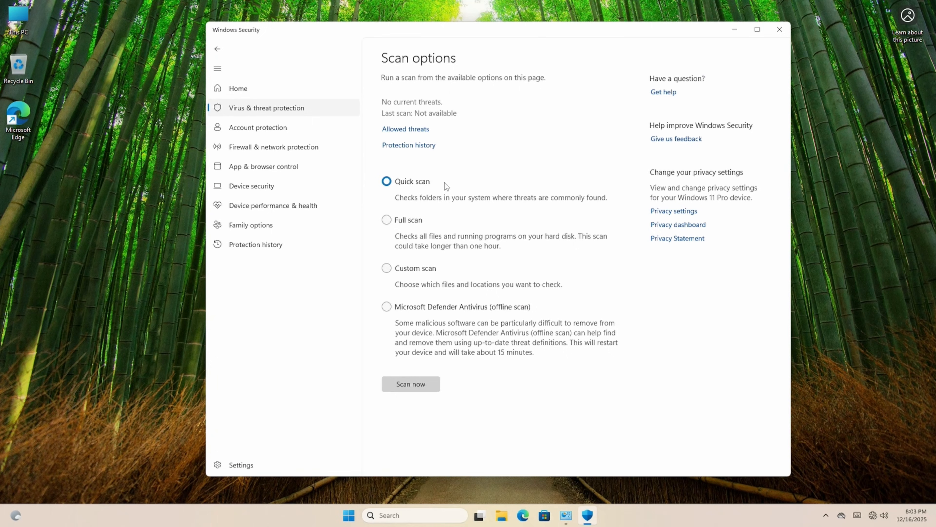
- Start a Full scan of all files from Scan options
left_click(387, 220)
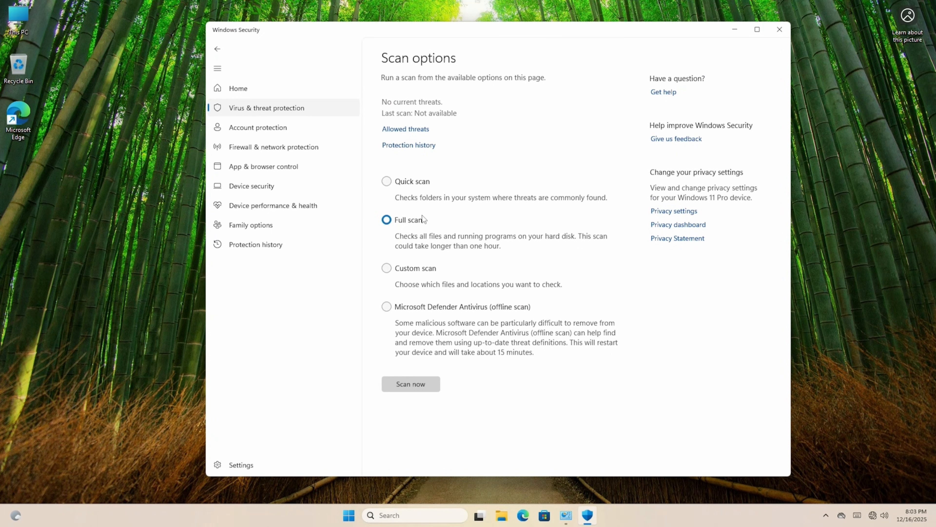
left_click(411, 384)
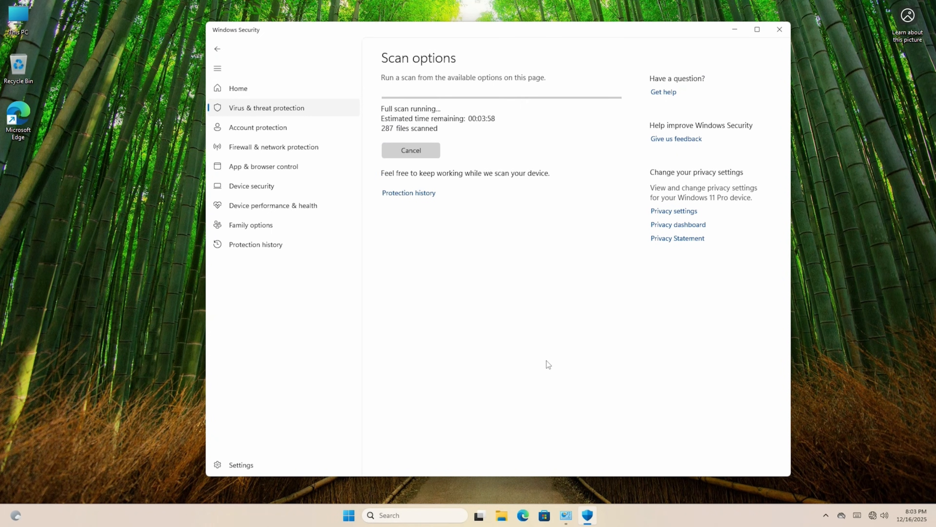
mouse_move(163, 361)
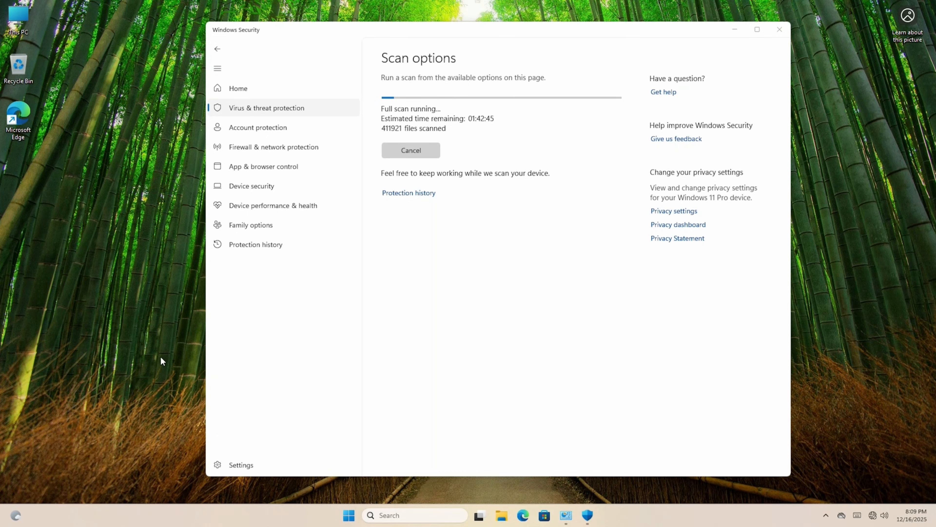
mouse_move(167, 336)
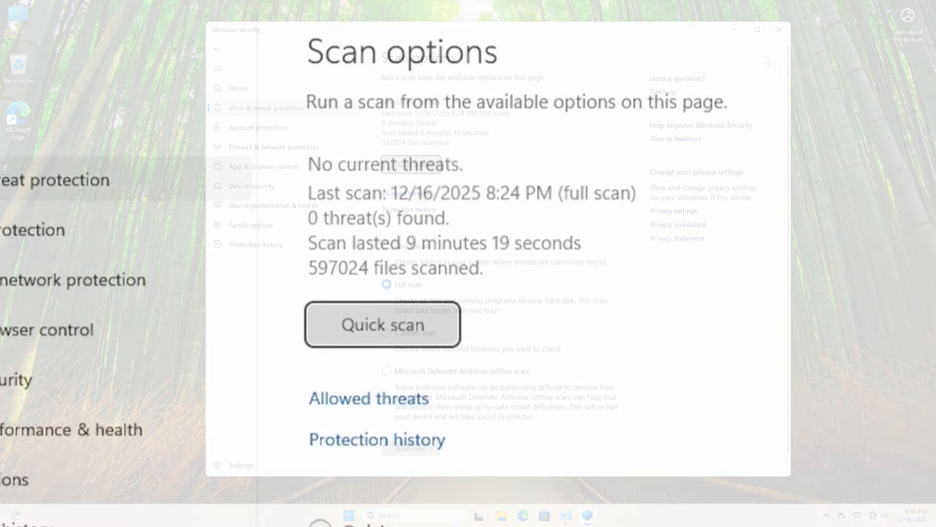
- Start a Microsoft Defender Antivirus offline scan, accepting the restart and the UAC prompt
left_click(386, 371)
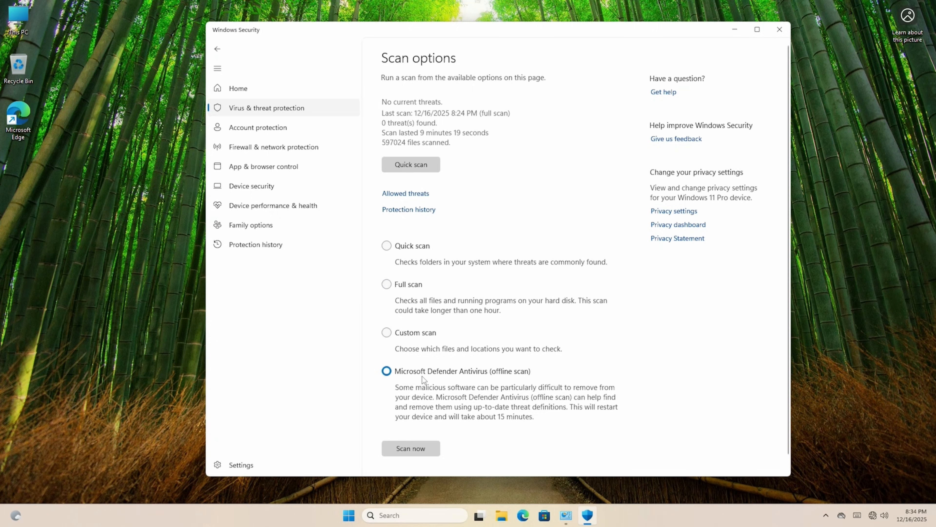
left_click(411, 449)
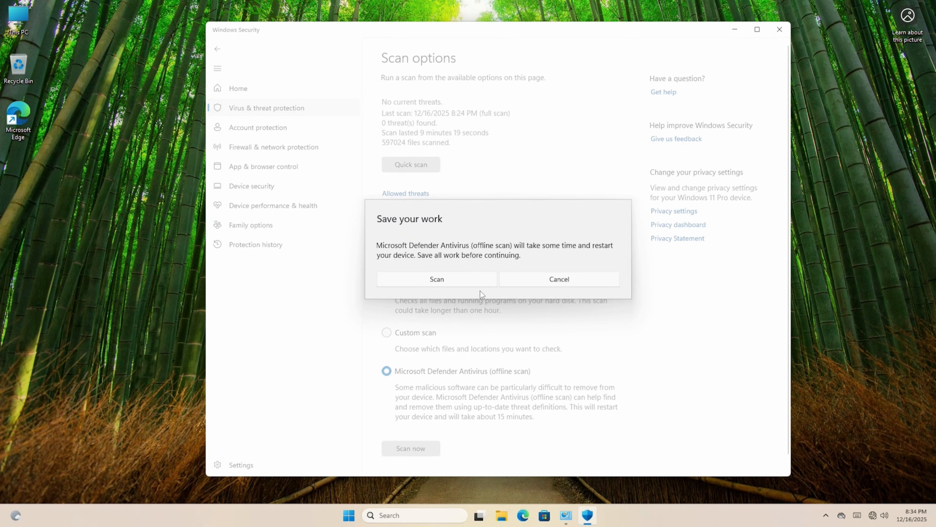
left_click(436, 279)
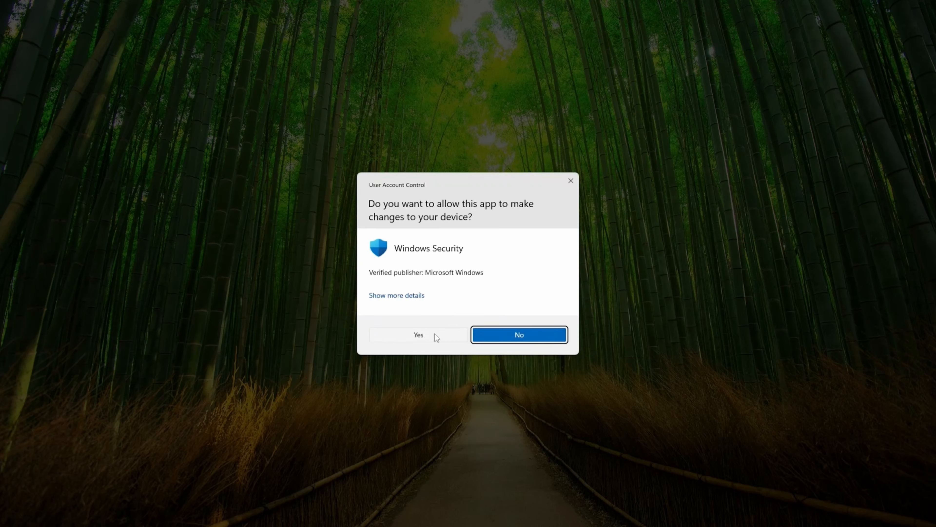
left_click(418, 335)
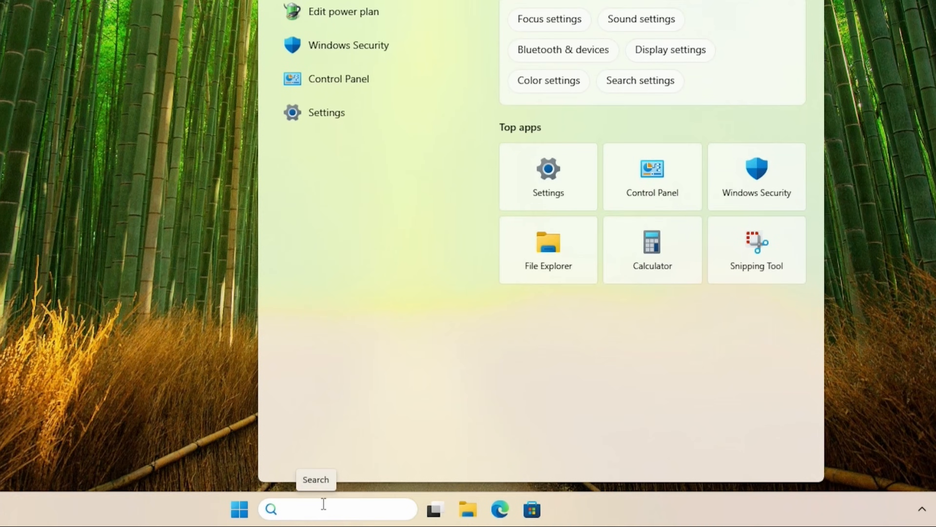
- Find Windows Update via 'updates' search, pause updates for 5 weeks, and close Settings
type("u")
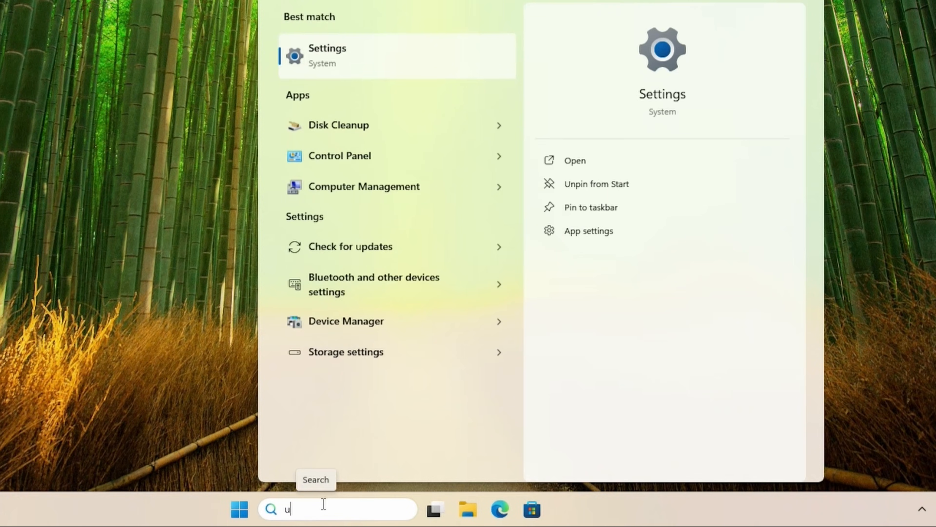
type("pdates")
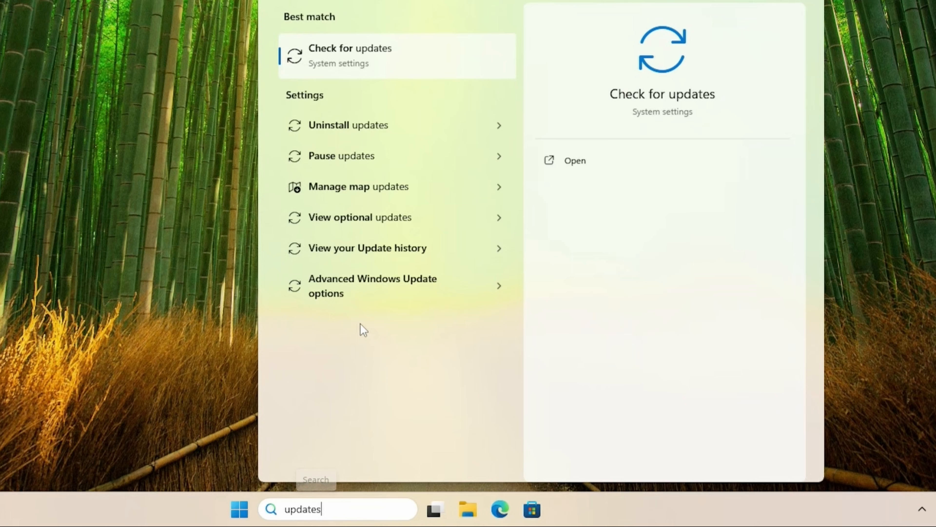
mouse_move(357, 168)
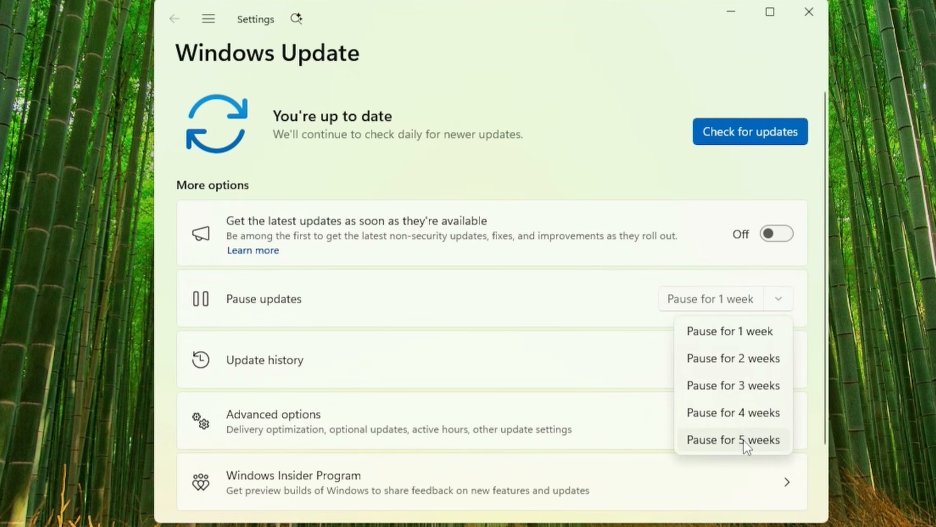
left_click(733, 439)
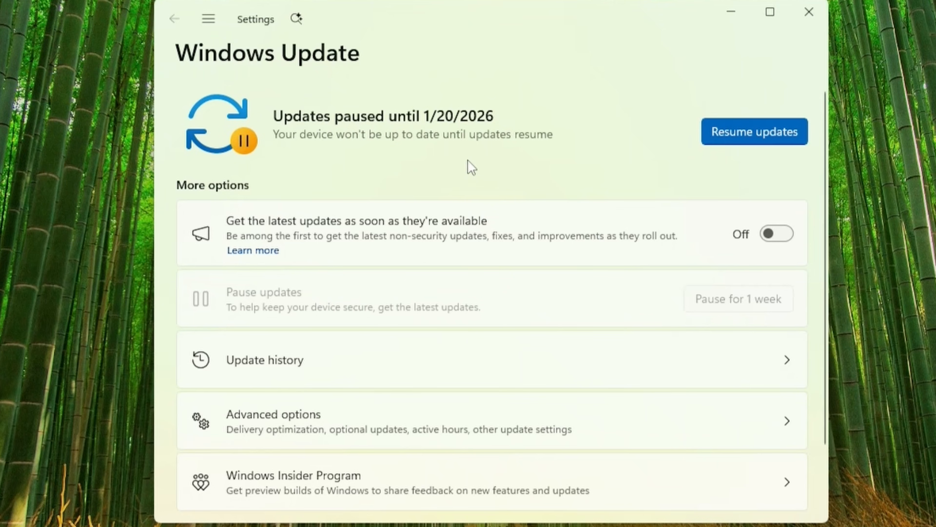
left_click(809, 12)
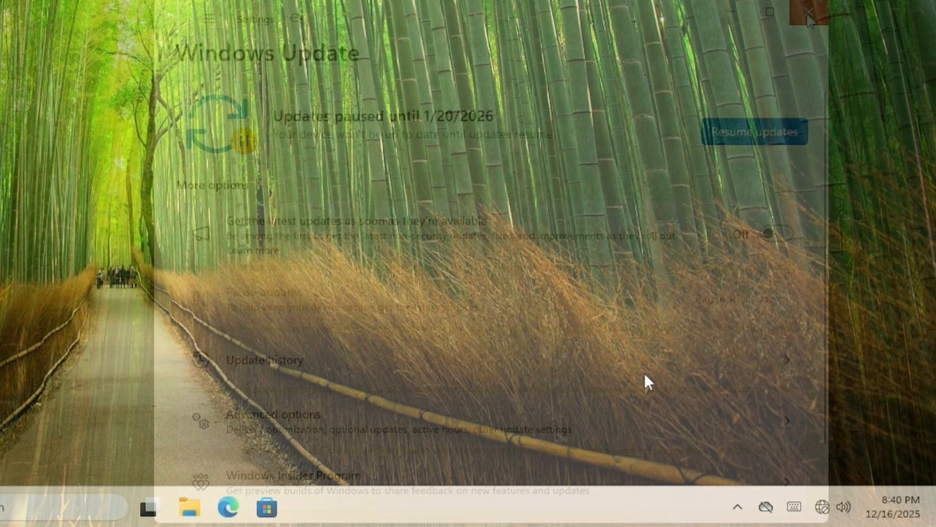
- Show the available Wi-Fi networks from the system tray's Quick Settings panel
left_click(825, 506)
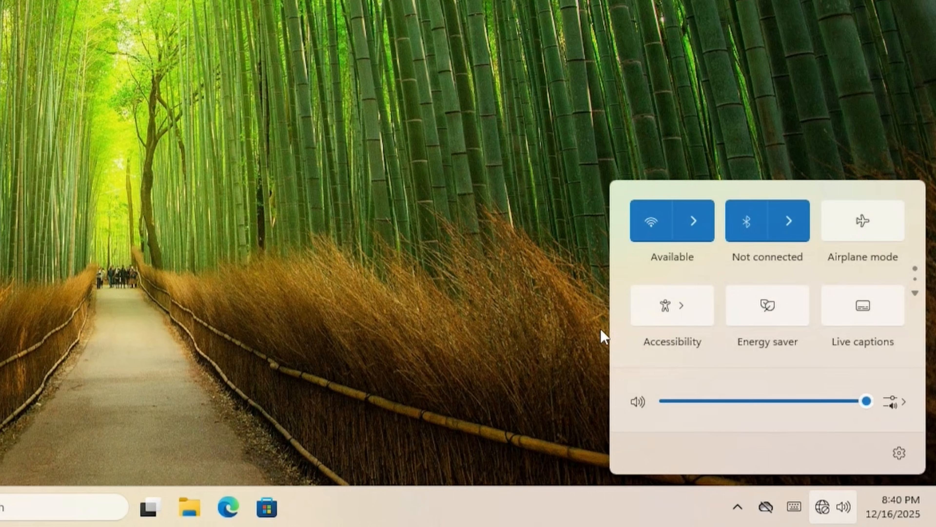
left_click(693, 222)
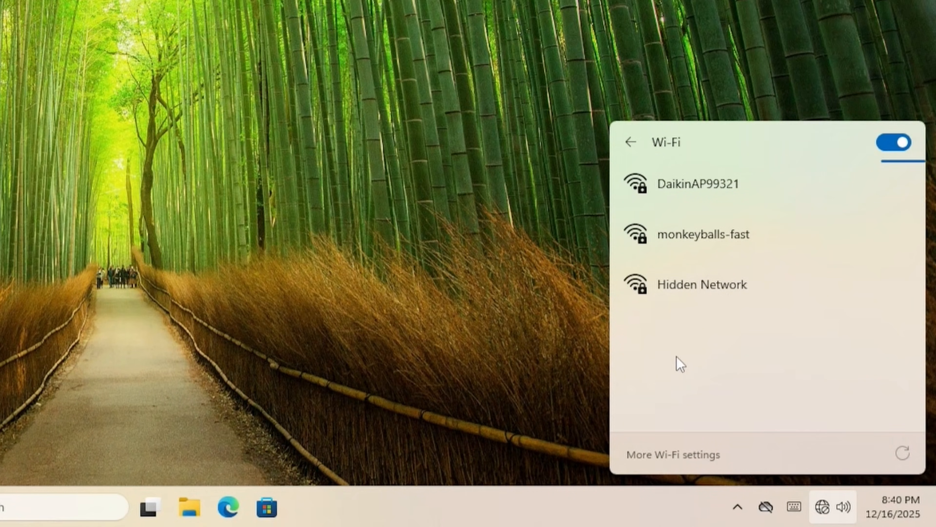
mouse_move(562, 401)
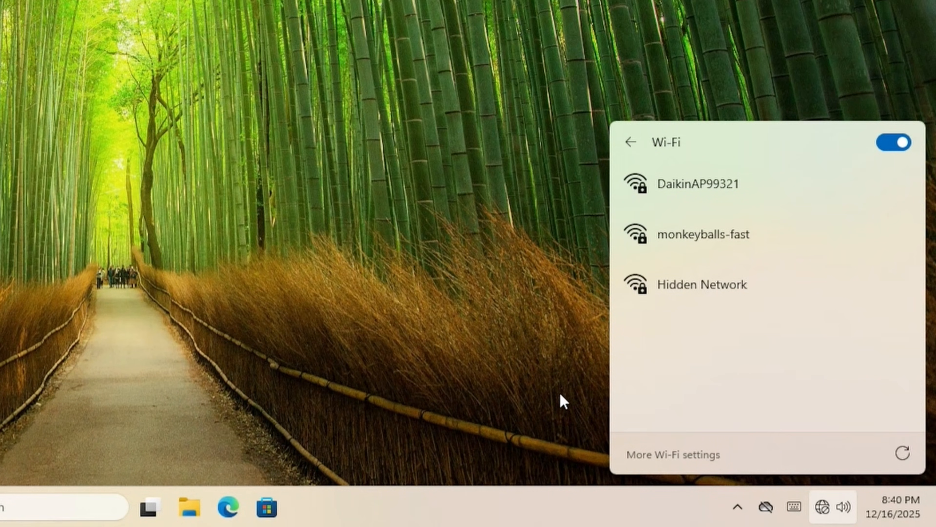
left_click(703, 234)
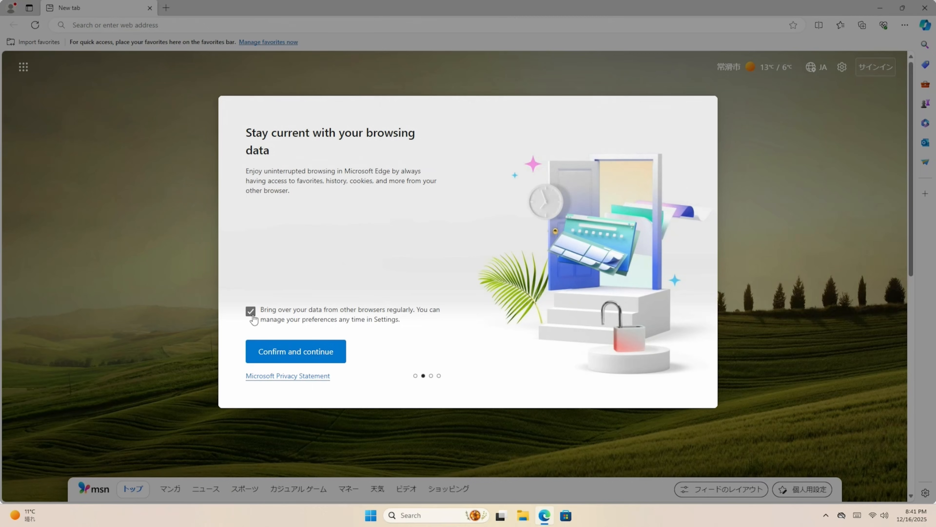
- Decline regular data import and personalised experiences, then confirm Edge's setup choices
left_click(296, 351)
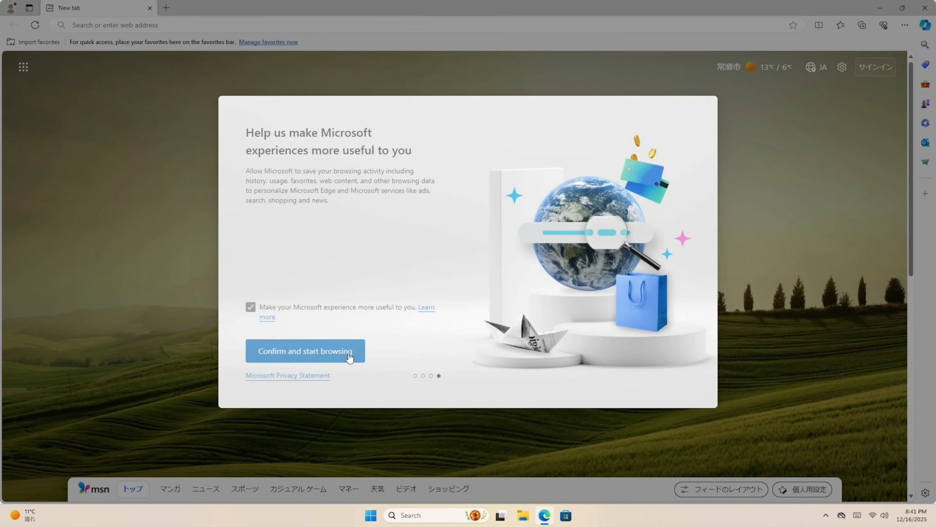
left_click(251, 308)
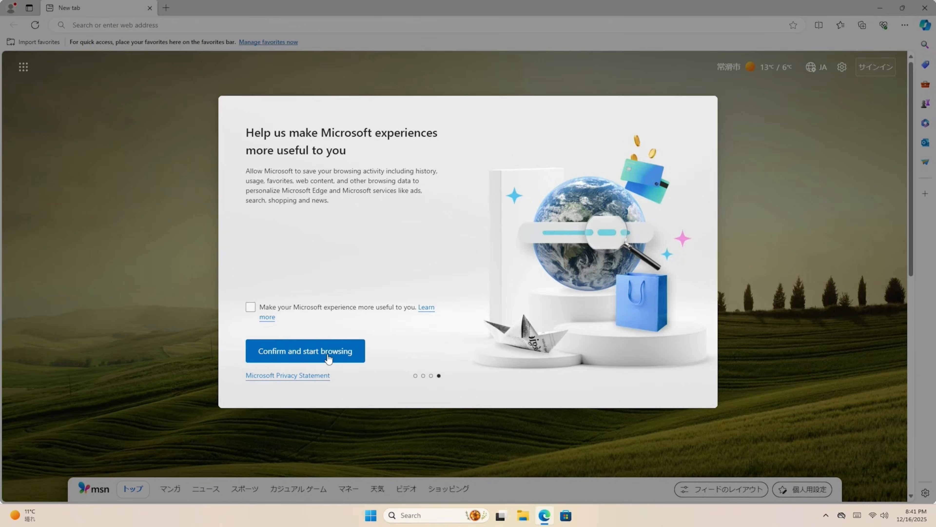
left_click(304, 350)
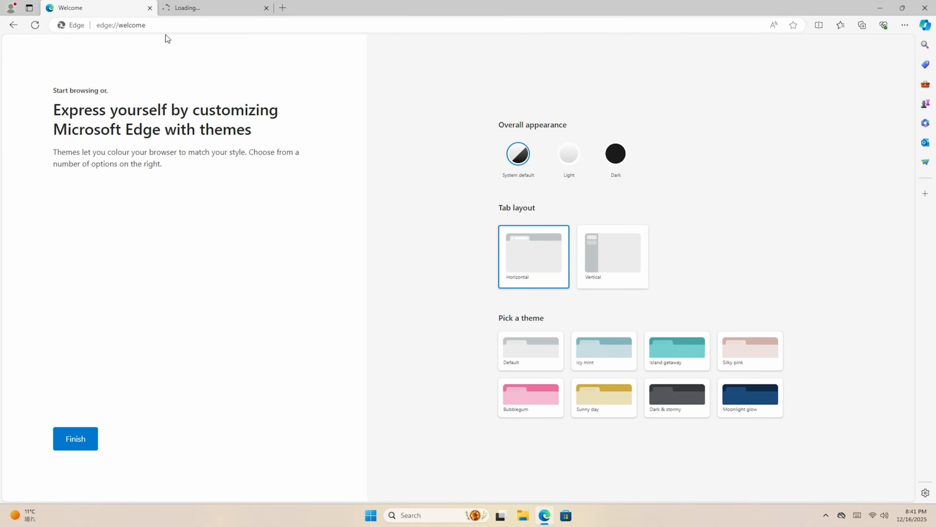
- Select the edge://welcome address in the address bar for replacement
left_click(266, 8)
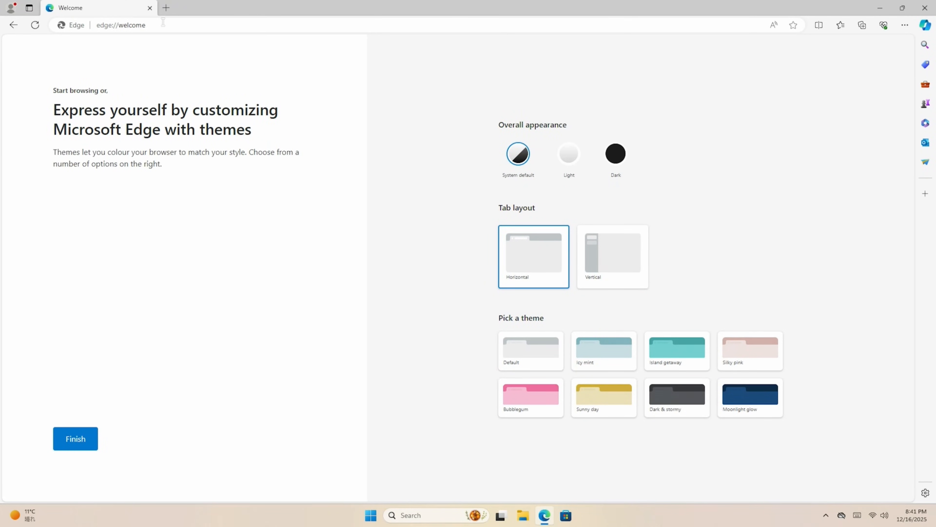
left_click(120, 25)
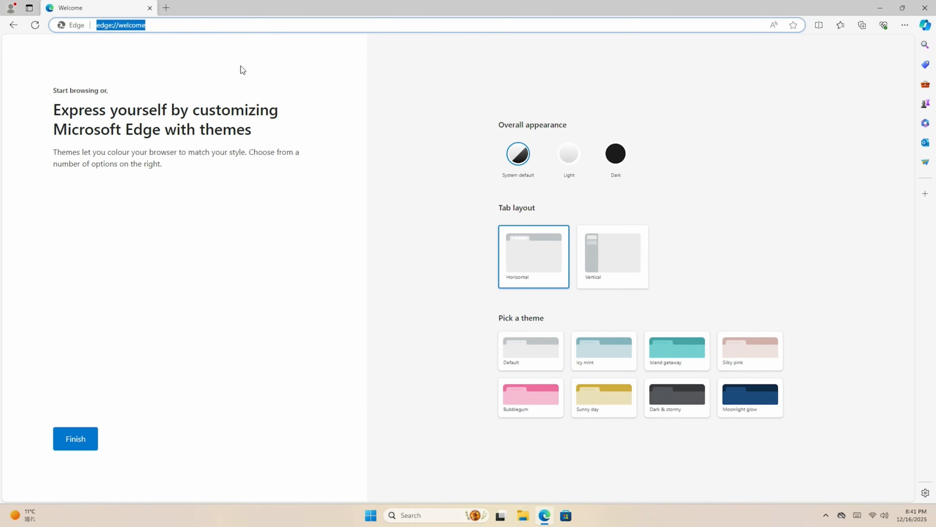
- Navigate to ninite.com and reach its app-picking list
type("ninite.com")
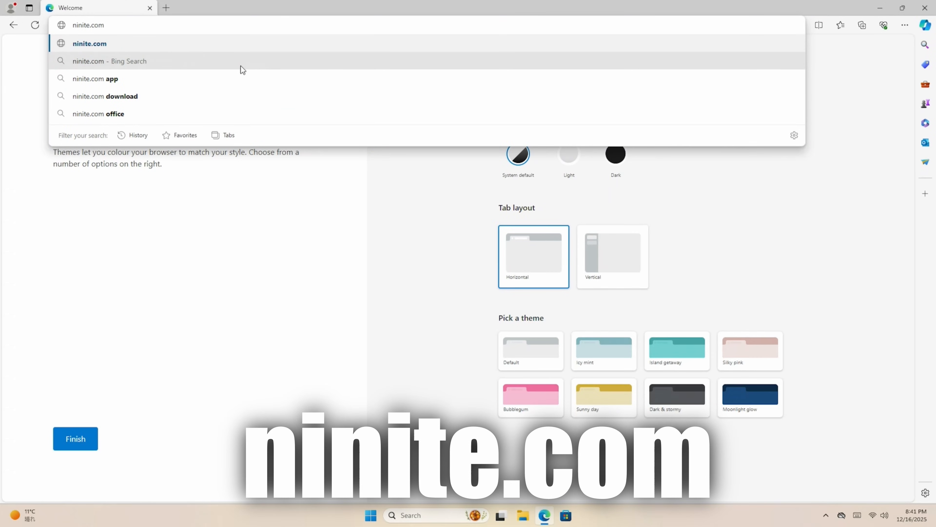
key("Enter")
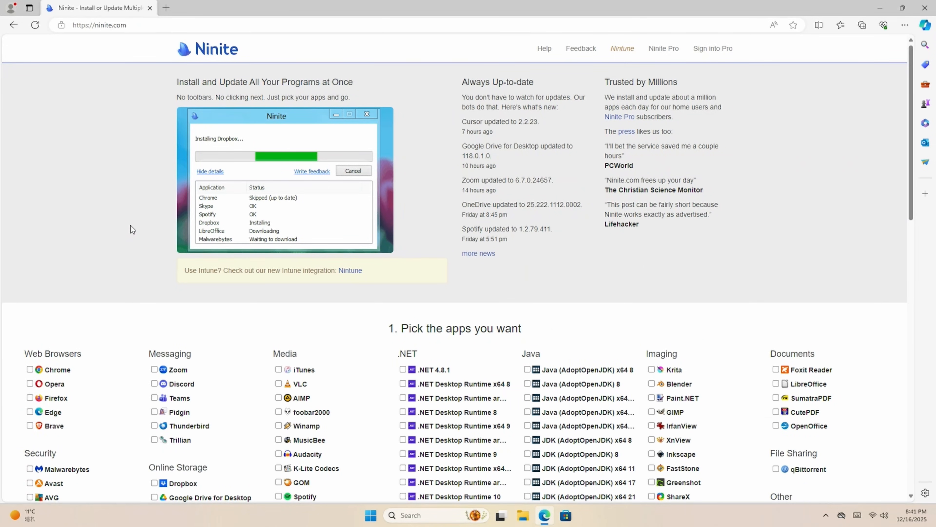
scroll("down", 3)
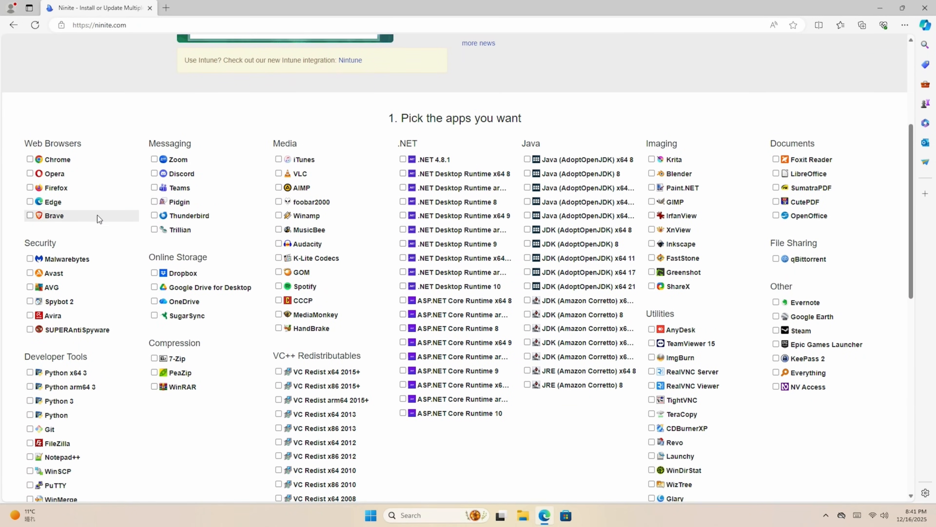
- Tick Brave, Firefox and Malwarebytes for the custom installer
left_click(30, 215)
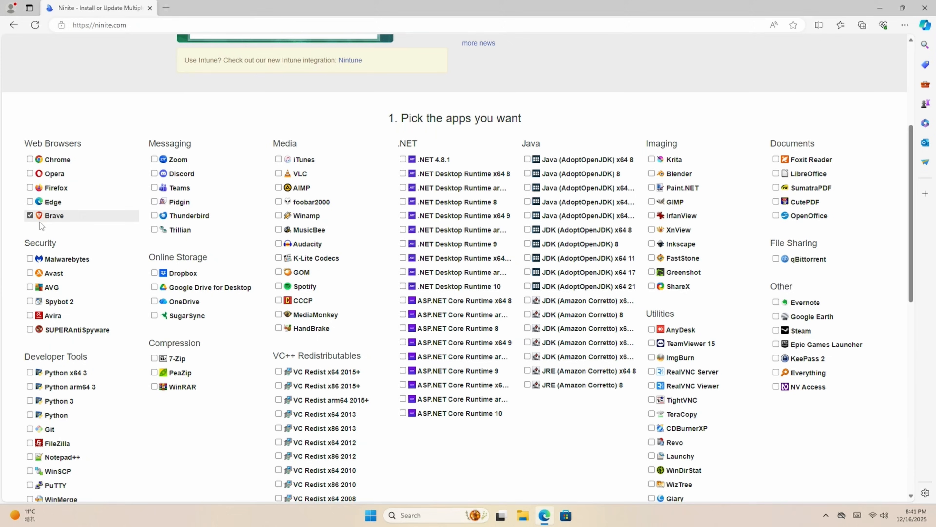
mouse_move(67, 194)
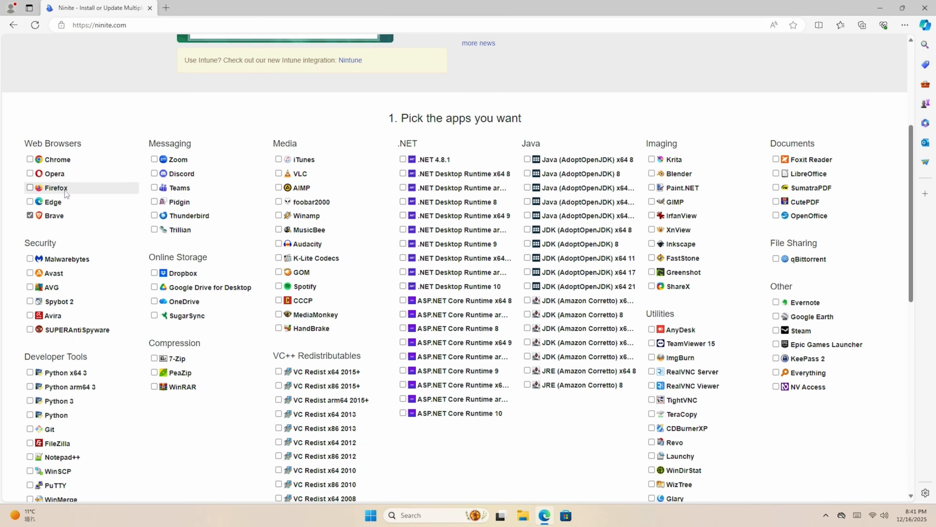
left_click(30, 187)
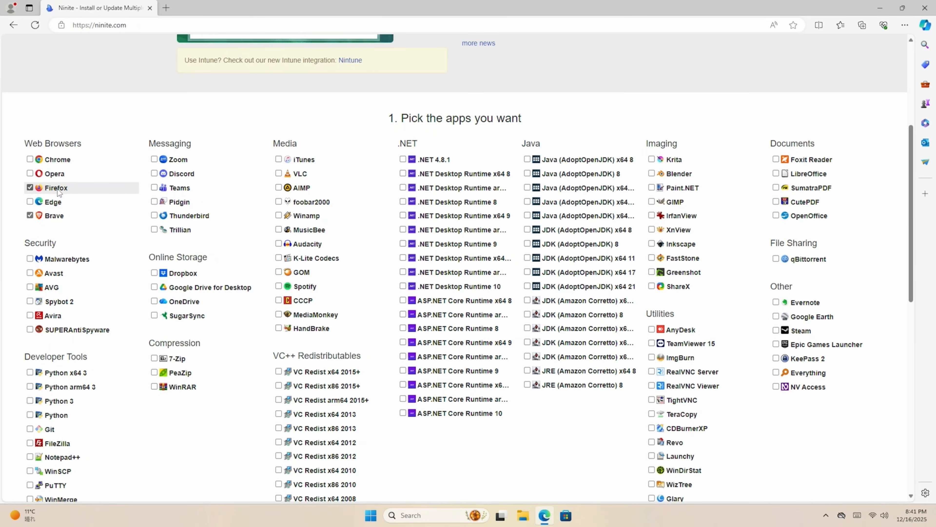
left_click(30, 259)
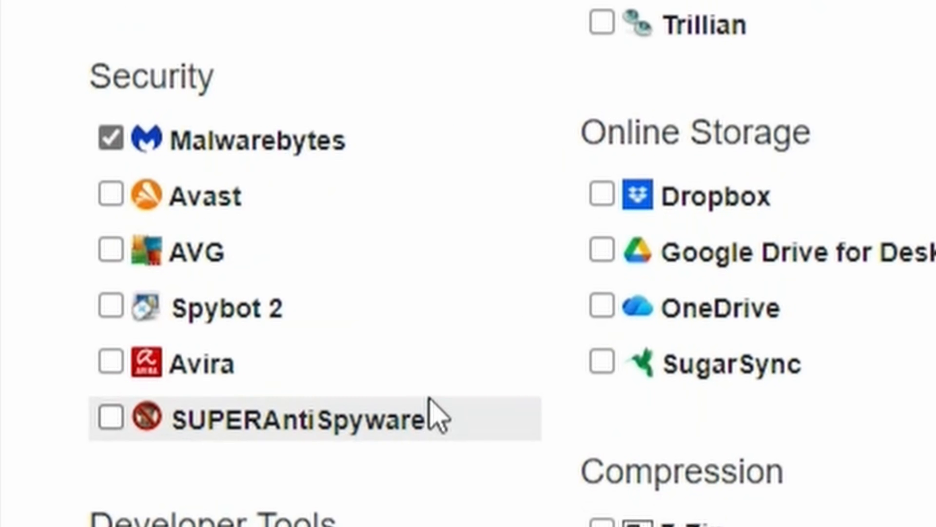
mouse_move(215, 258)
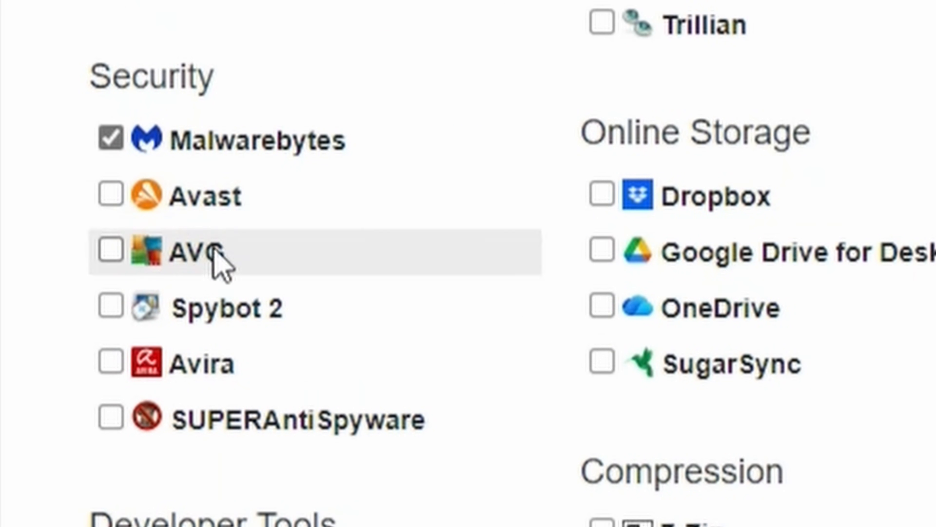
mouse_move(299, 218)
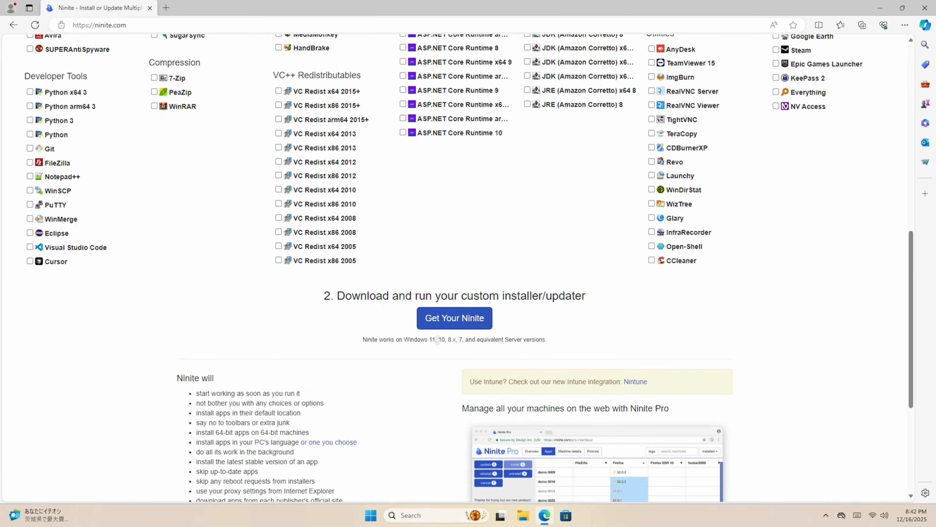
- Download and run the Ninite installer, then close it once Firefox, Brave and Malwarebytes report OK
left_click(455, 317)
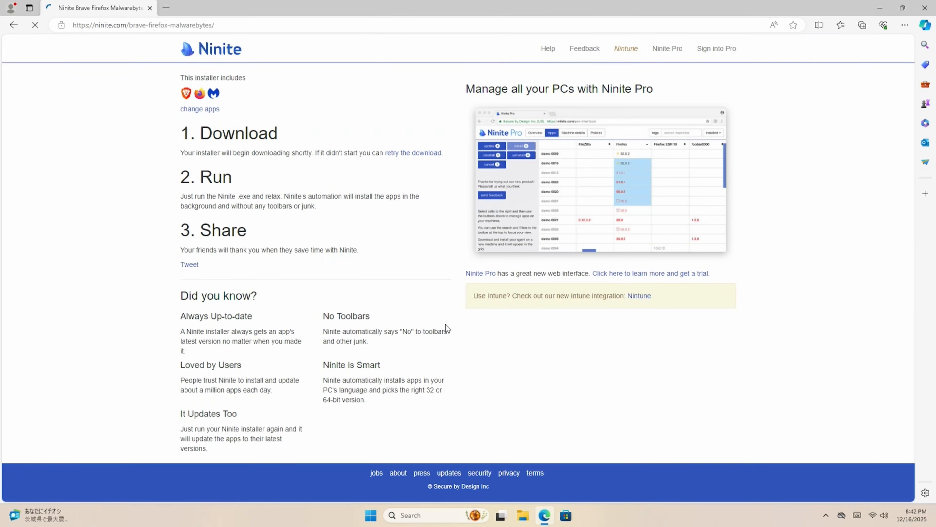
left_click(862, 25)
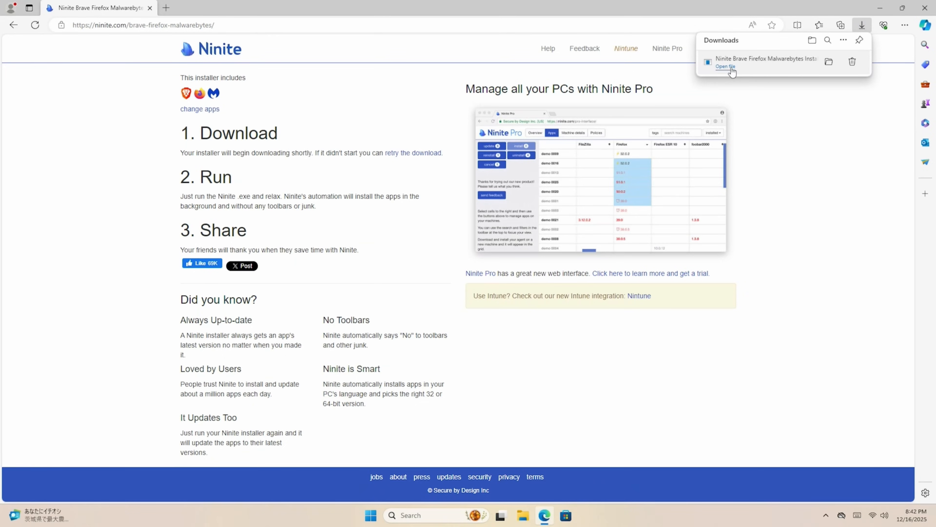
left_click(726, 66)
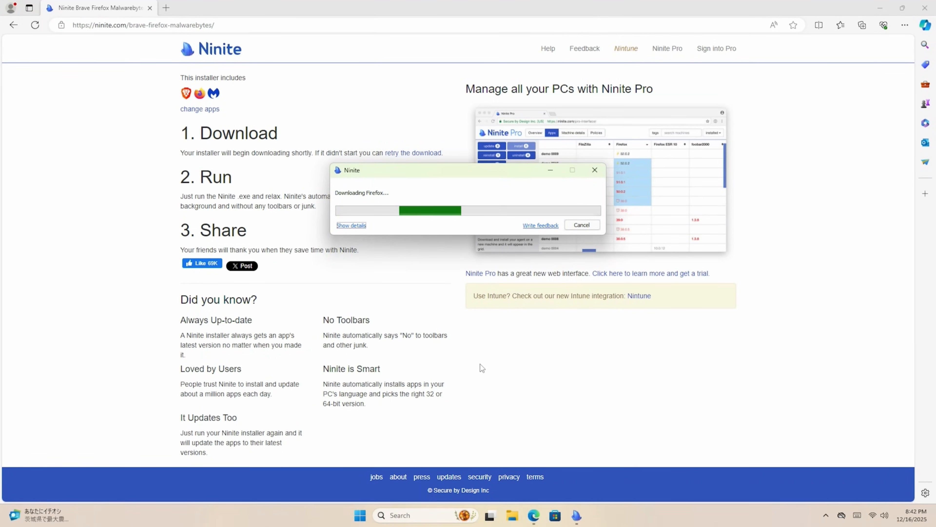
left_click(351, 225)
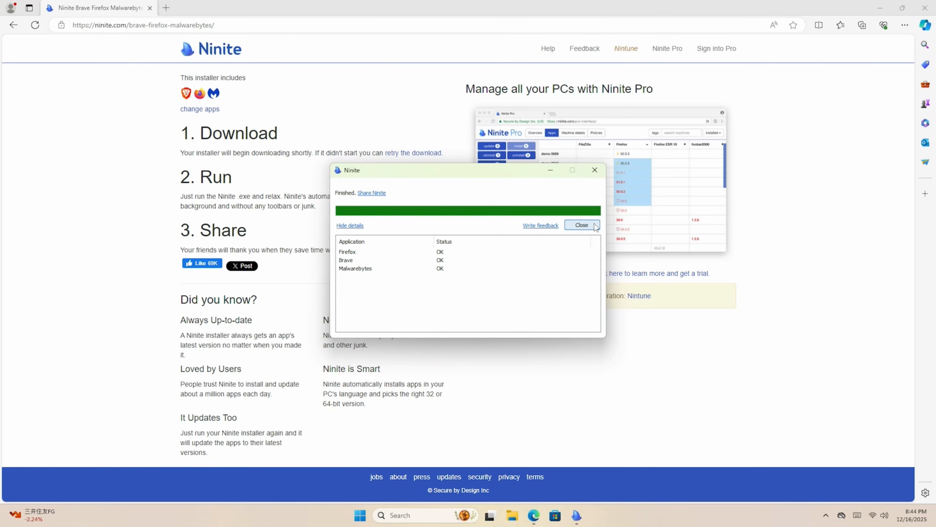
left_click(582, 225)
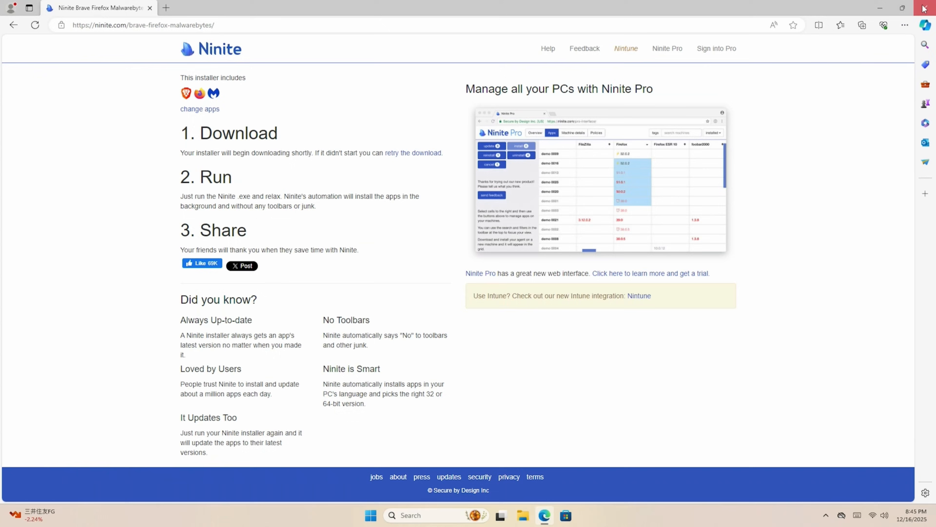
- Close Edge, launch Malwarebytes from the desktop and begin its setup
left_click(925, 7)
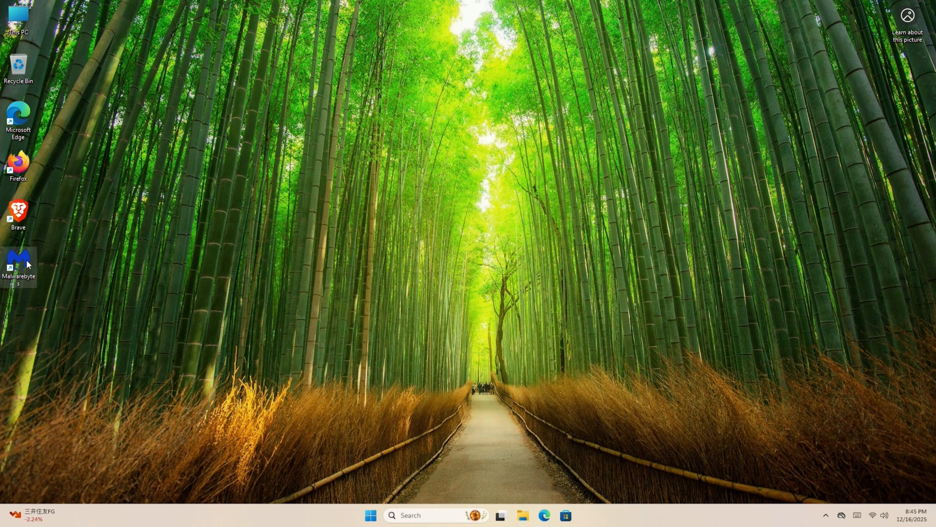
double_click(18, 260)
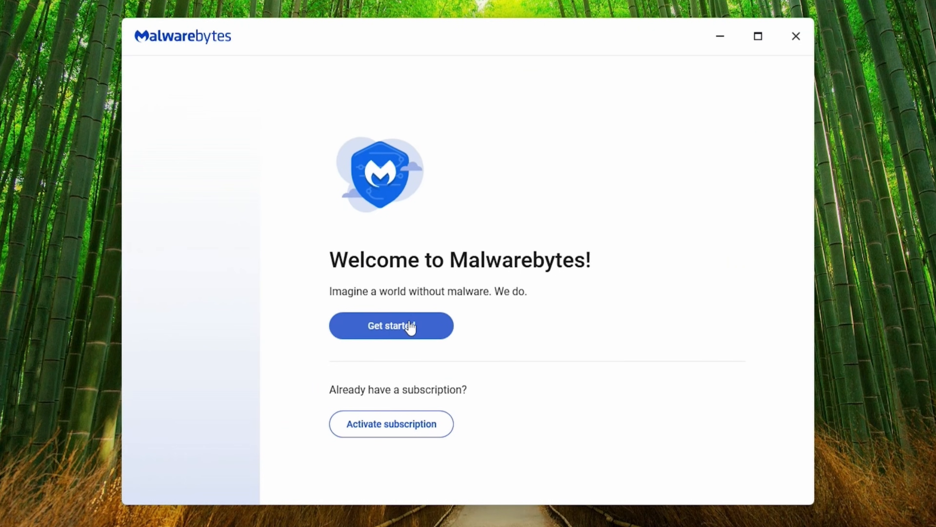
left_click(404, 326)
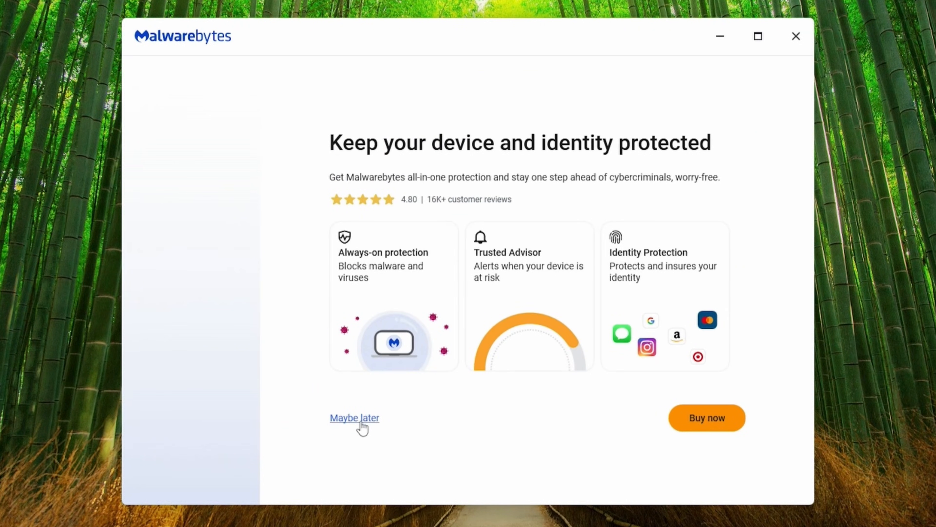
- Decline the subscription and activate the 14-day free trial
left_click(355, 418)
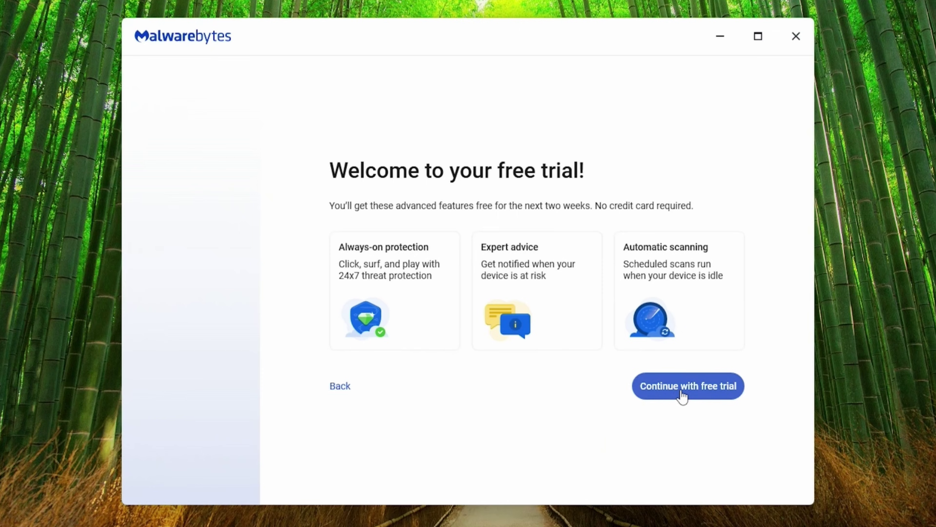
left_click(686, 385)
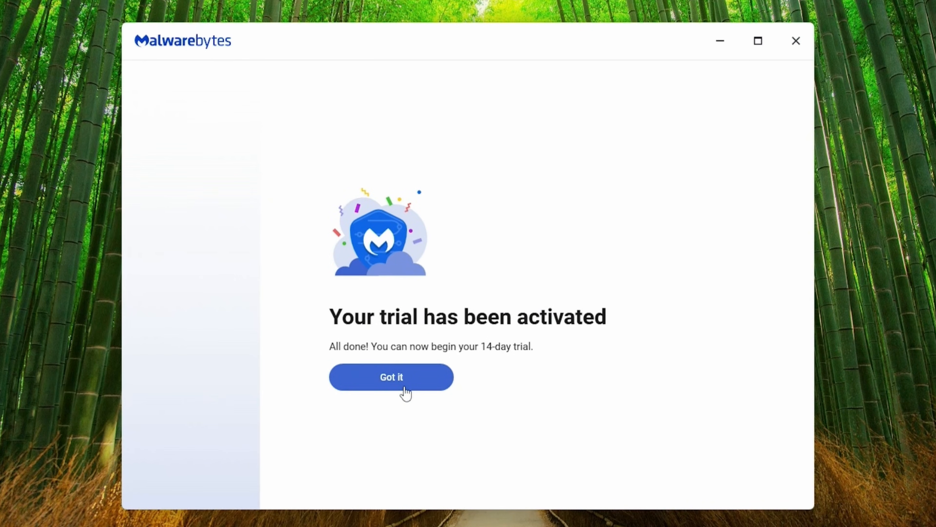
left_click(391, 376)
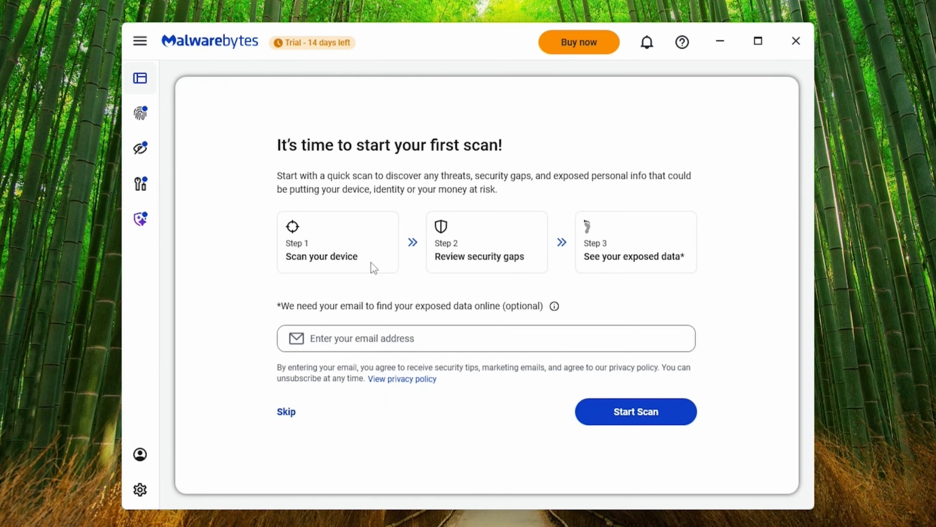
mouse_move(289, 416)
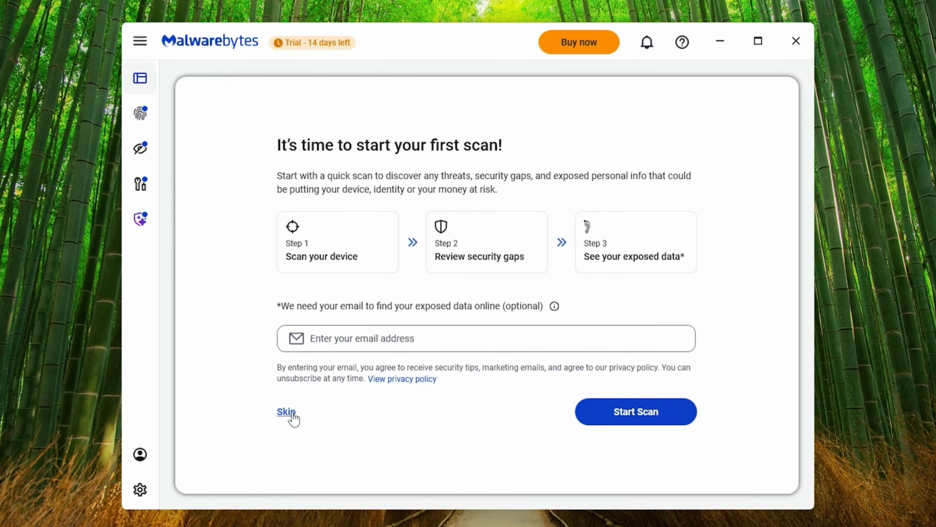
- Skip the first-scan prompt and start an Advanced custom scan of C:\ with all scan options
left_click(286, 411)
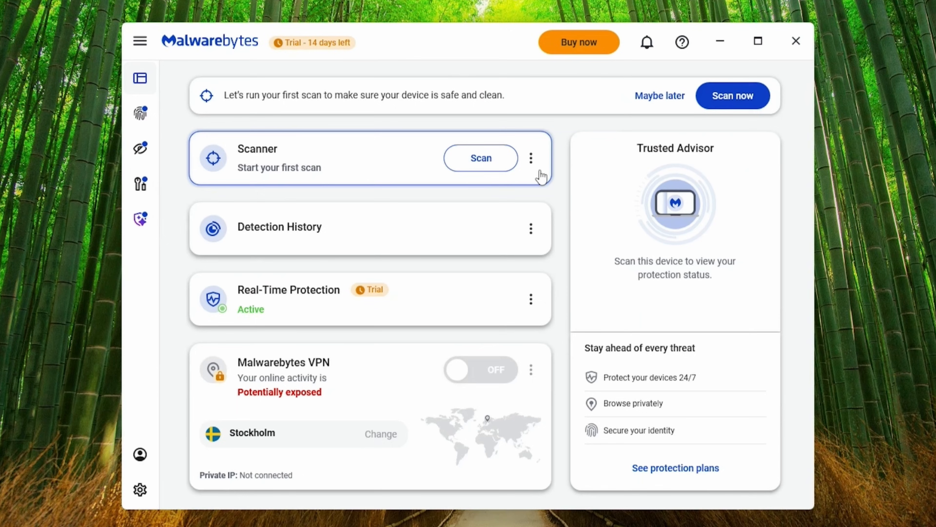
left_click(532, 158)
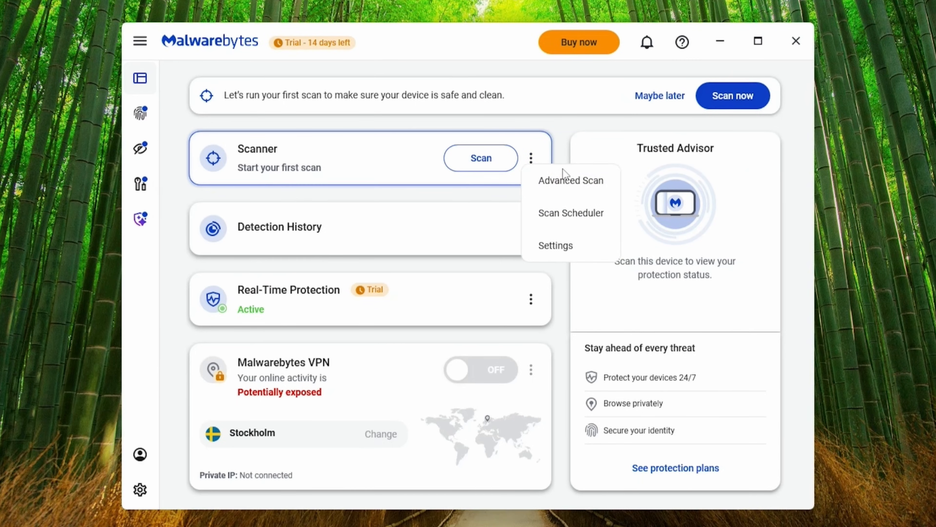
left_click(571, 180)
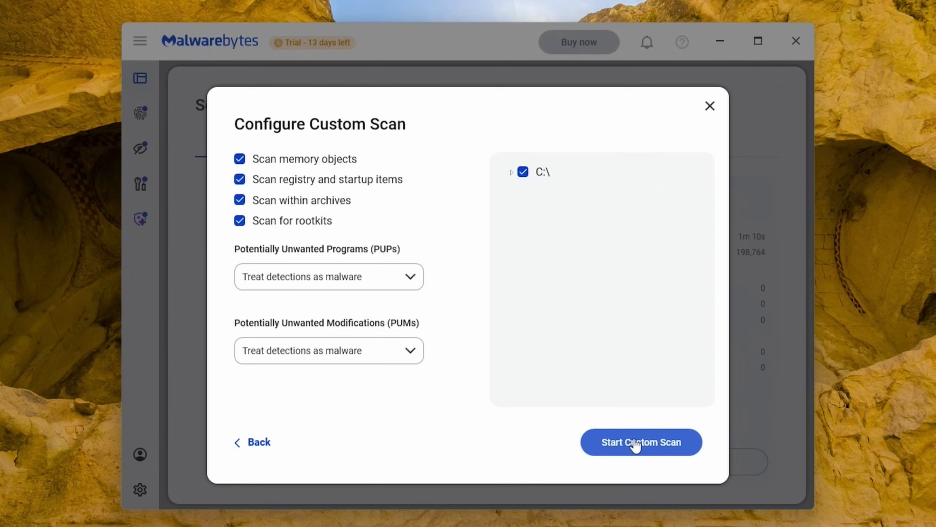
left_click(640, 443)
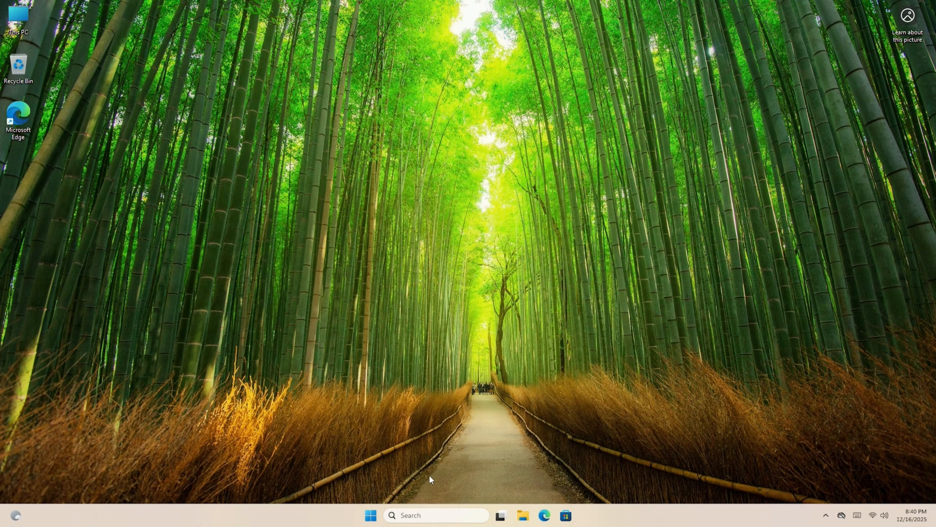
- Launch Settings from search and reach System > About device specifications
left_click(421, 516)
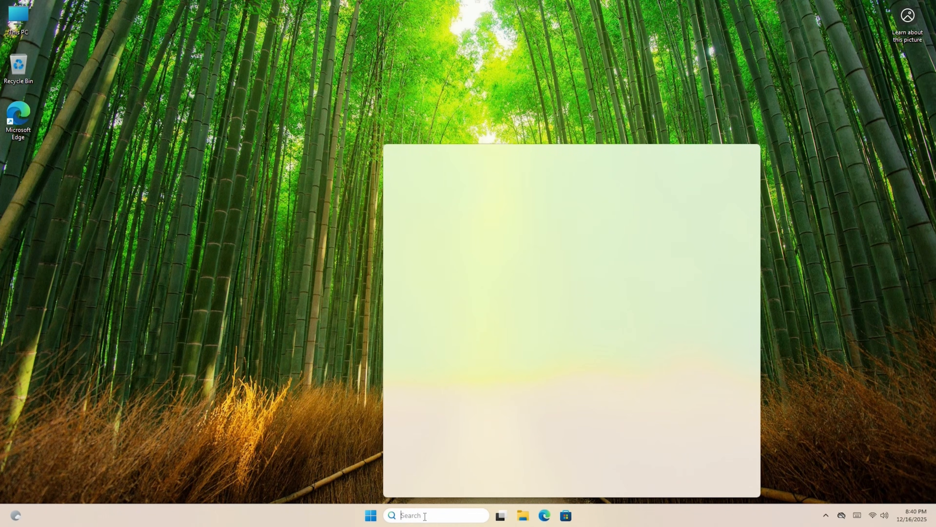
type("settings")
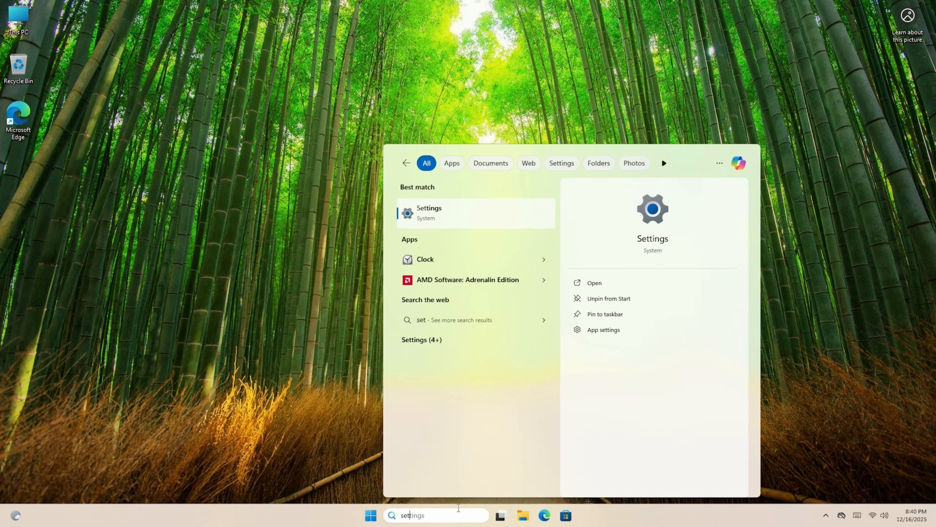
left_click(429, 212)
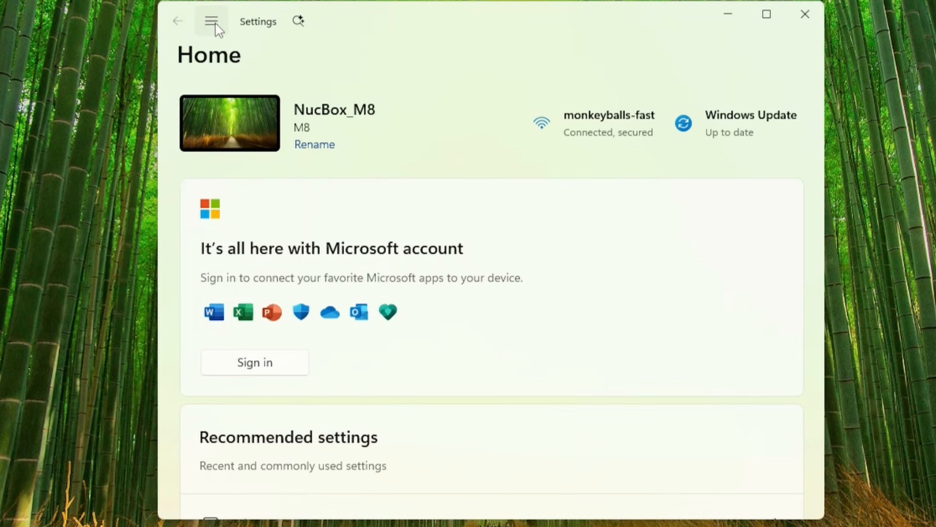
left_click(211, 22)
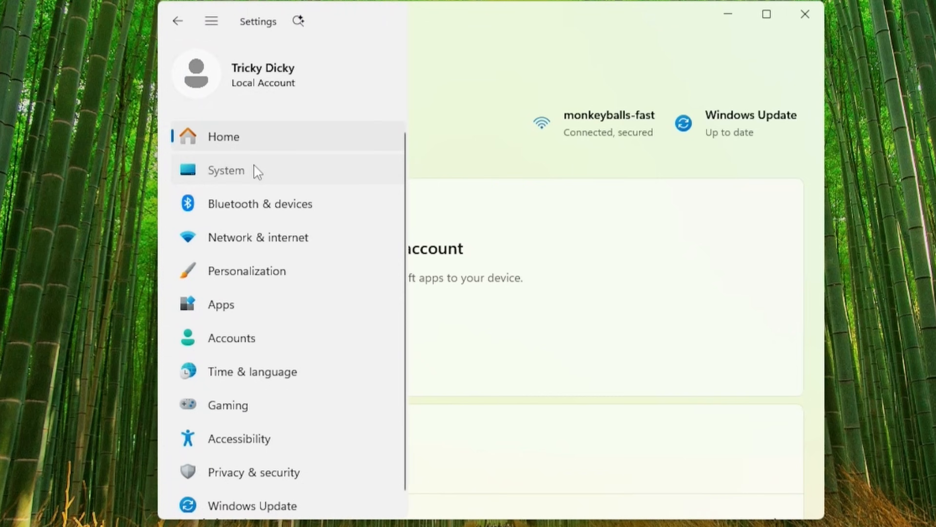
left_click(226, 170)
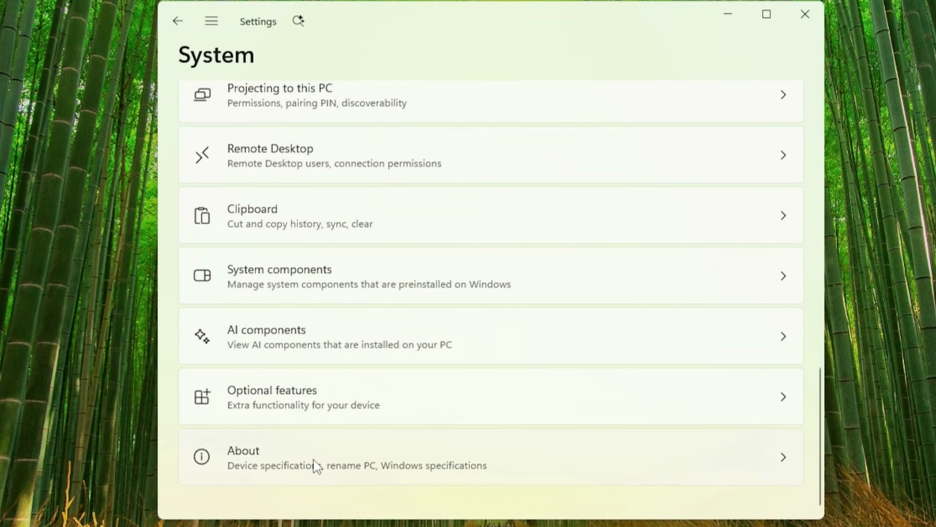
left_click(252, 461)
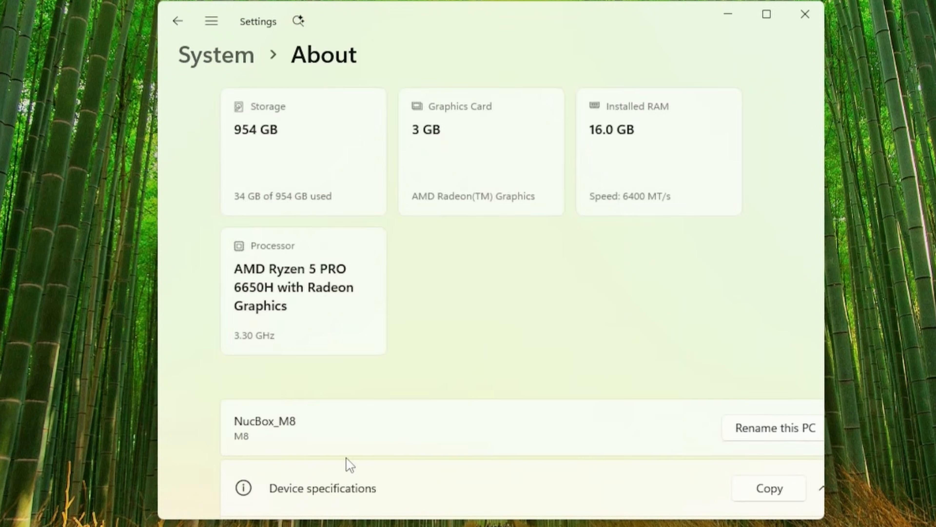
- Check Product key and activation shows Windows 11 Pro active, then return to Settings Home
scroll("down", 3)
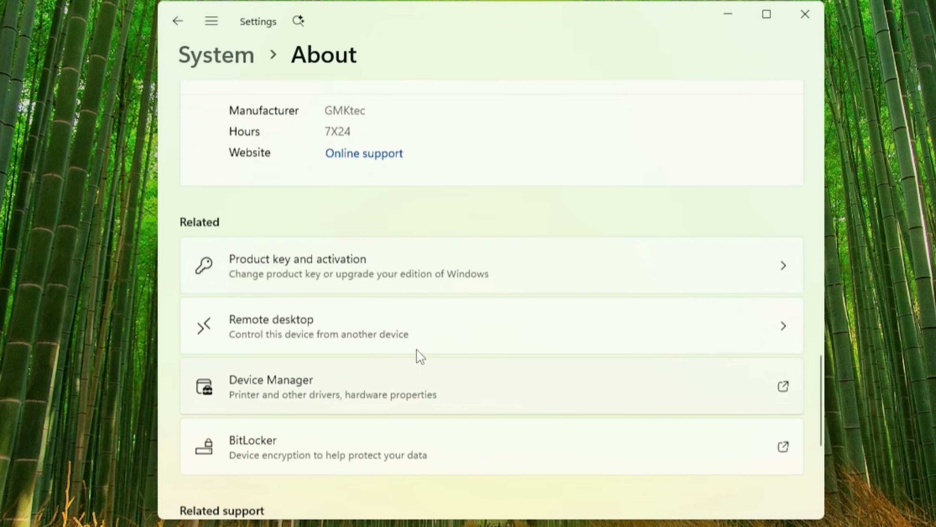
left_click(297, 264)
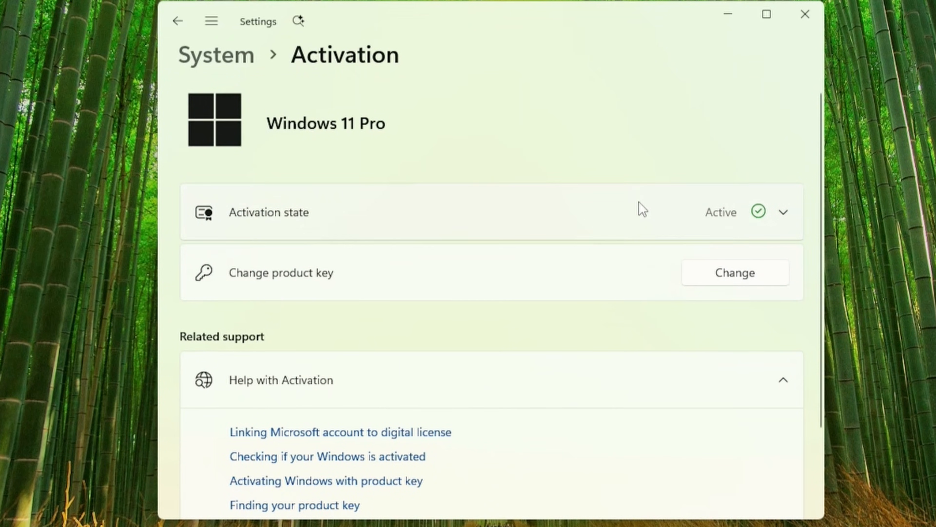
left_click(179, 20)
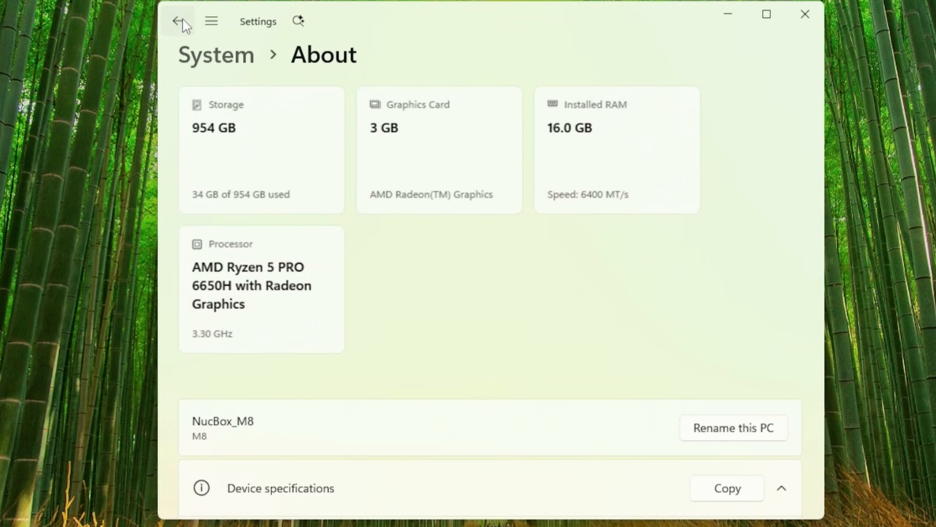
left_click(179, 21)
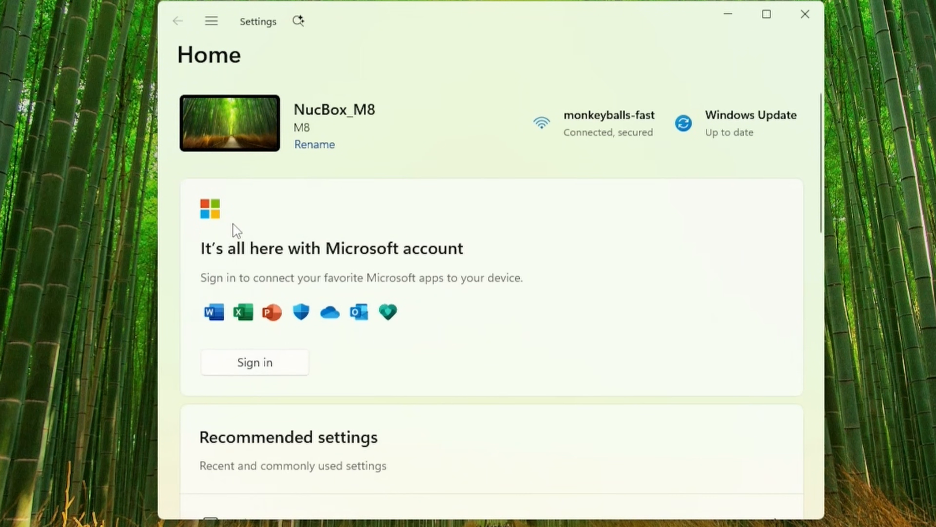
mouse_move(350, 427)
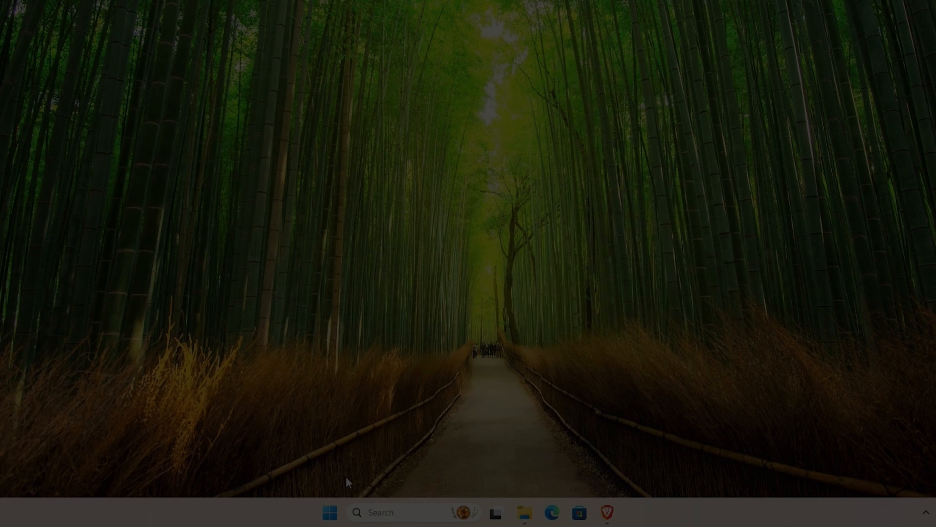
- Sign into a Microsoft account from Settings and confirm a new Windows Hello PIN
left_click(327, 517)
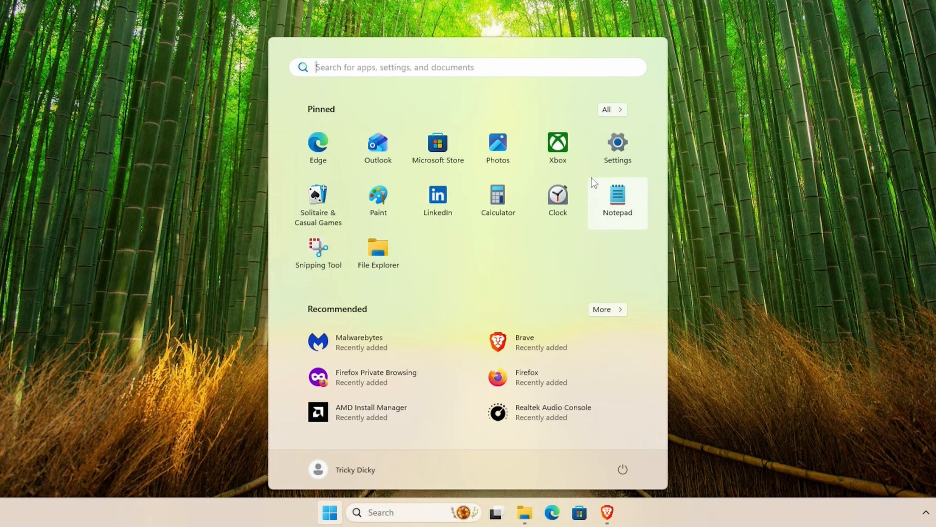
left_click(618, 143)
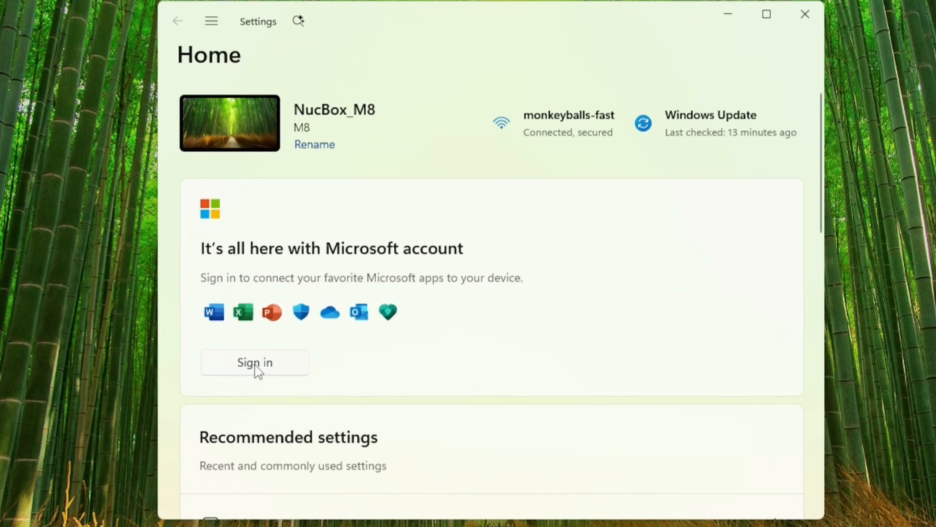
left_click(255, 362)
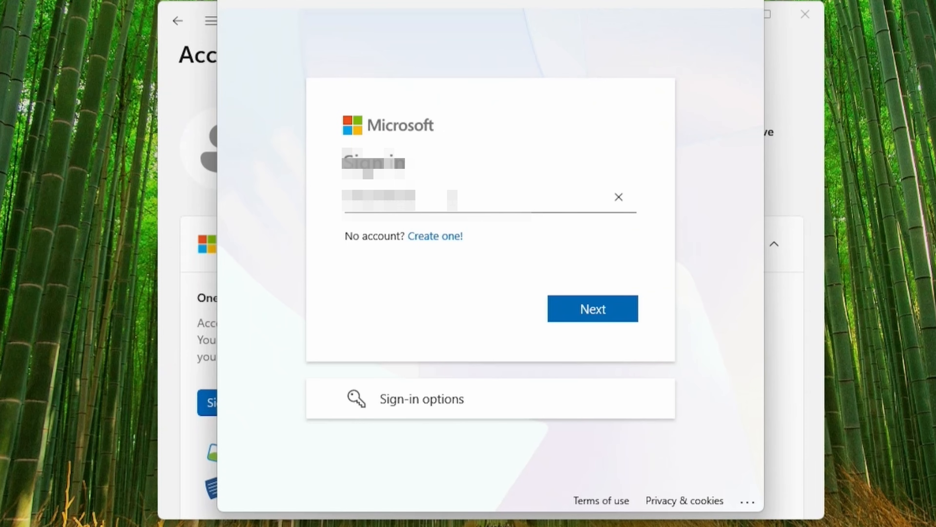
left_click(594, 312)
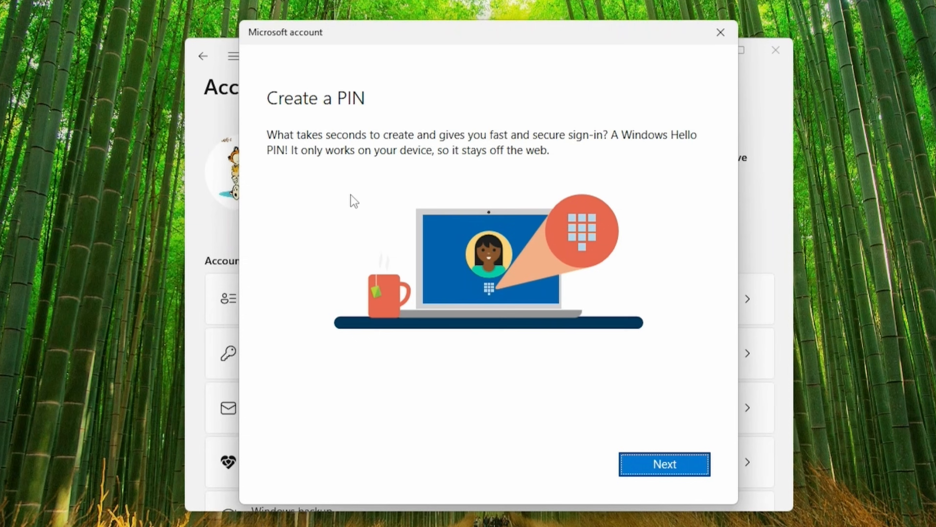
left_click(666, 465)
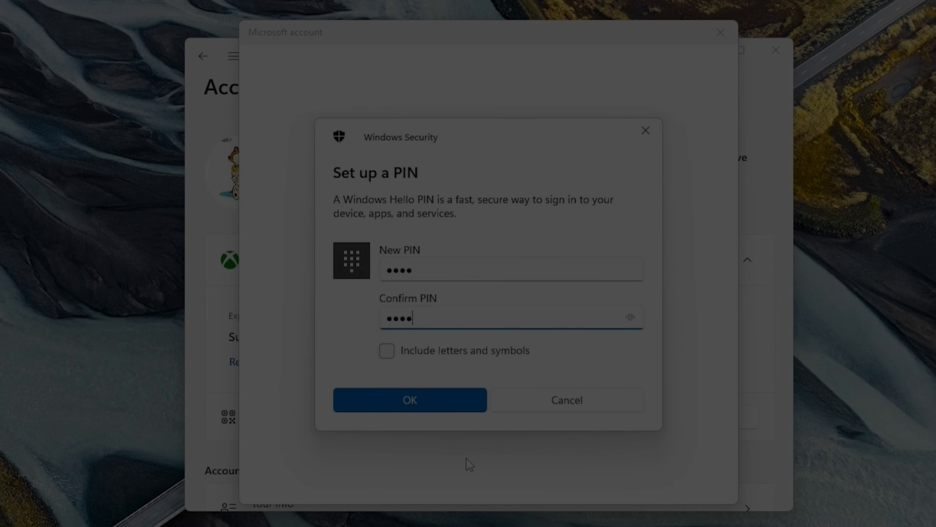
left_click(410, 400)
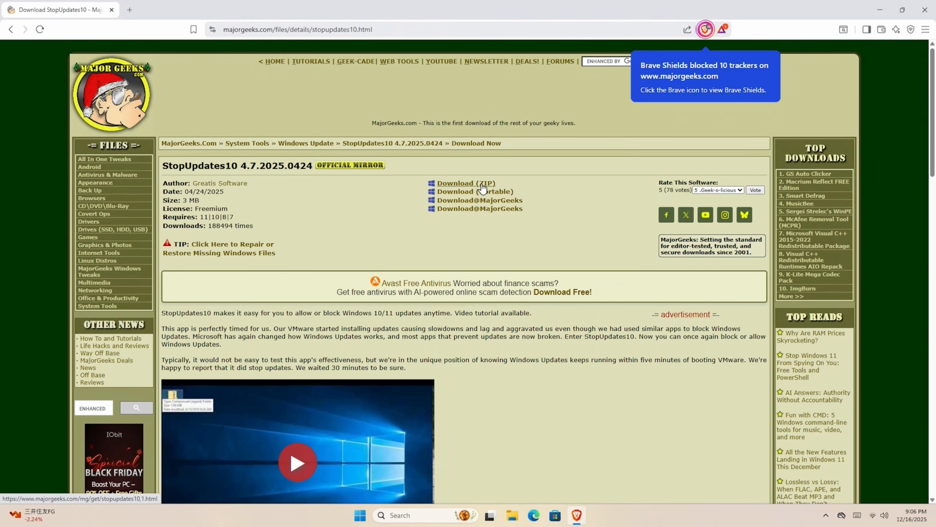
- Download the StopUpdates10 ZIP from MajorGeeks to Downloads and show it in its folder
left_click(479, 186)
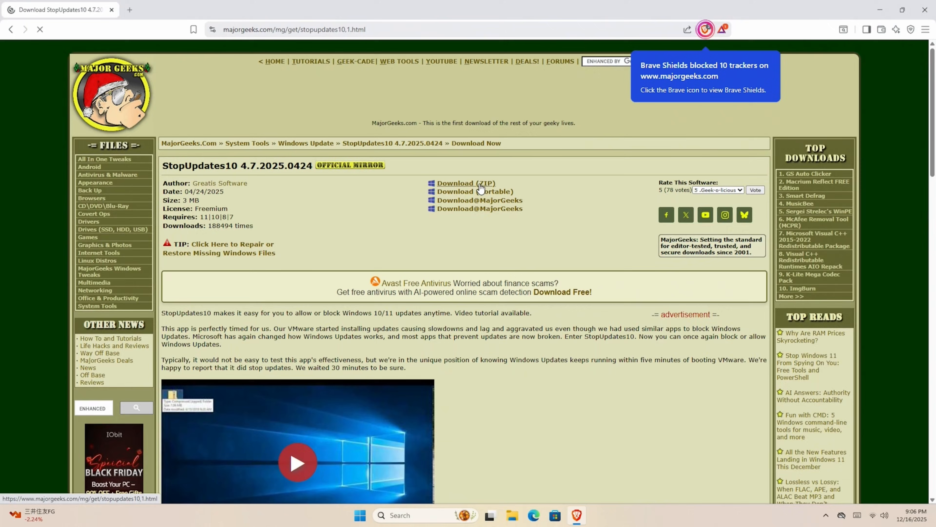
left_click(468, 184)
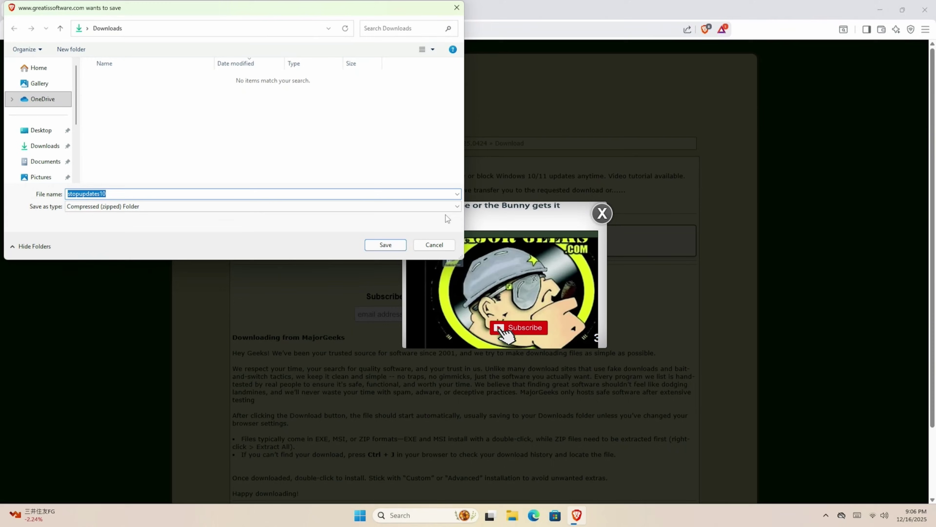
mouse_move(391, 252)
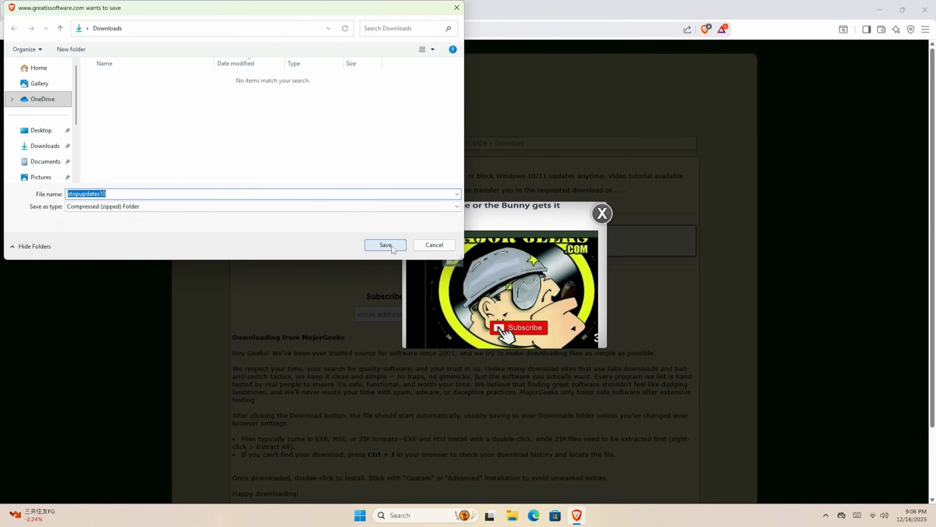
left_click(386, 244)
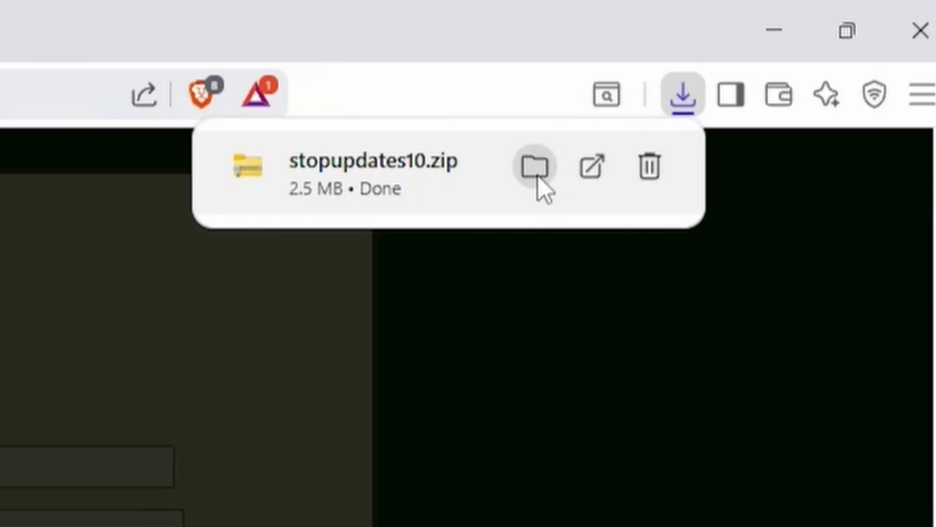
left_click(534, 168)
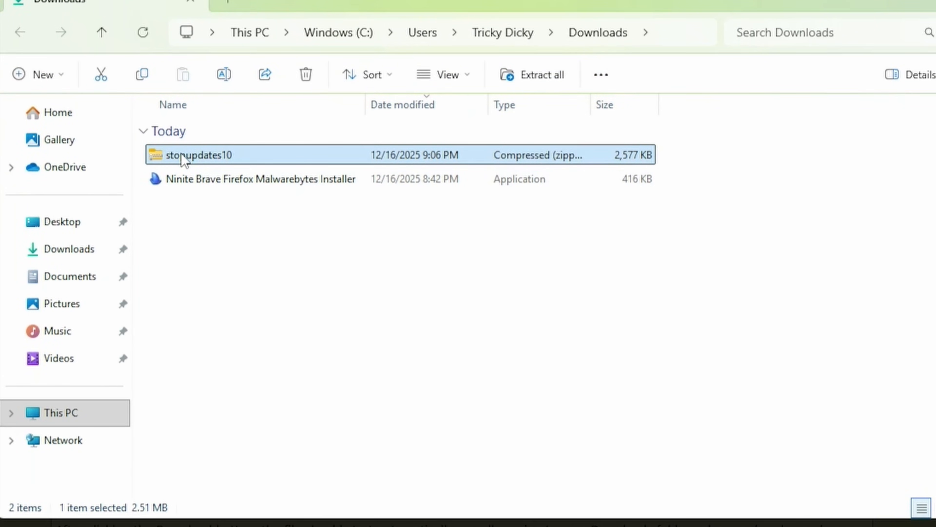
- Extract stopupdates10.zip into its own folder and launch stopupdates10setup
right_click(185, 157)
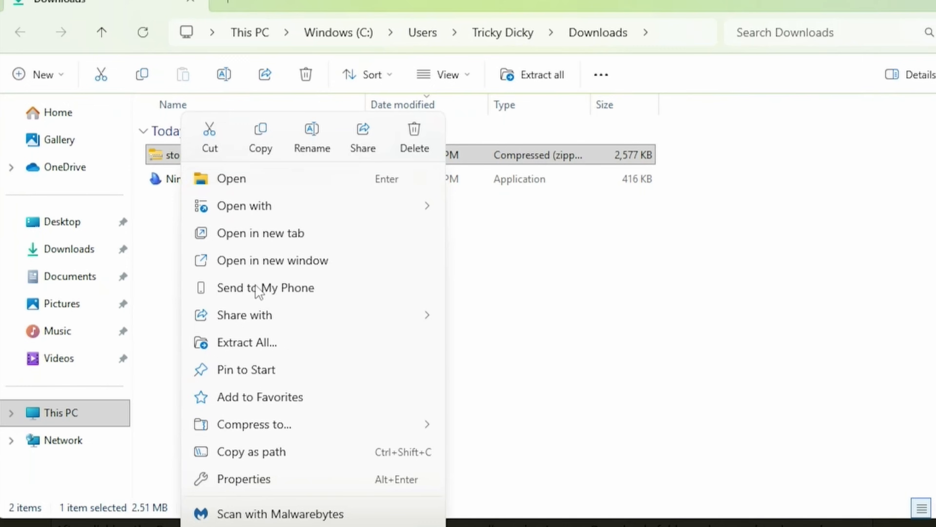
left_click(246, 343)
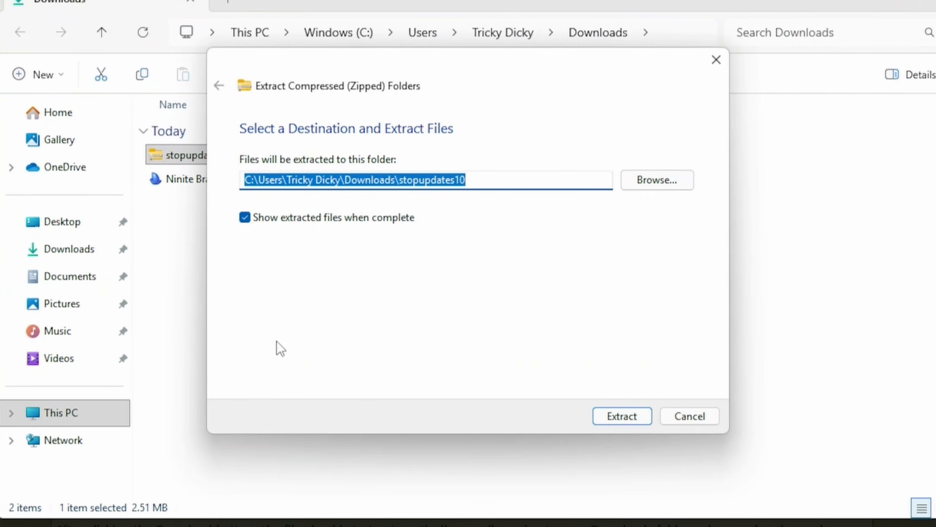
left_click(622, 417)
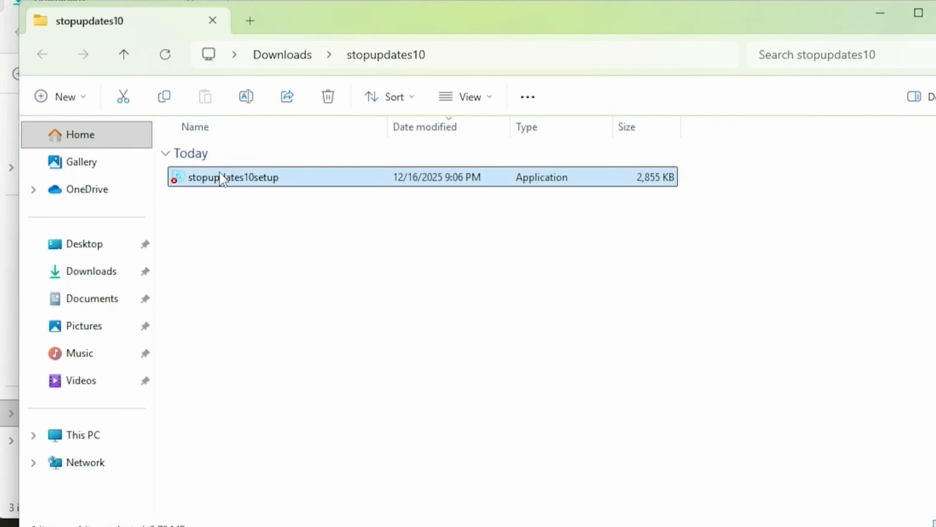
double_click(222, 182)
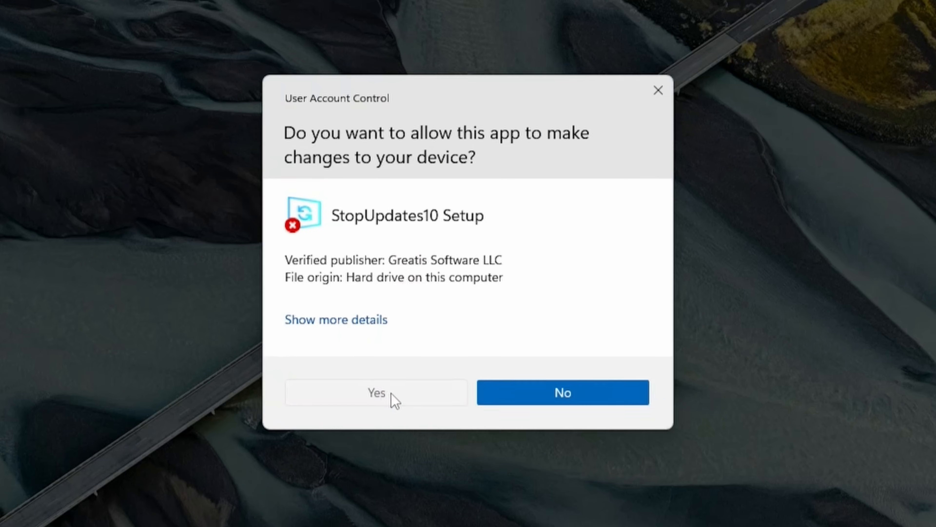
- Approve UAC, keep English, and accept the StopUpdates10 license agreement
left_click(378, 397)
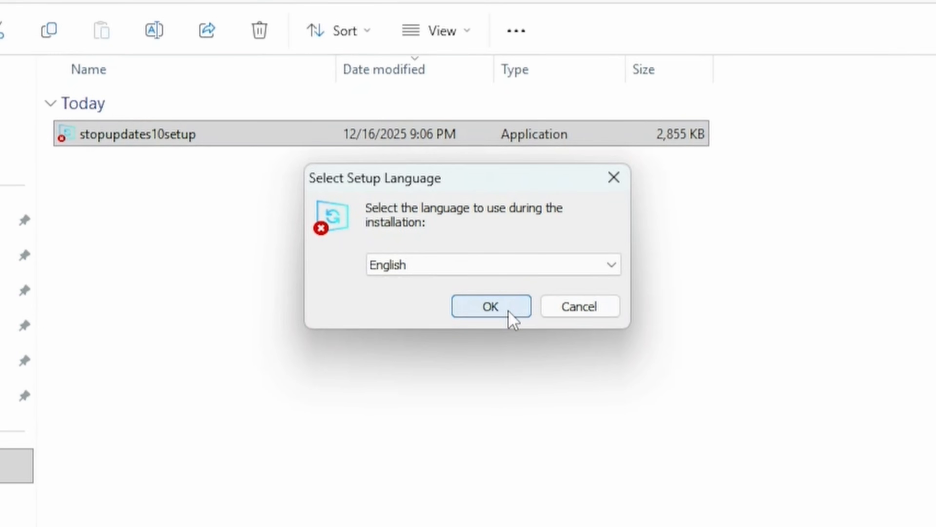
left_click(492, 307)
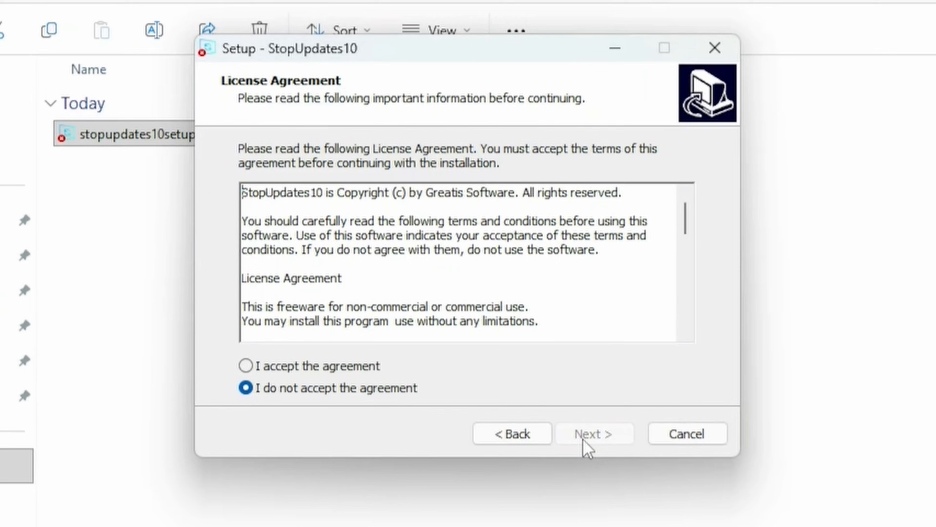
left_click(246, 366)
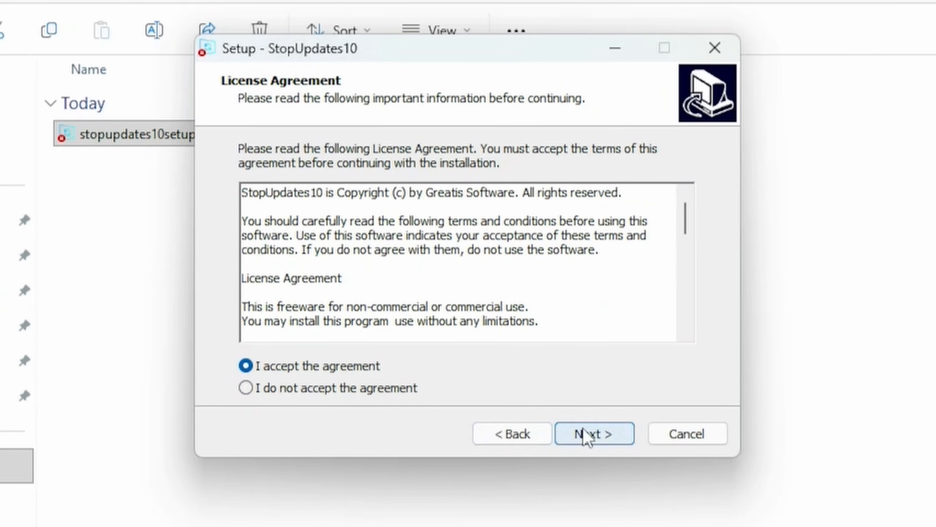
left_click(593, 438)
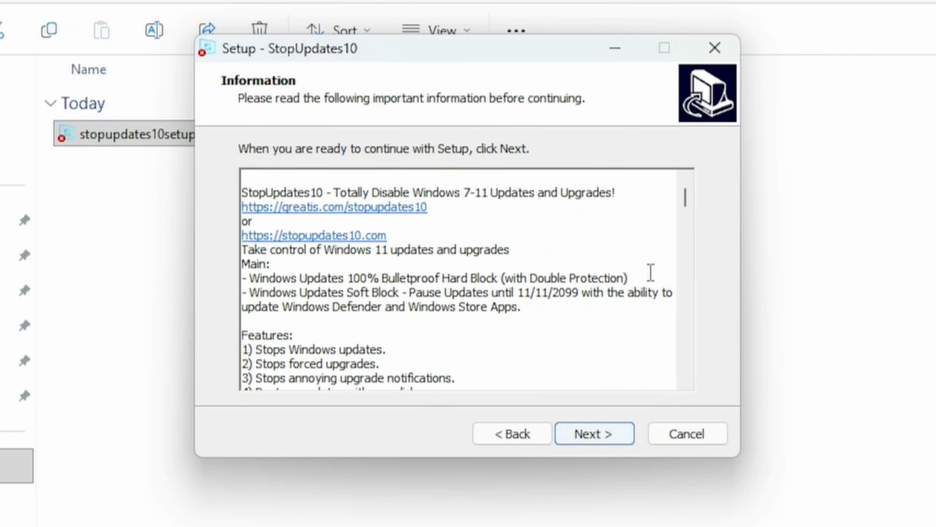
scroll("down", 3)
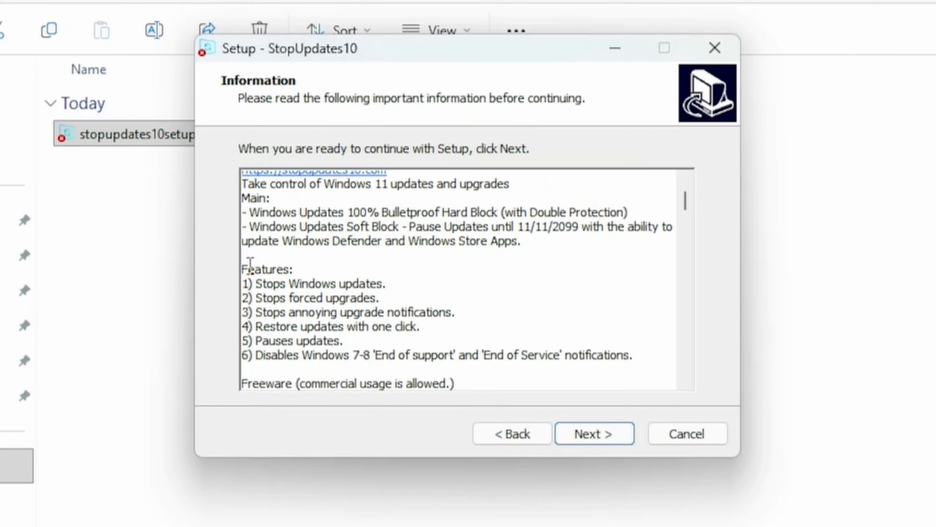
left_click_drag(242, 269, 466, 312)
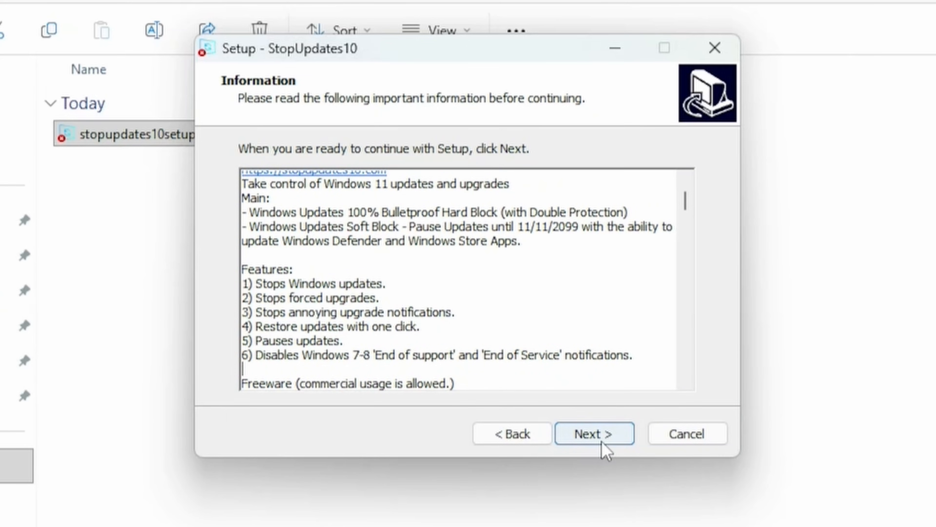
- Install StopUpdates10 to the default Program Files folder and finish with launch options checked
left_click(593, 434)
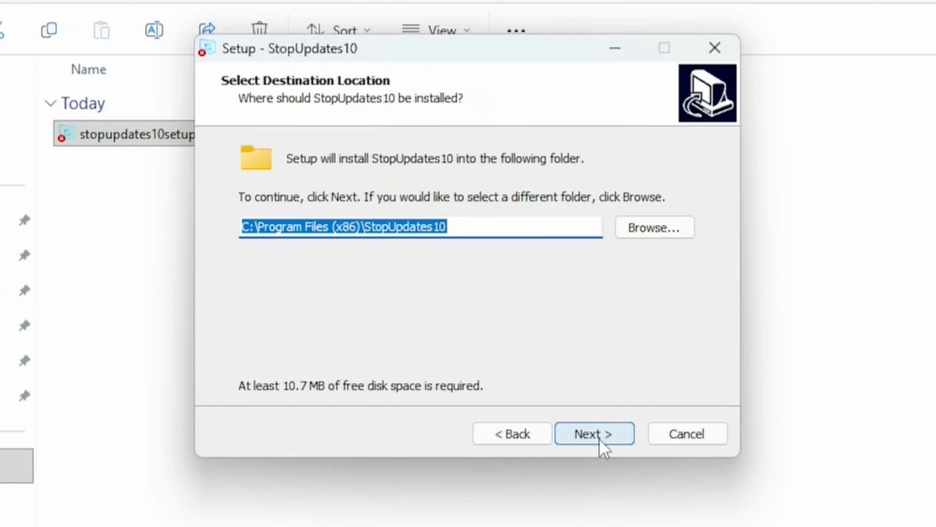
left_click(593, 435)
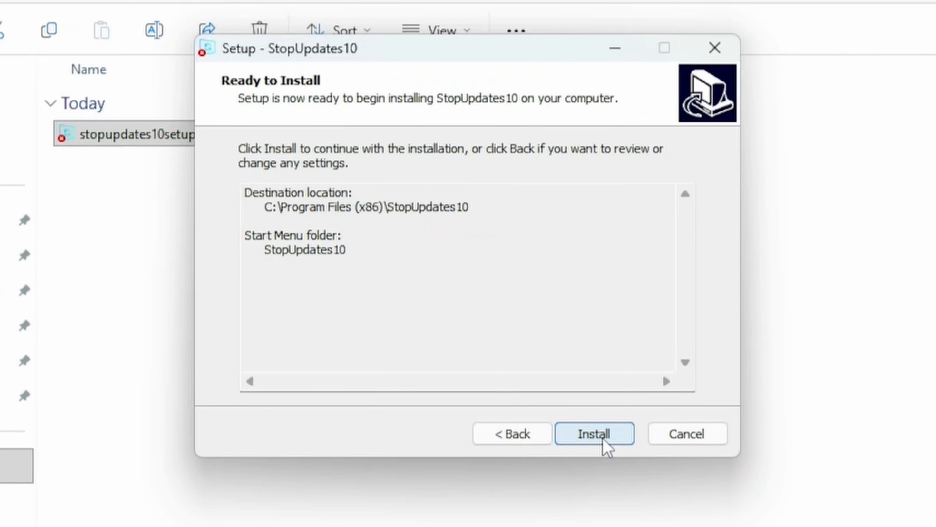
left_click(596, 440)
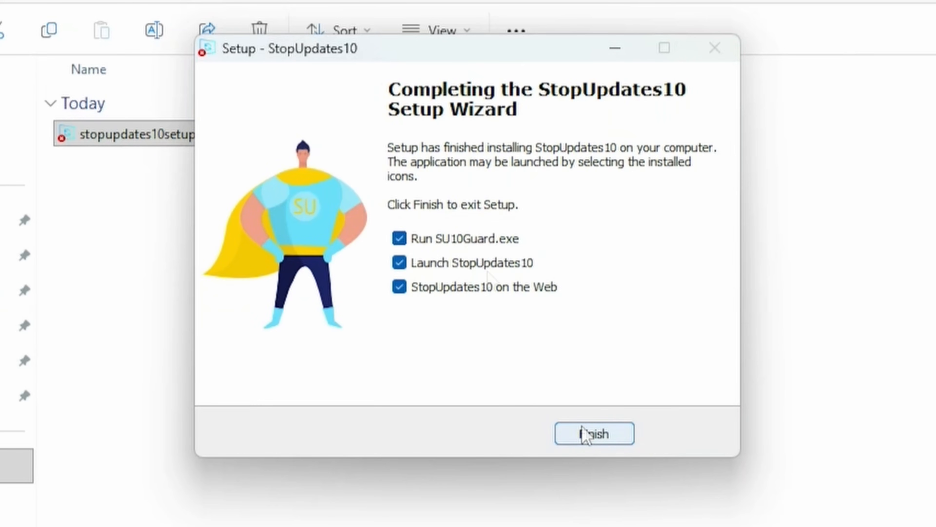
mouse_move(462, 300)
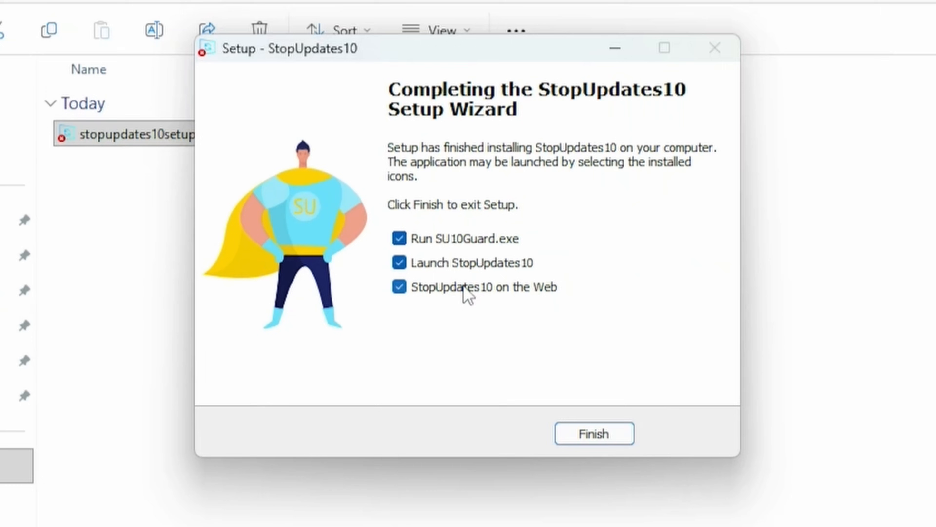
left_click(593, 434)
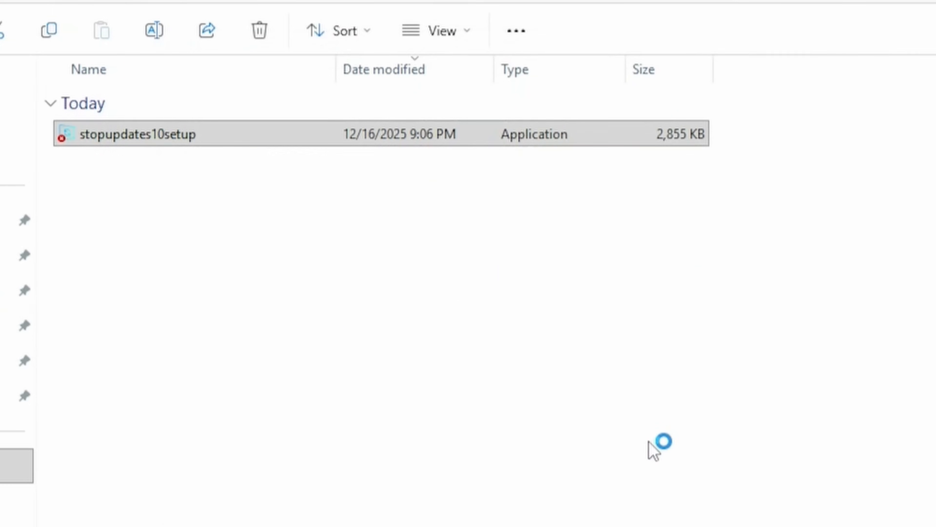
double_click(138, 133)
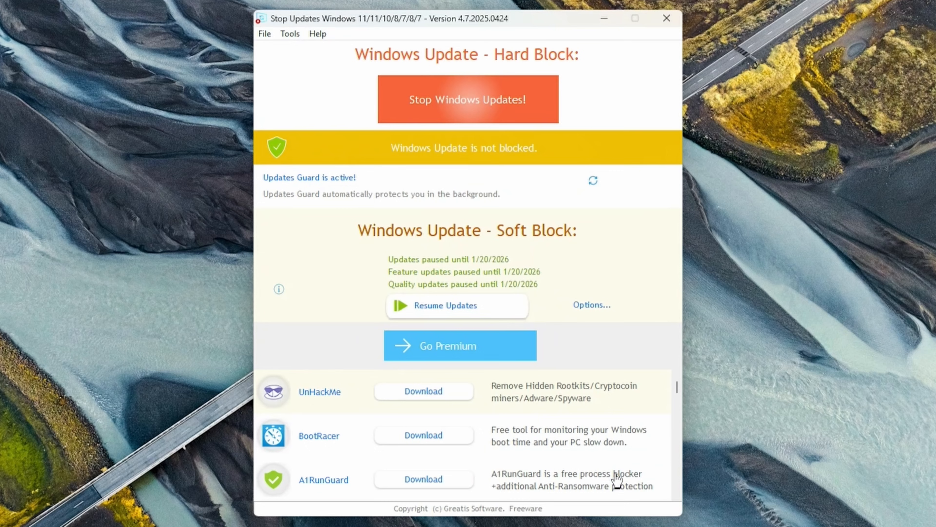
mouse_move(405, 239)
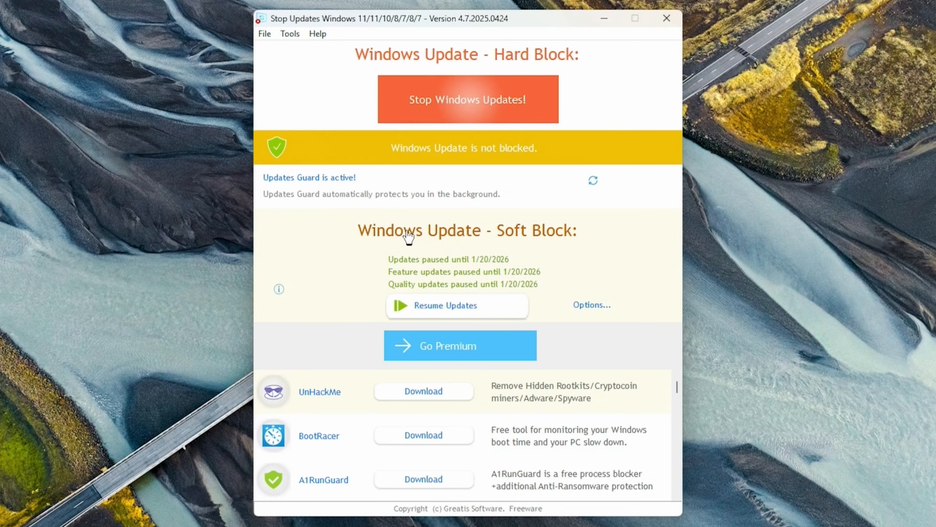
mouse_move(500, 239)
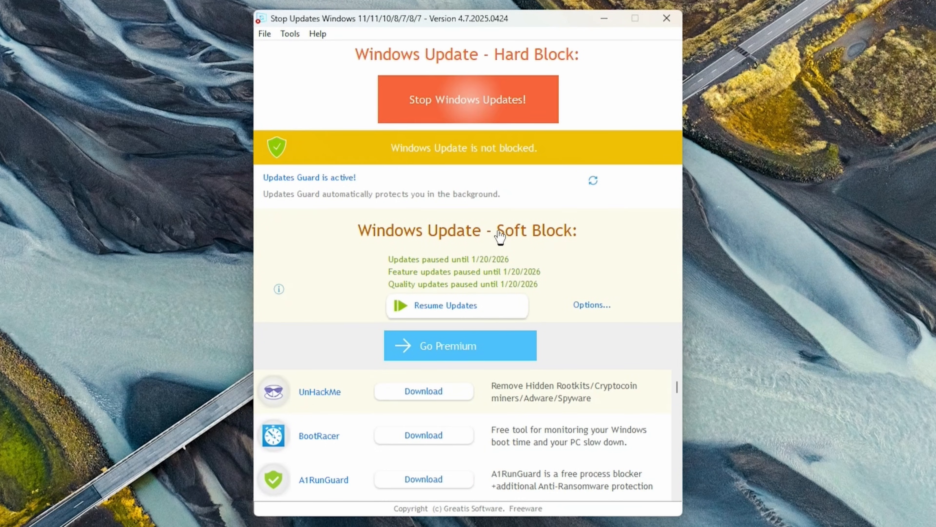
mouse_move(522, 215)
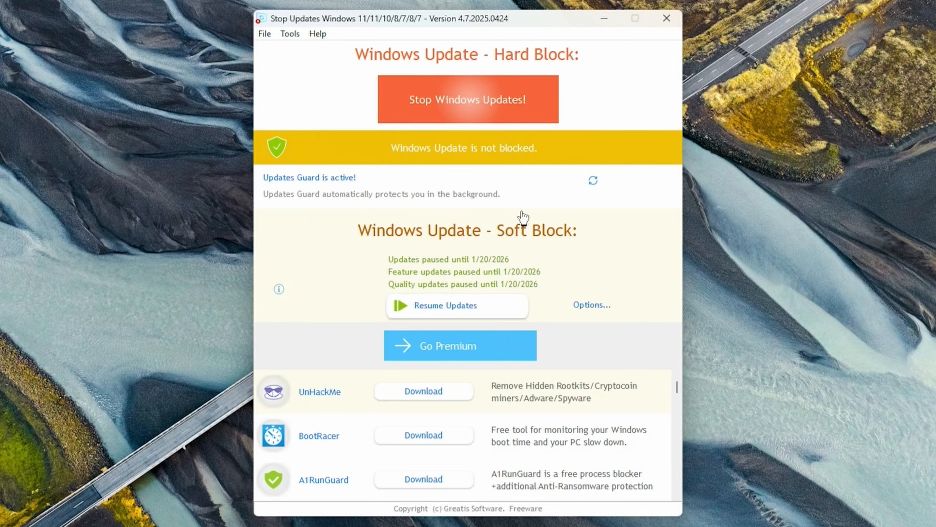
mouse_move(473, 108)
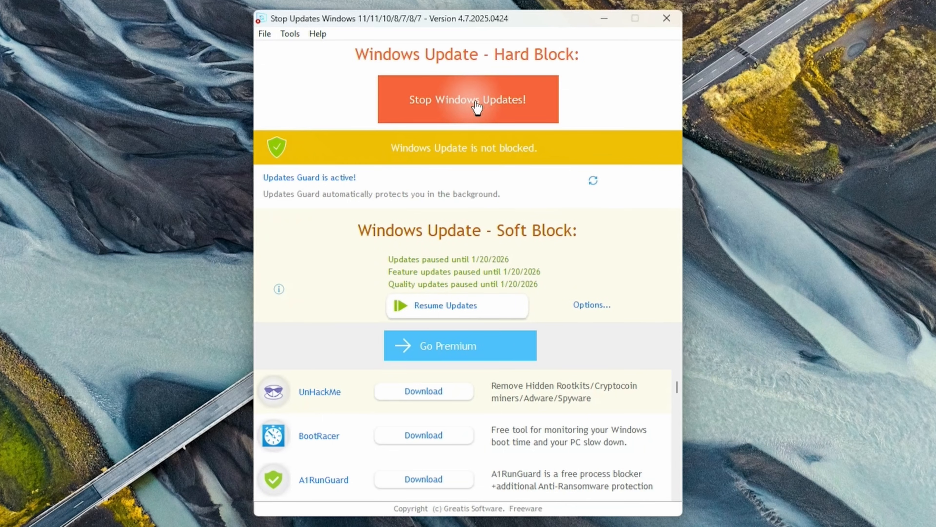
- Stop Windows Updates to hard-block them and dismiss the success dialog
left_click(473, 104)
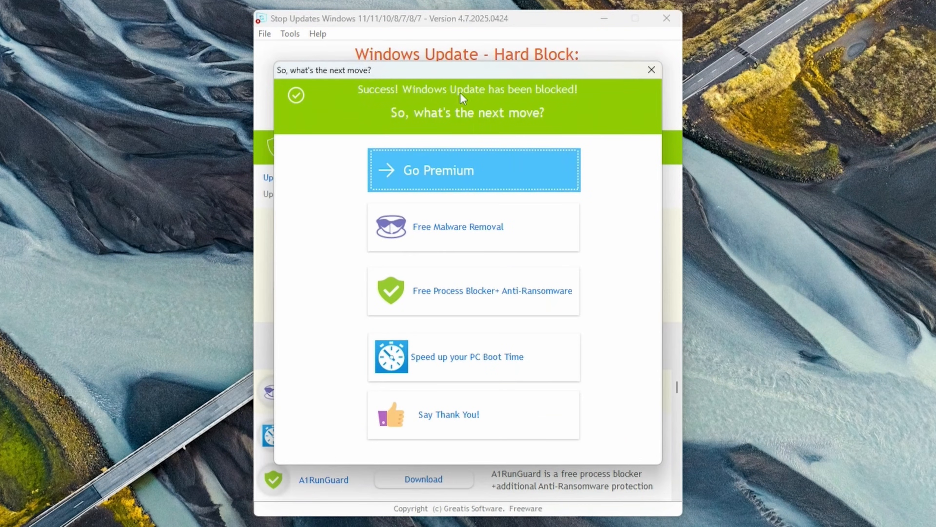
left_click(651, 69)
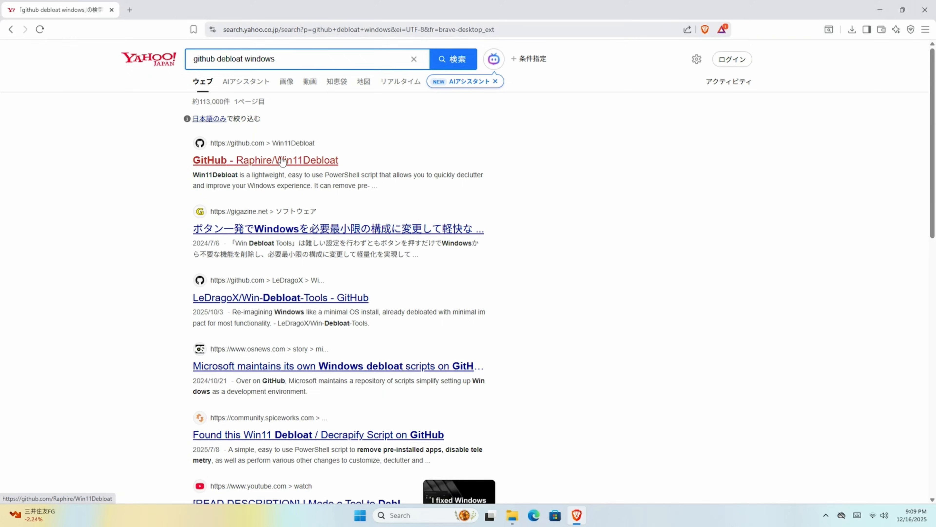
- View the Raphire/Win11Debloat repository and read its description of what gets removed
left_click(282, 160)
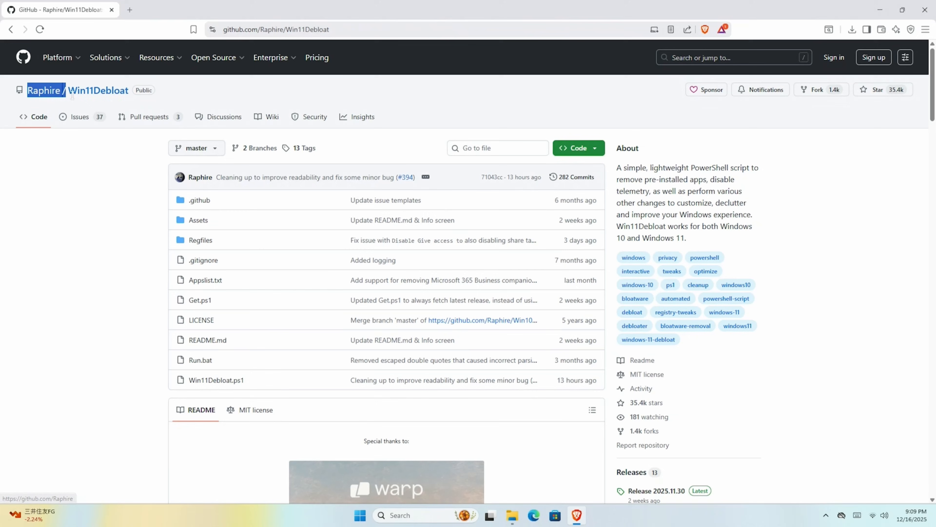
scroll("down", 3)
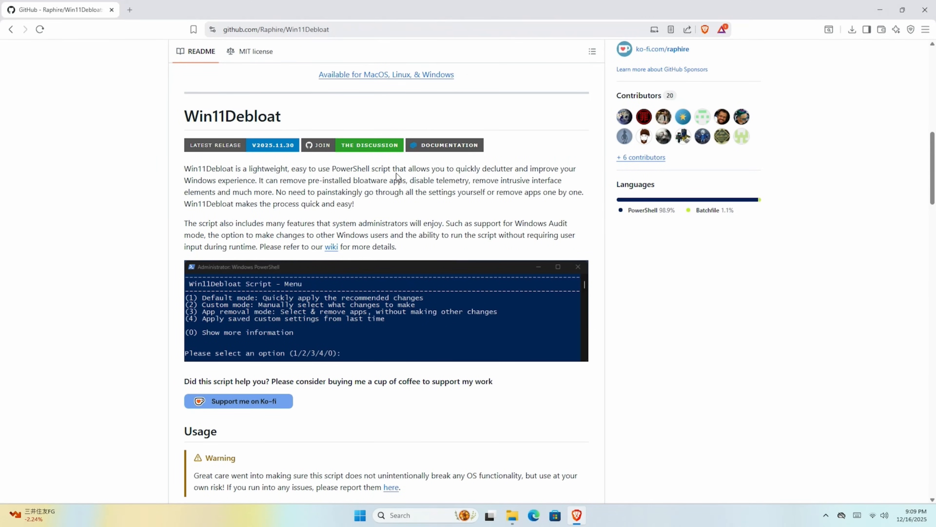
left_click_drag(455, 168, 525, 169)
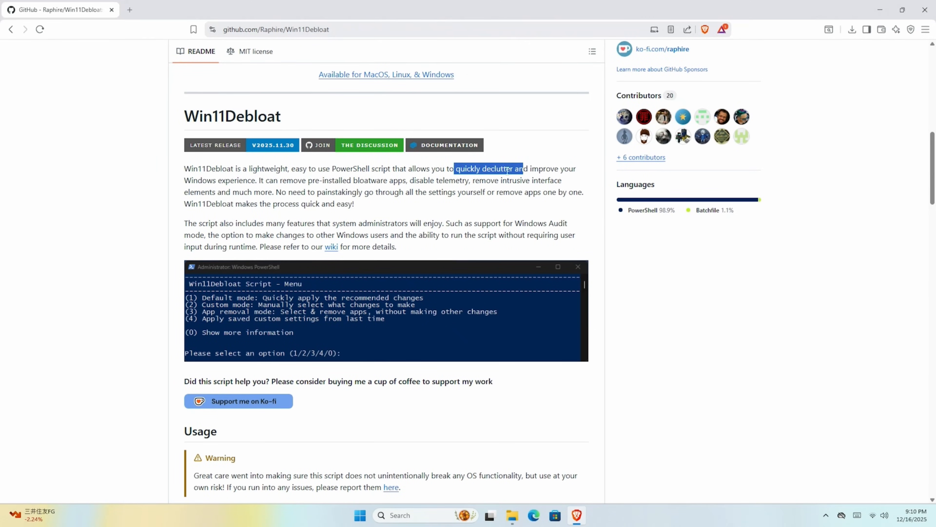
left_click(310, 181)
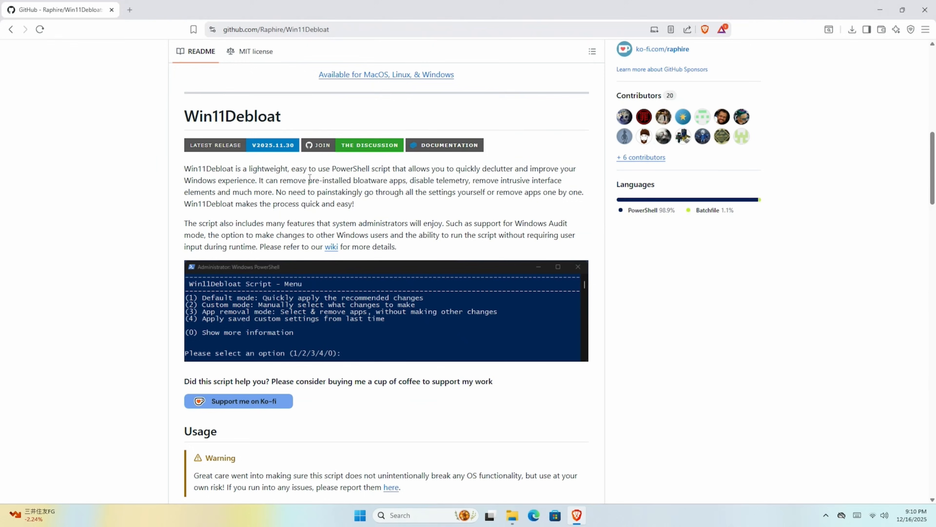
left_click_drag(265, 180, 515, 179)
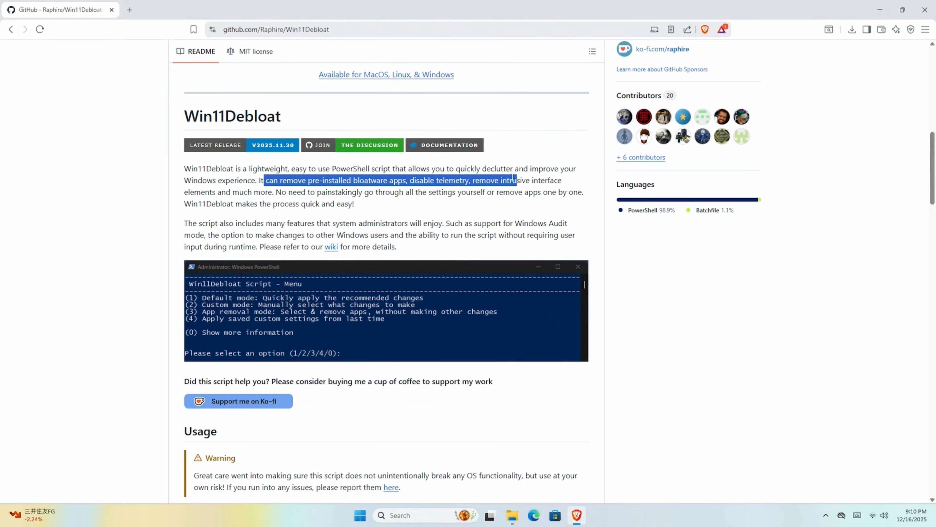
left_click_drag(514, 179, 353, 180)
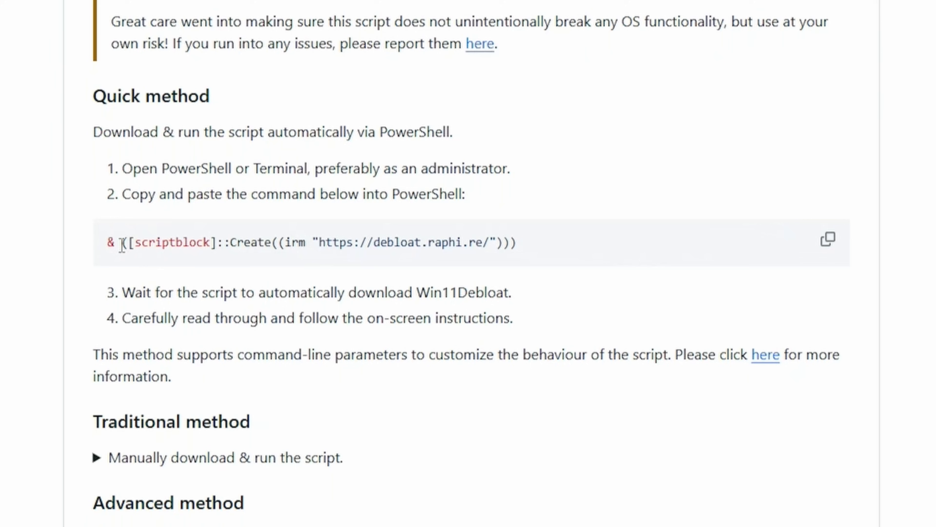
- Copy the quick-method PowerShell command from the Win11Debloat page
left_click_drag(106, 242, 251, 242)
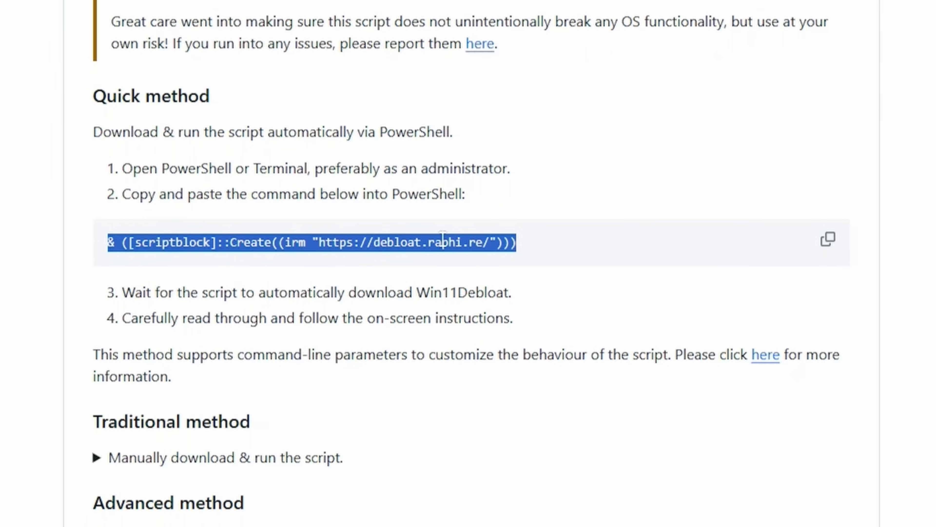
right_click(442, 244)
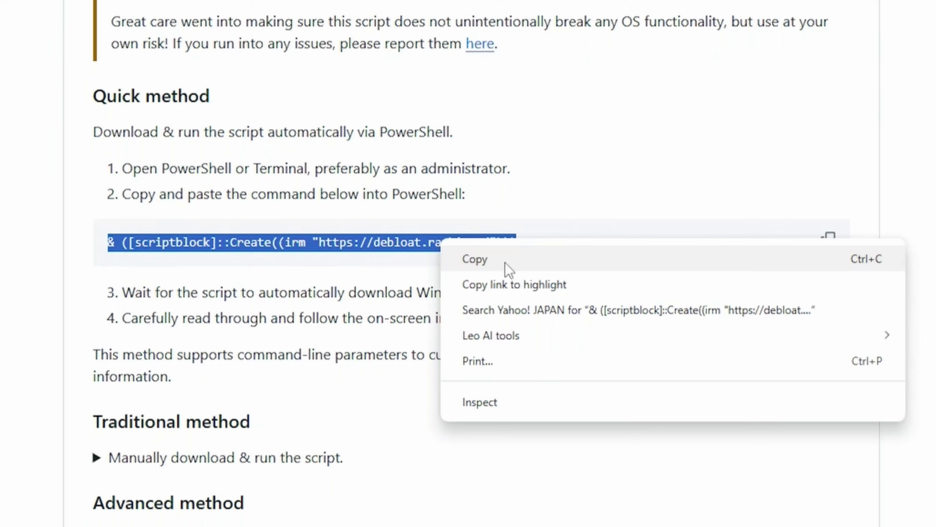
left_click(475, 260)
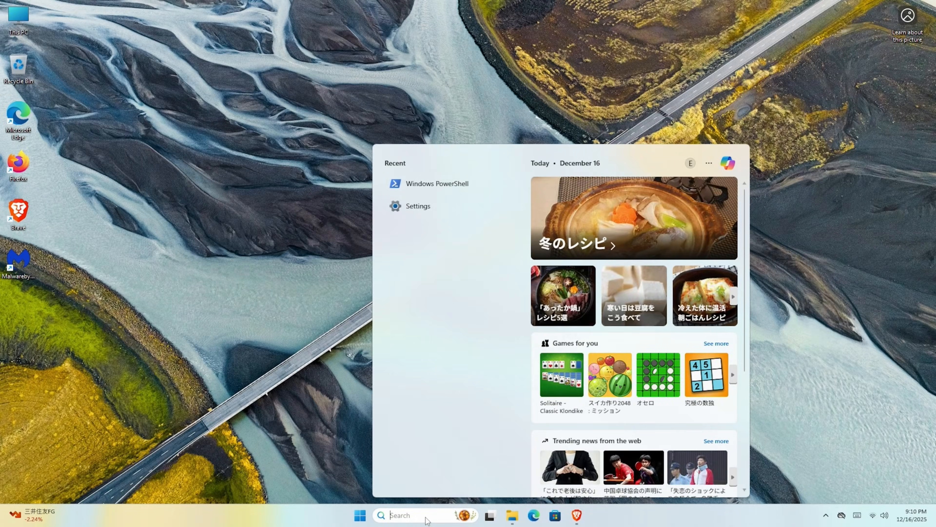
type("powershell")
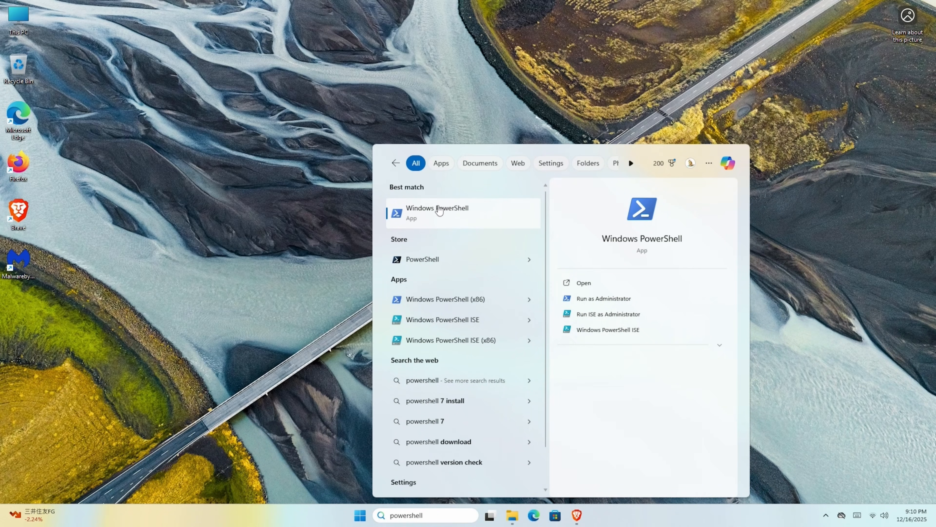
mouse_move(606, 305)
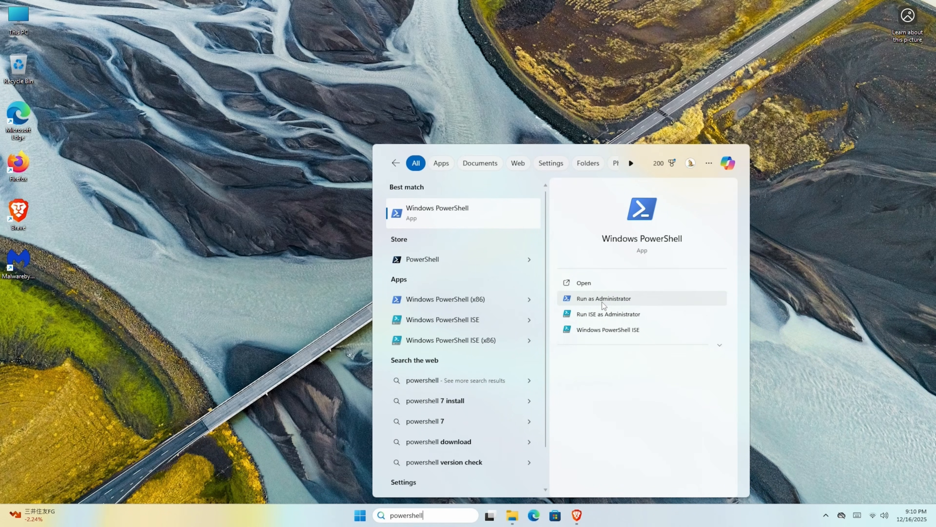
right_click(437, 212)
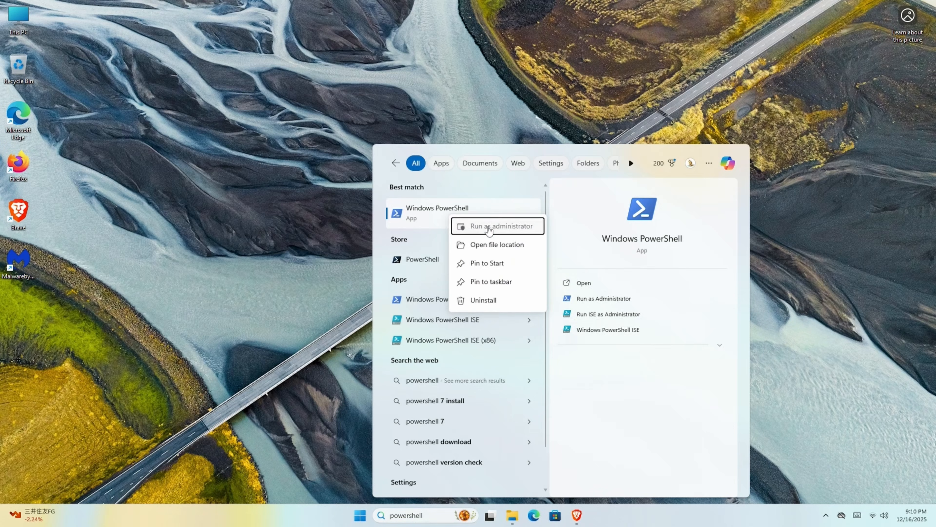
left_click(489, 226)
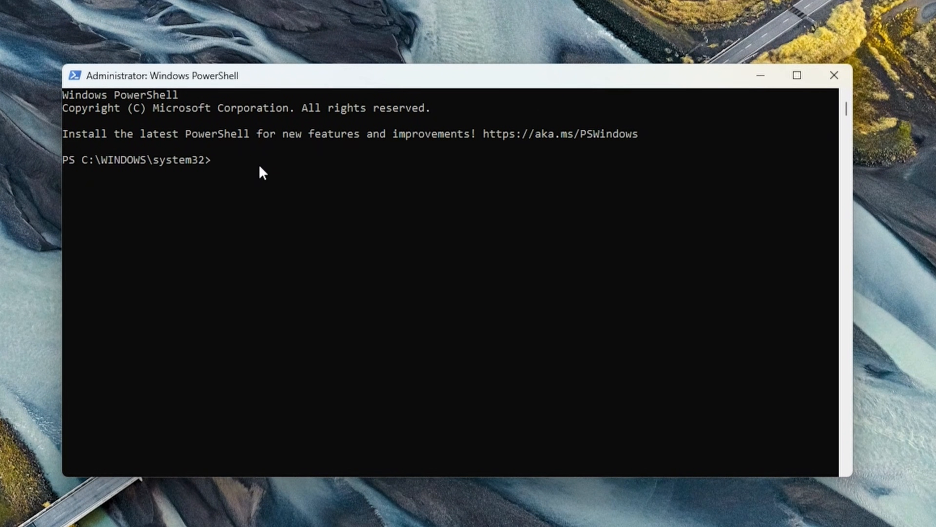
type("& ([scriptblock]::Create((irm \"https://debloat.raphi.re/\")))")
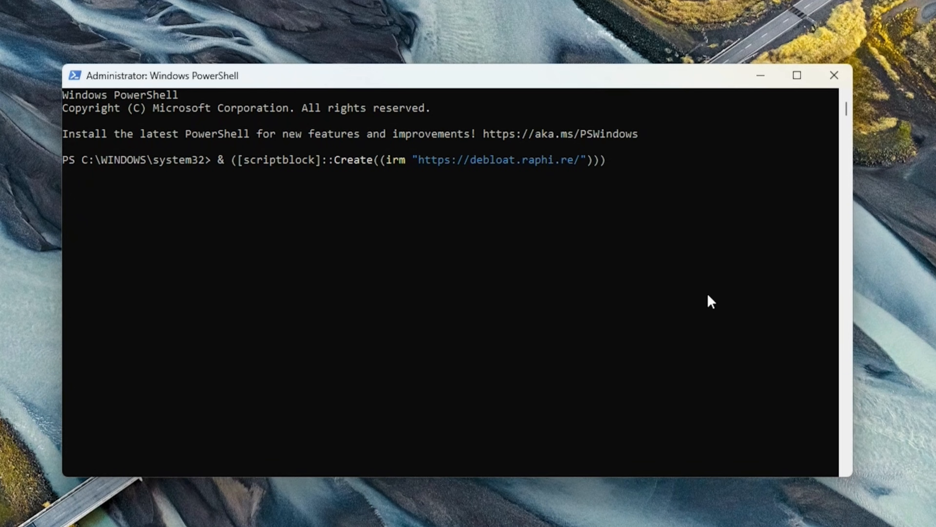
key("Enter")
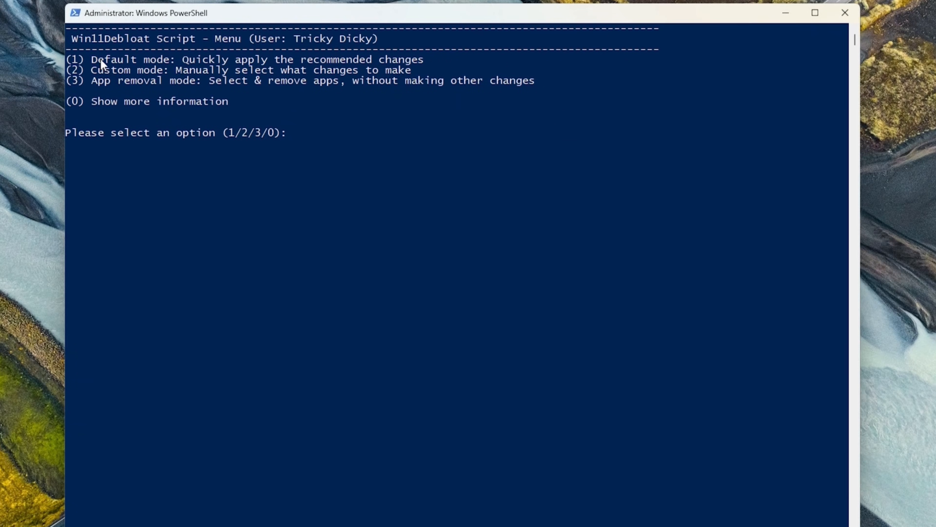
mouse_move(440, 70)
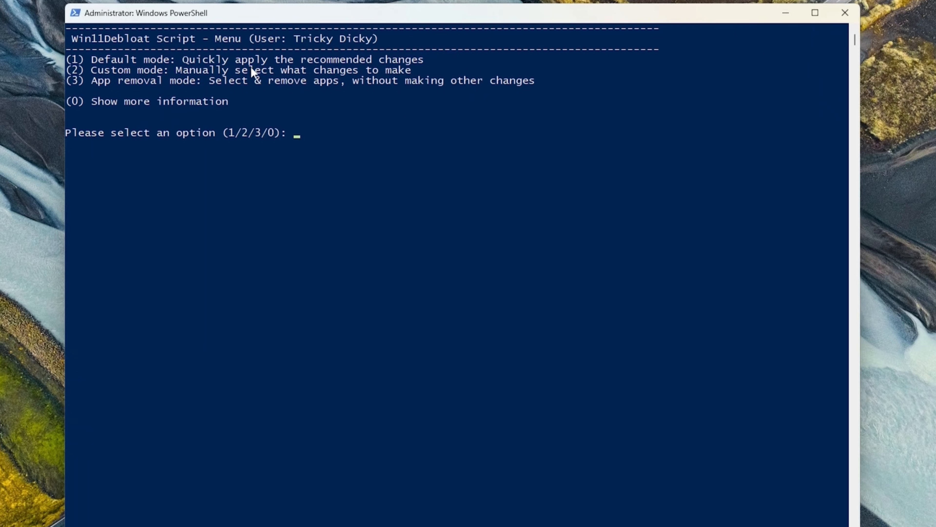
mouse_move(413, 74)
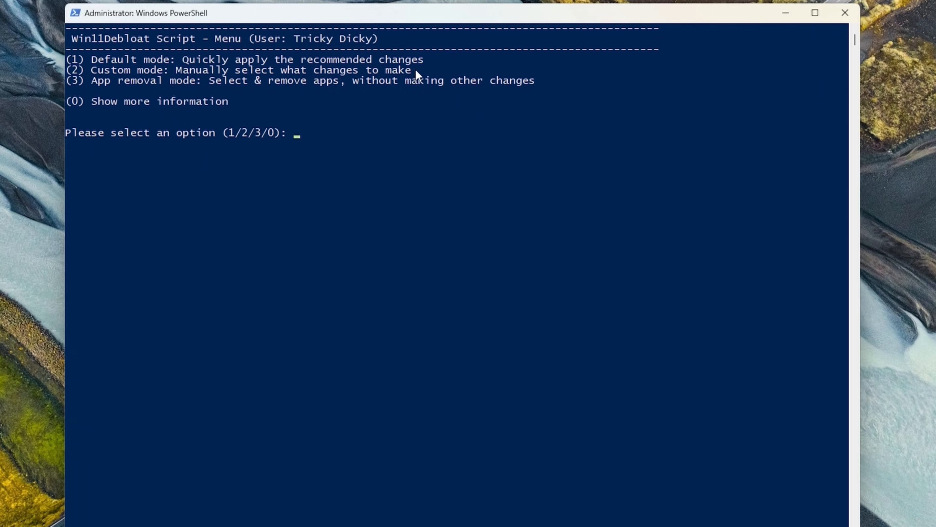
mouse_move(88, 88)
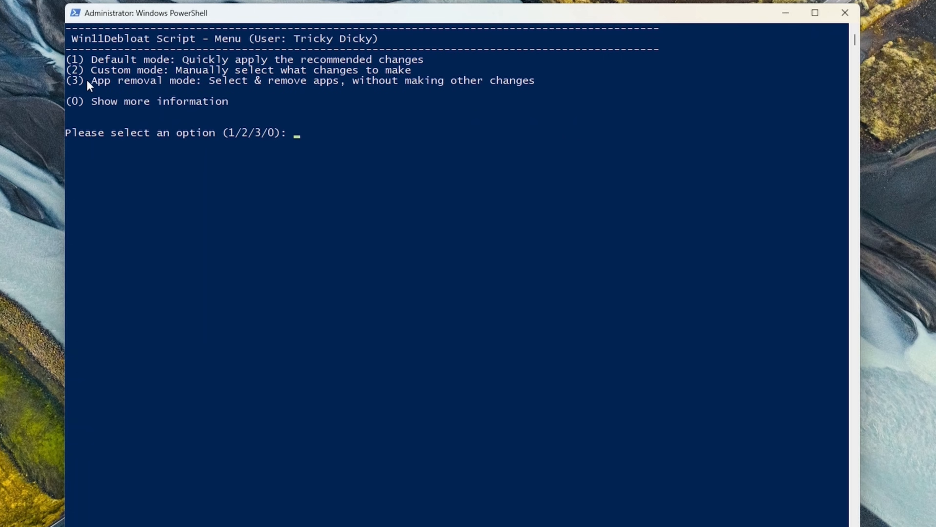
mouse_move(544, 87)
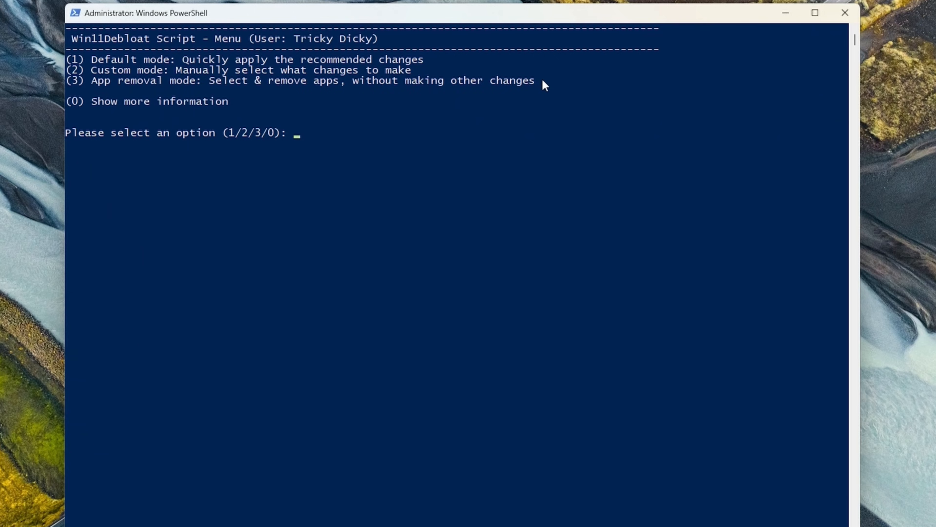
mouse_move(410, 260)
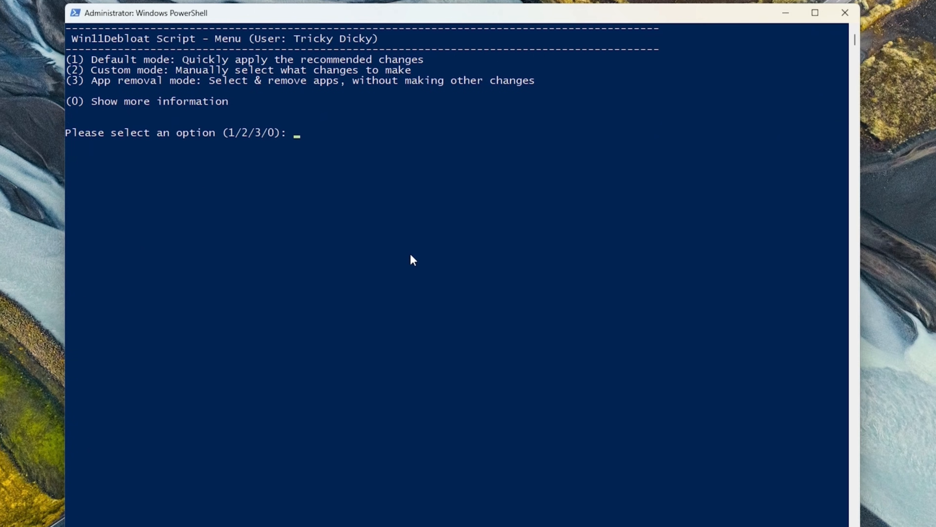
- Choose option 1 for Default mode, then option 1 to remove the default app selection
type("1")
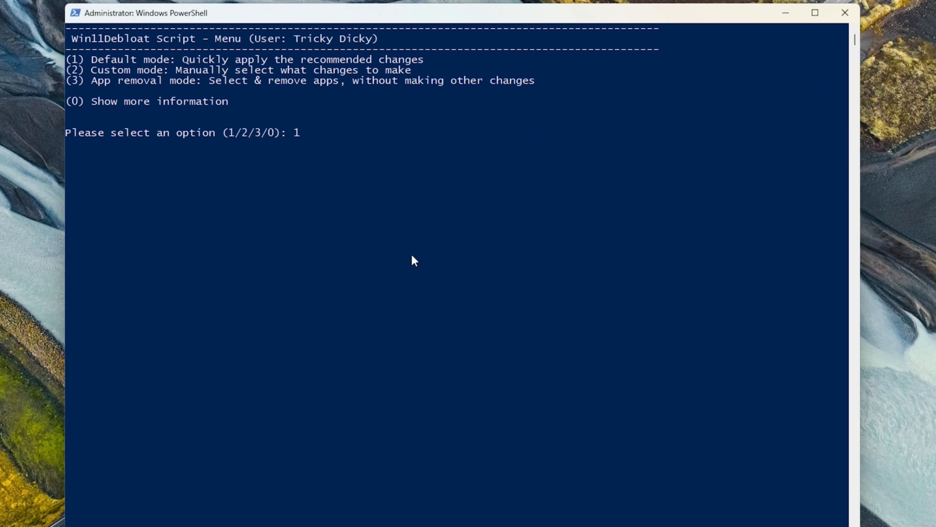
key("Enter")
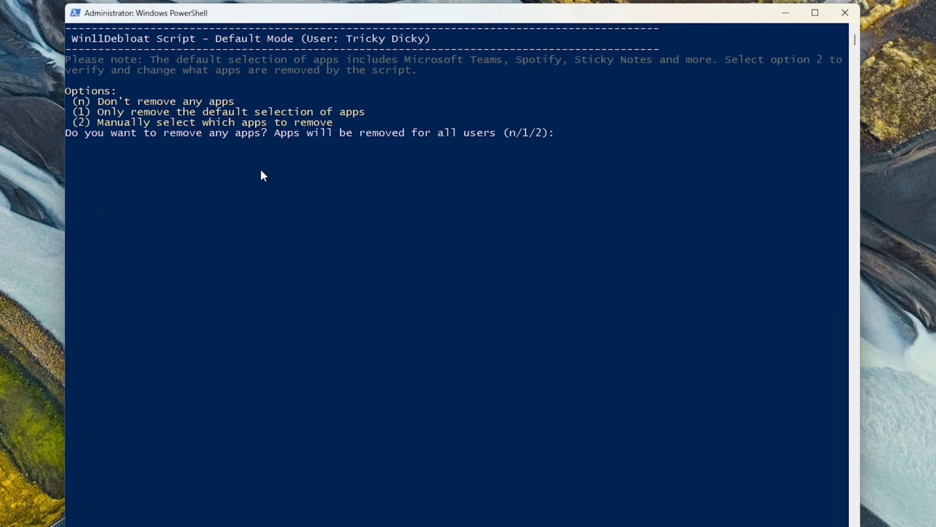
mouse_move(90, 123)
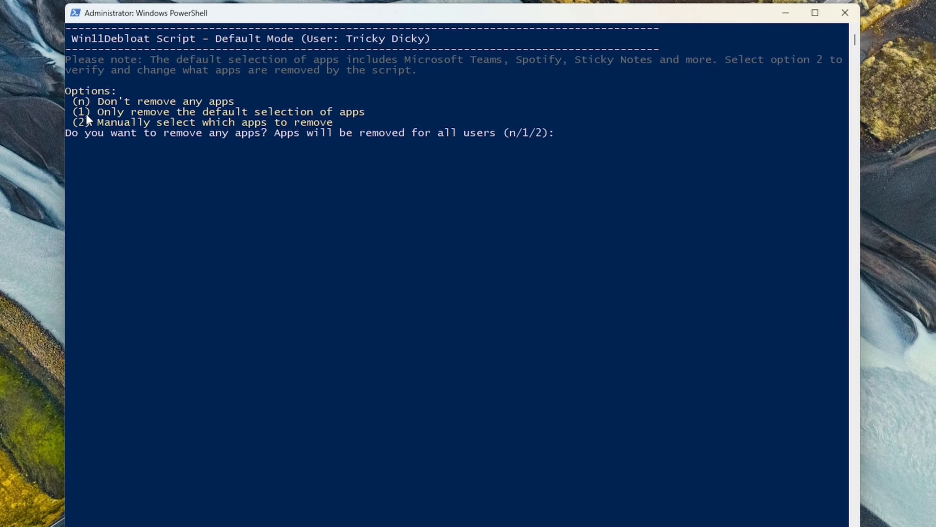
mouse_move(519, 254)
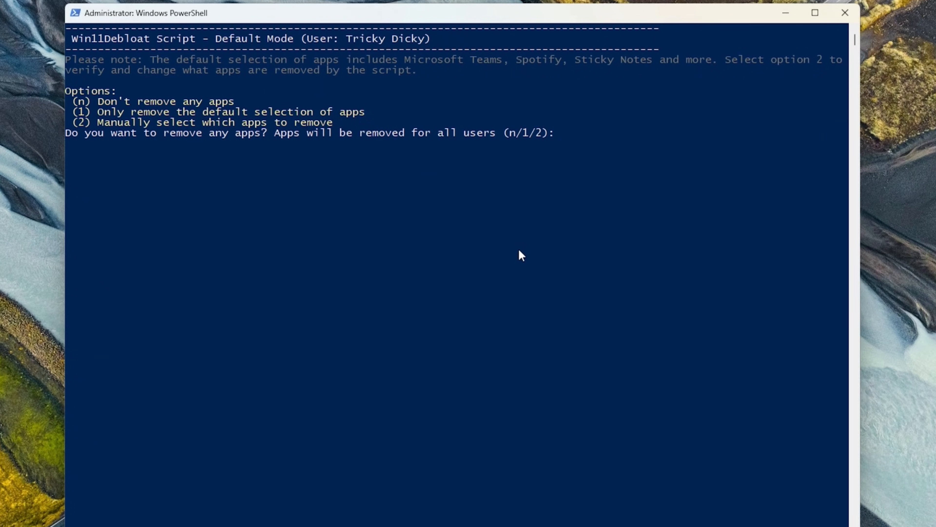
type("1")
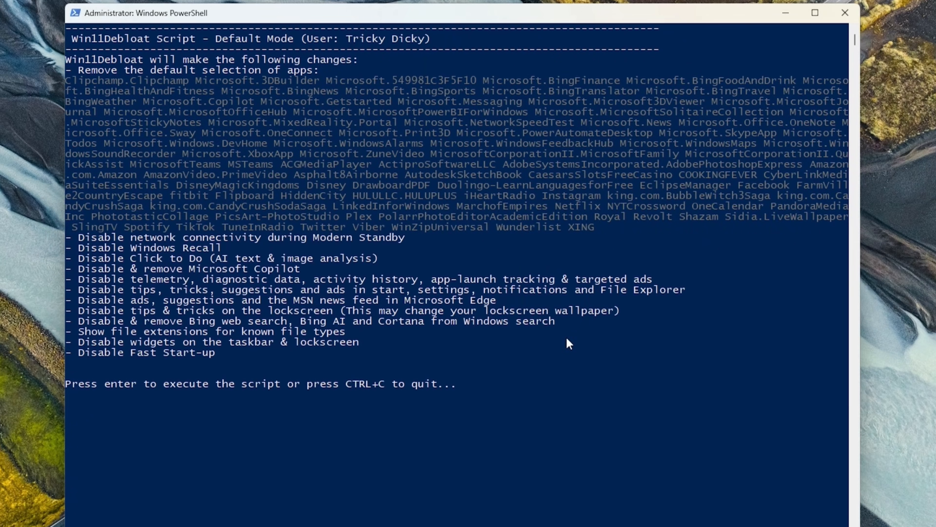
mouse_move(319, 93)
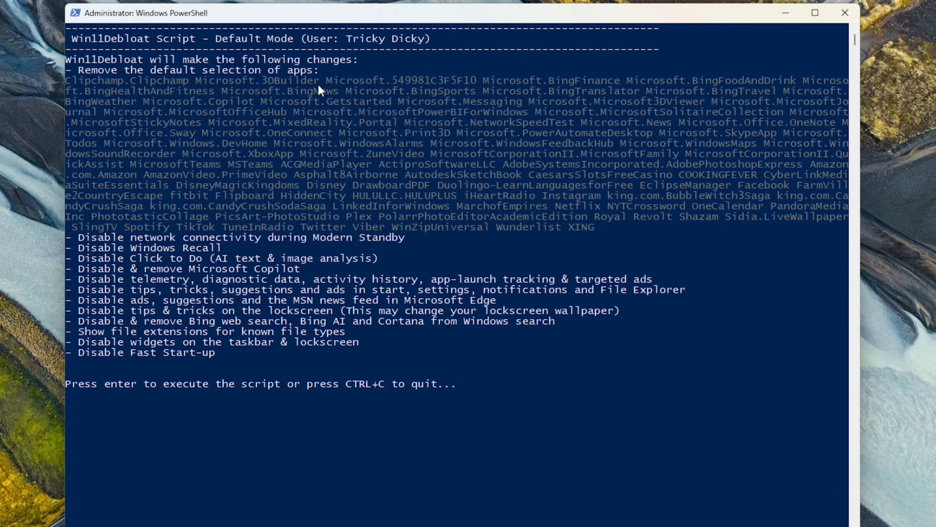
mouse_move(188, 207)
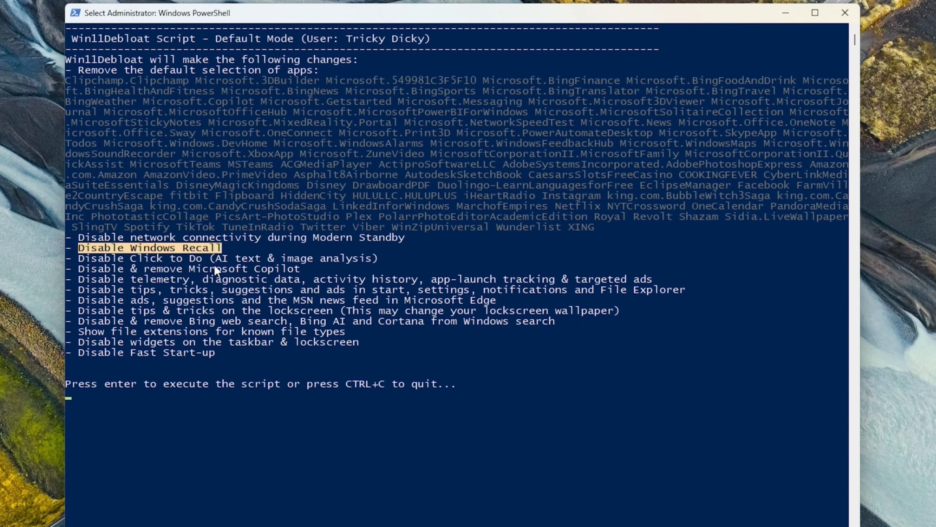
mouse_move(235, 250)
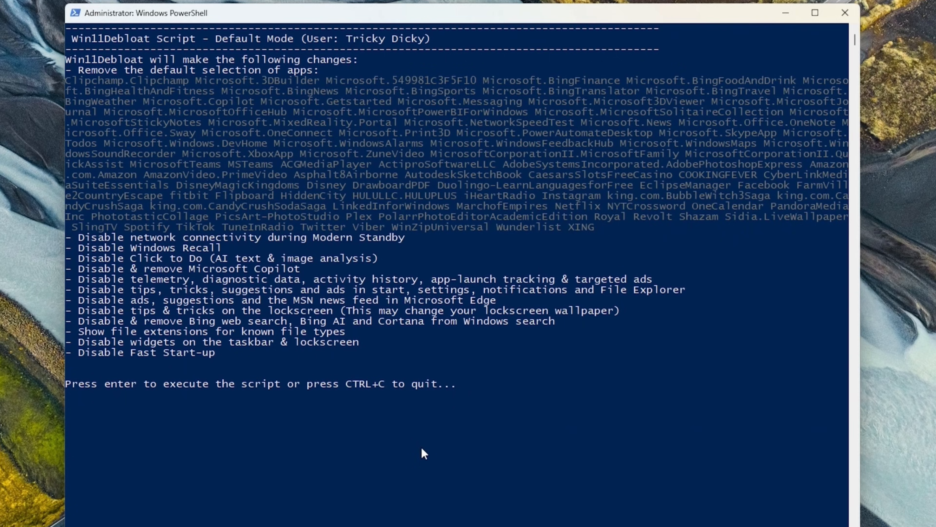
- Execute the listed debloat changes and let the script run to completion
key("enter")
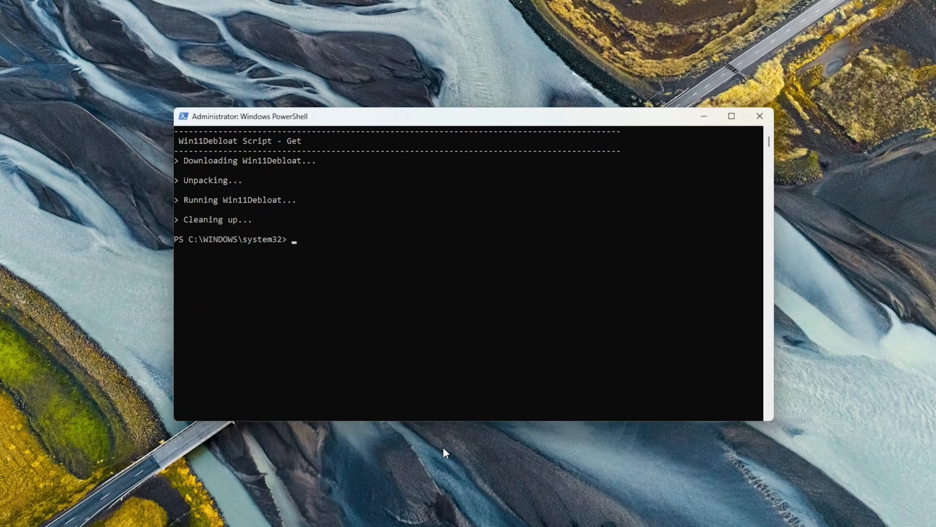
mouse_move(760, 116)
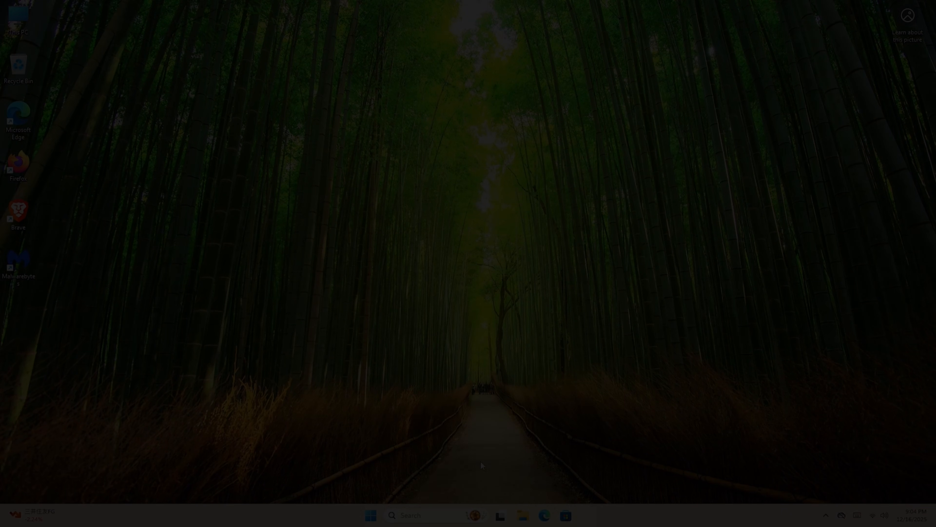
- Run DISM /Online /Get-FeatureInfo /FeatureName:Recall in an elevated PowerShell to confirm Recall is disabled
type("power")
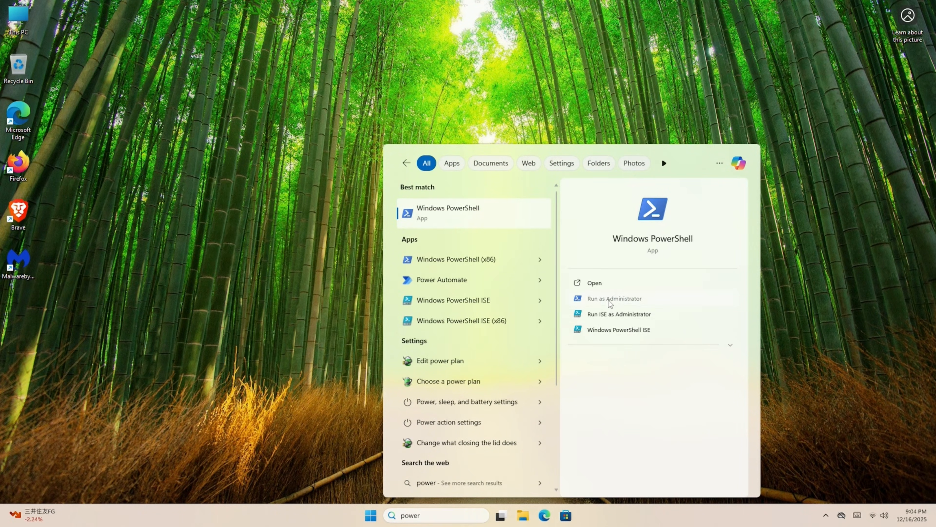
left_click(614, 298)
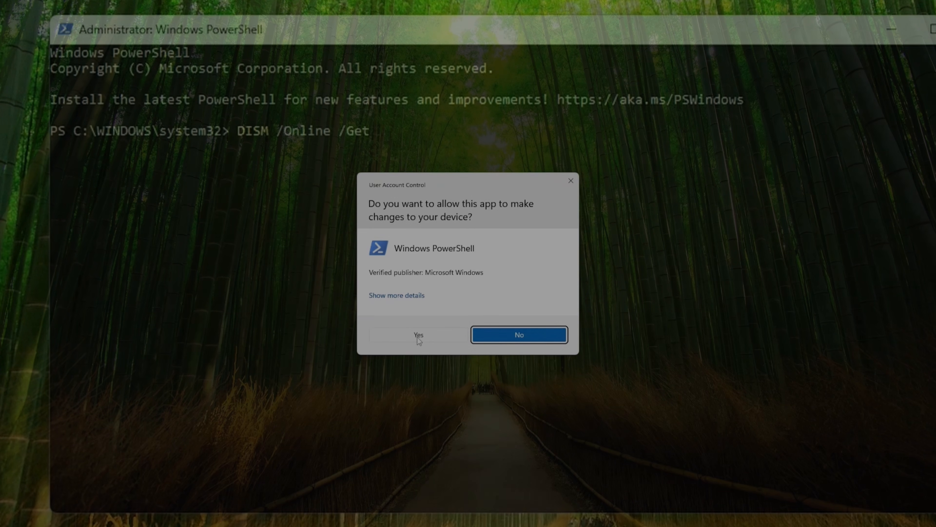
left_click(418, 334)
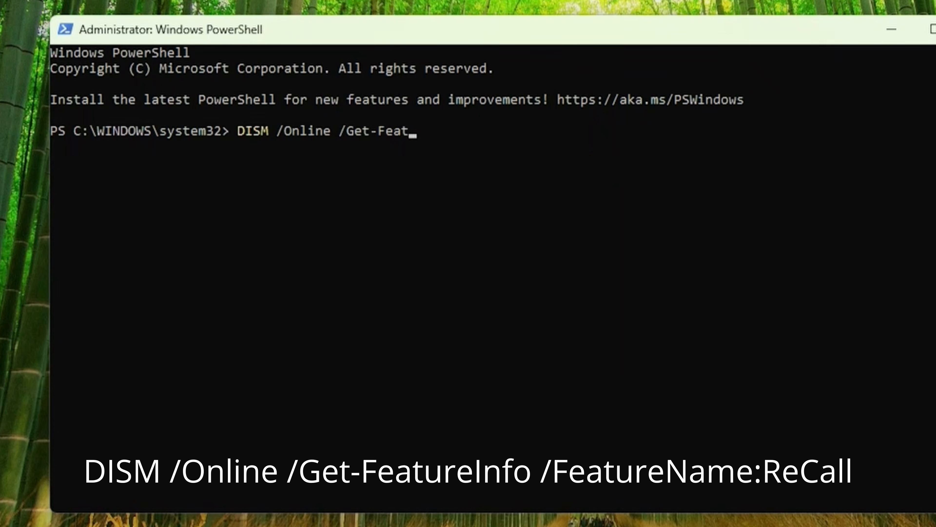
type("ureInfo /FeatureName:Recall")
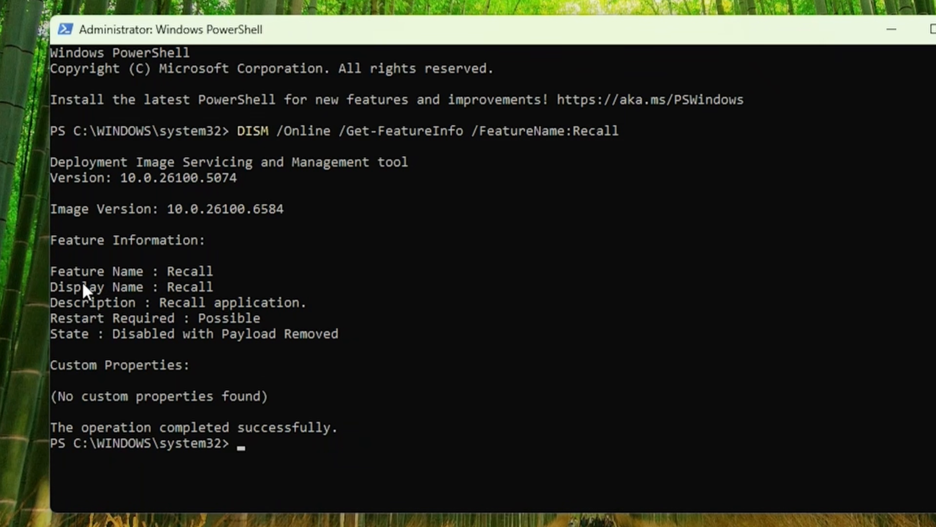
mouse_move(78, 456)
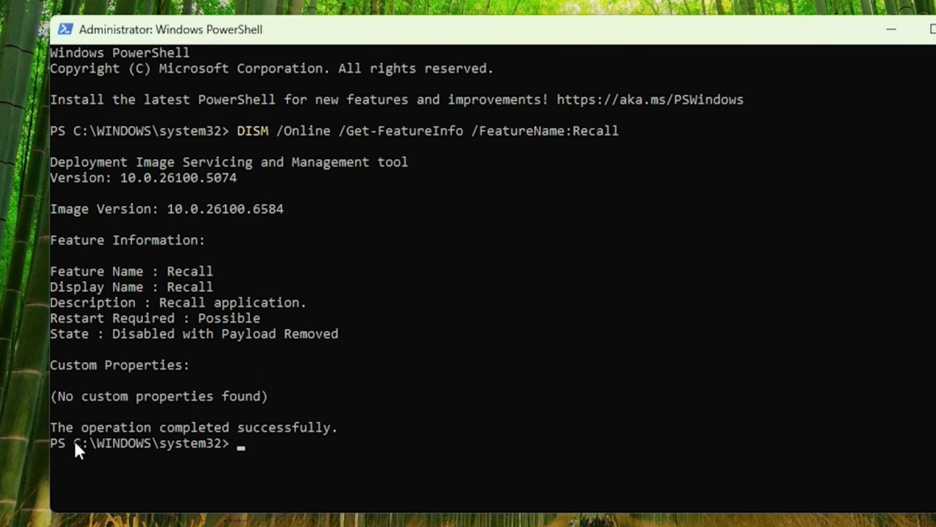
mouse_move(169, 229)
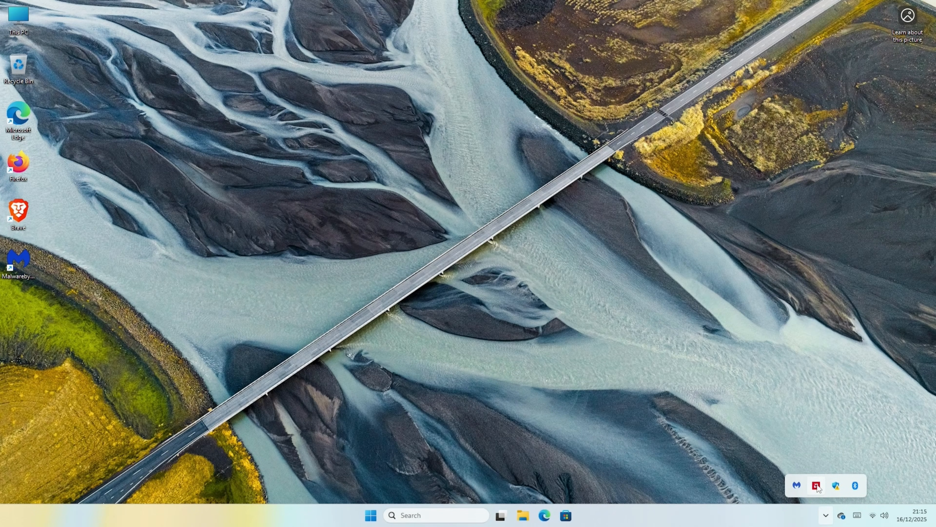
- Complete Adrenalin's Quick Setup with the Default driver experience and reach the home page
left_click(816, 486)
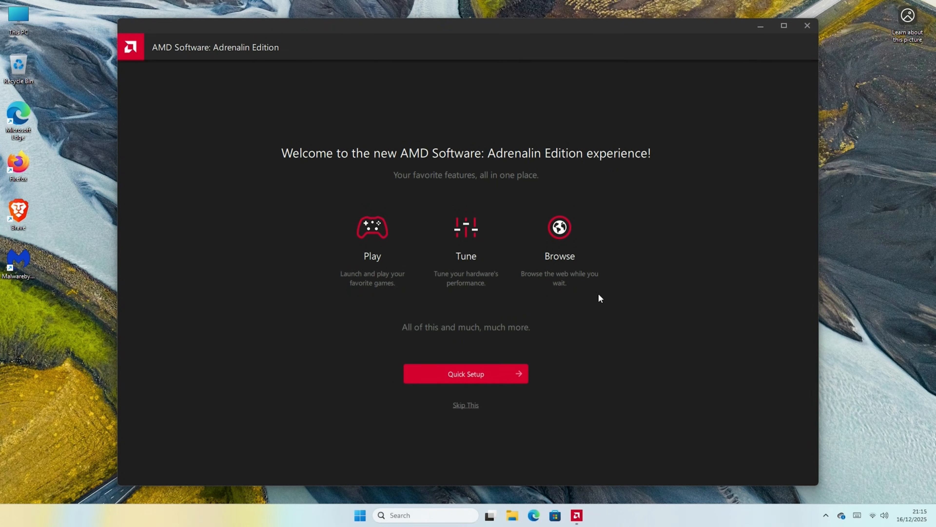
left_click(465, 373)
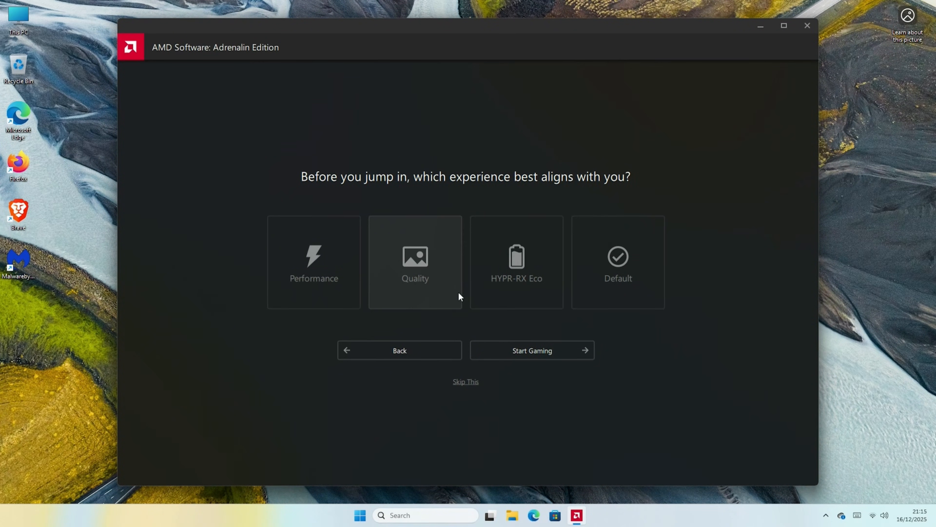
left_click(619, 257)
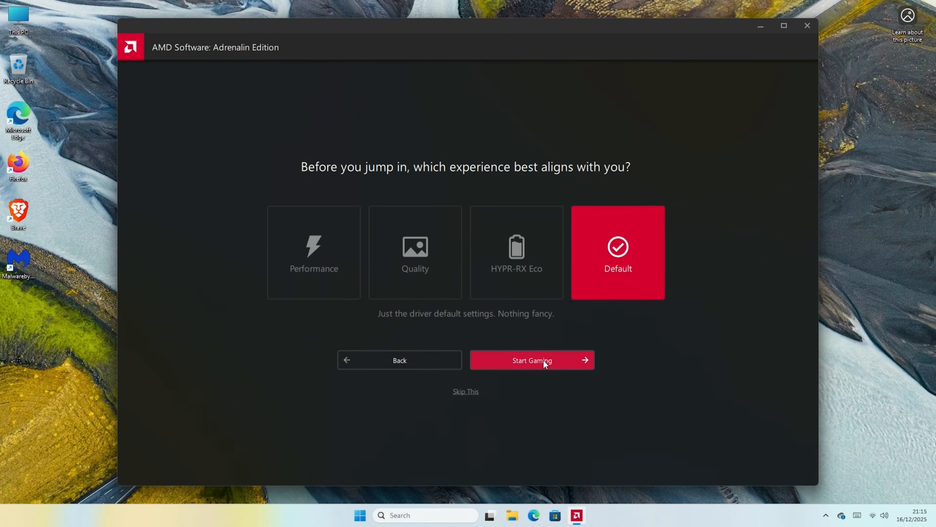
left_click(533, 360)
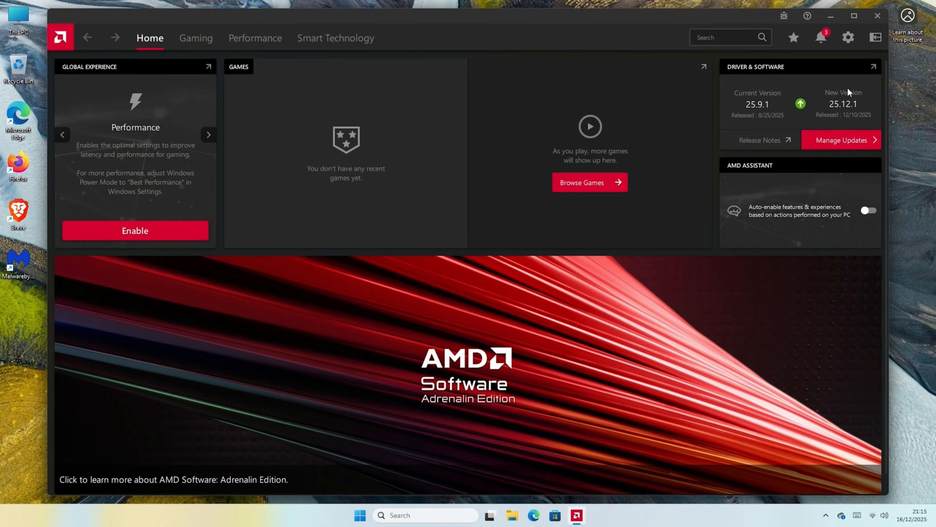
mouse_move(499, 331)
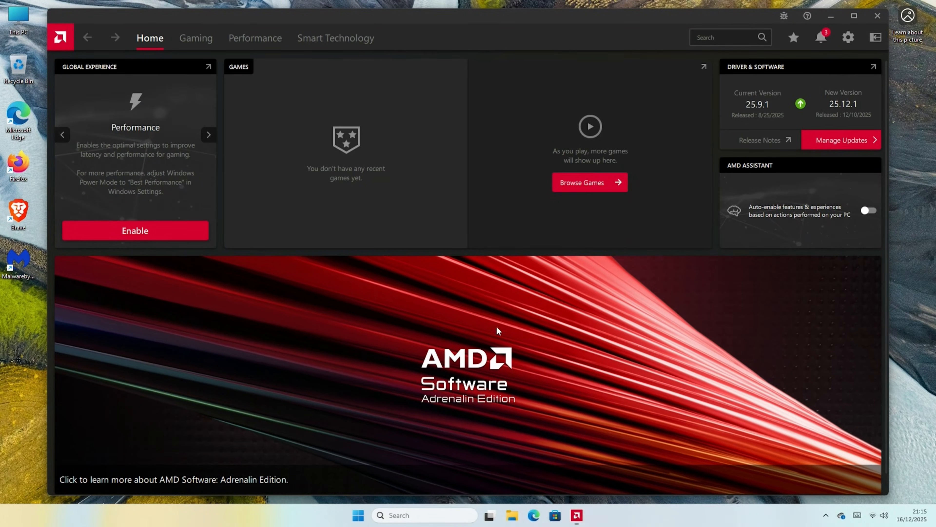
- Bring up the Manage Updates list showing Adrenalin and chipset driver updates
left_click(842, 140)
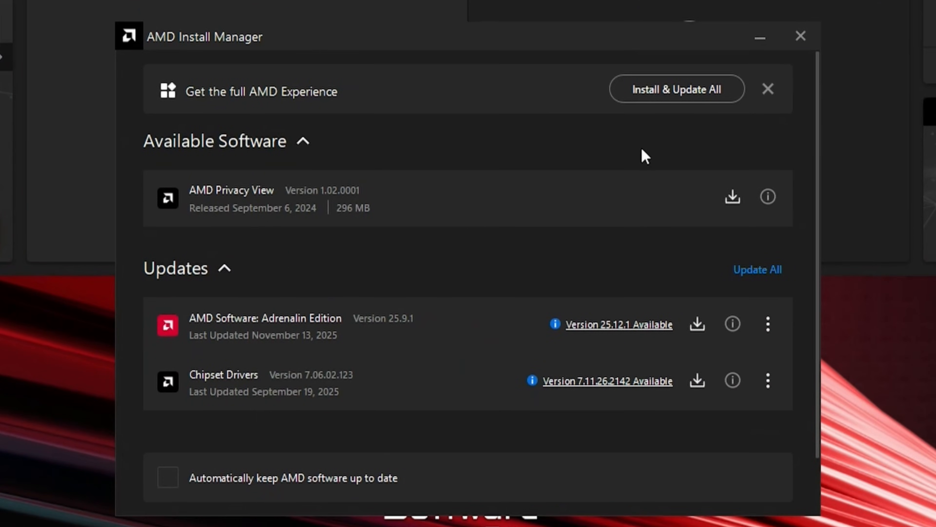
mouse_move(727, 348)
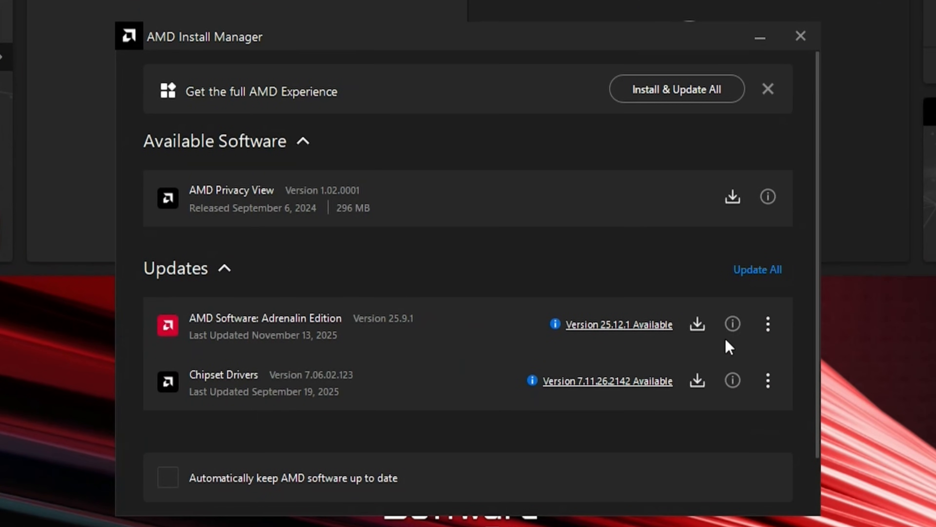
mouse_move(747, 391)
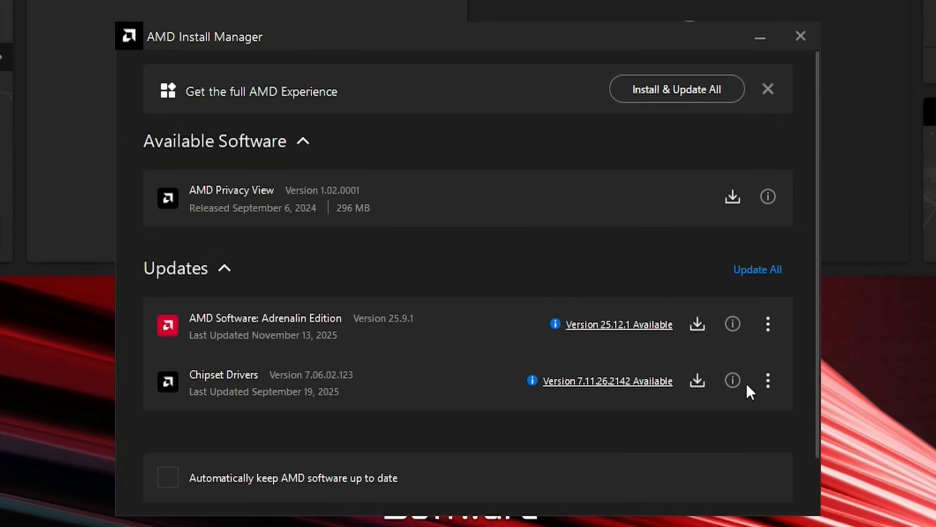
left_click(759, 269)
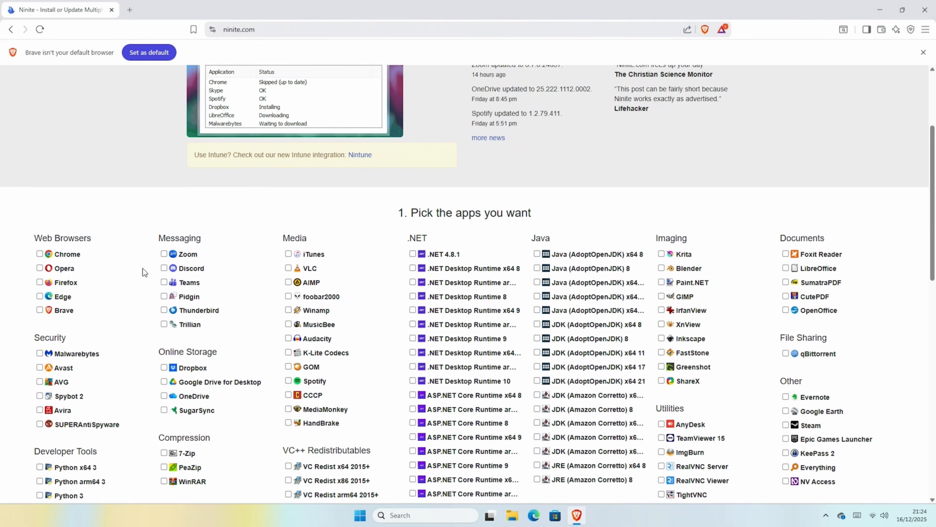
- Tick the desired apps in Ninite's picker, including AIMP and Epic Games Launcher
scroll("down", 3)
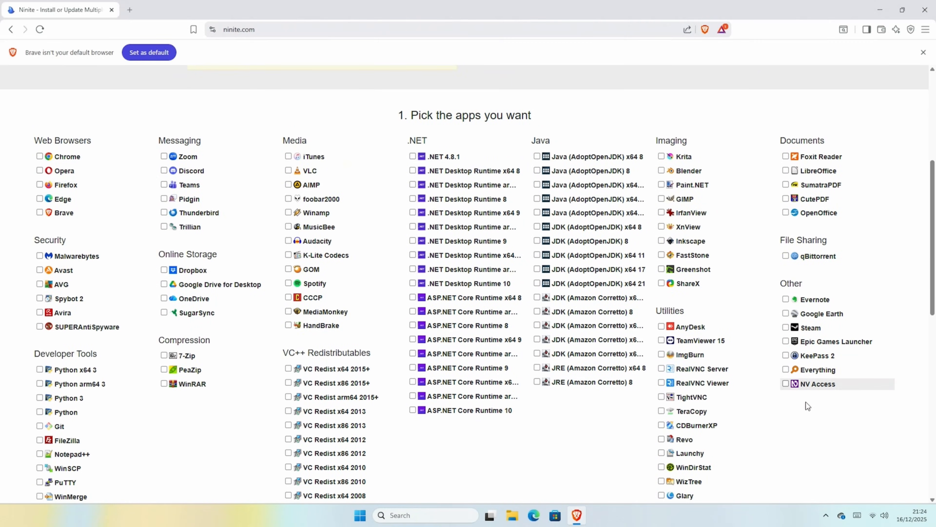
mouse_move(290, 187)
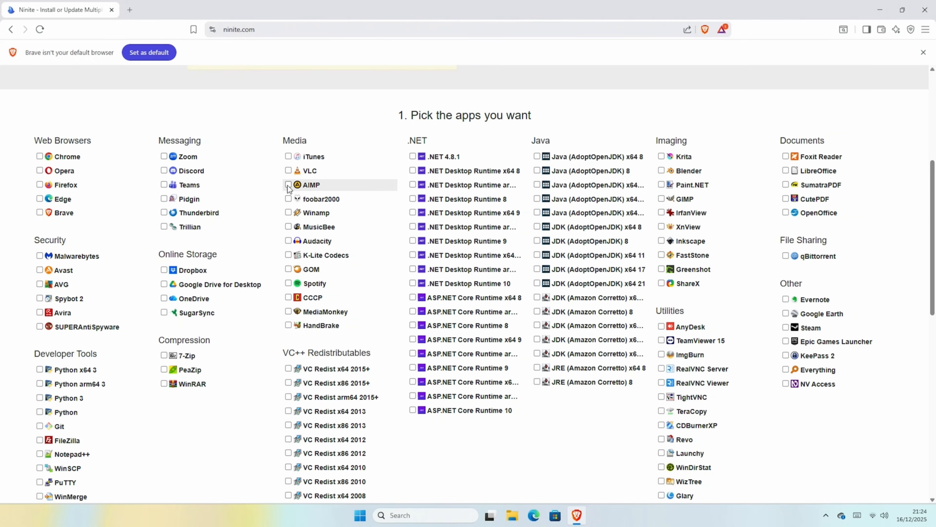
left_click(289, 170)
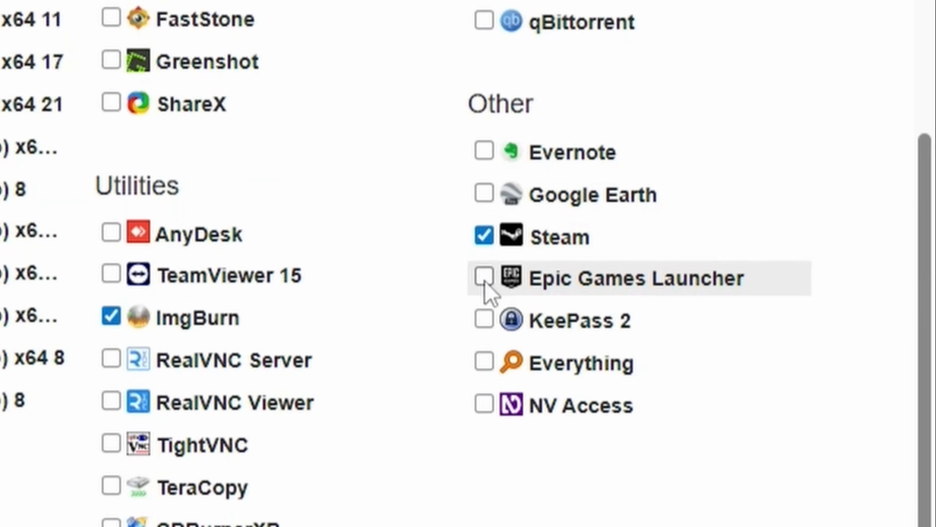
left_click(484, 277)
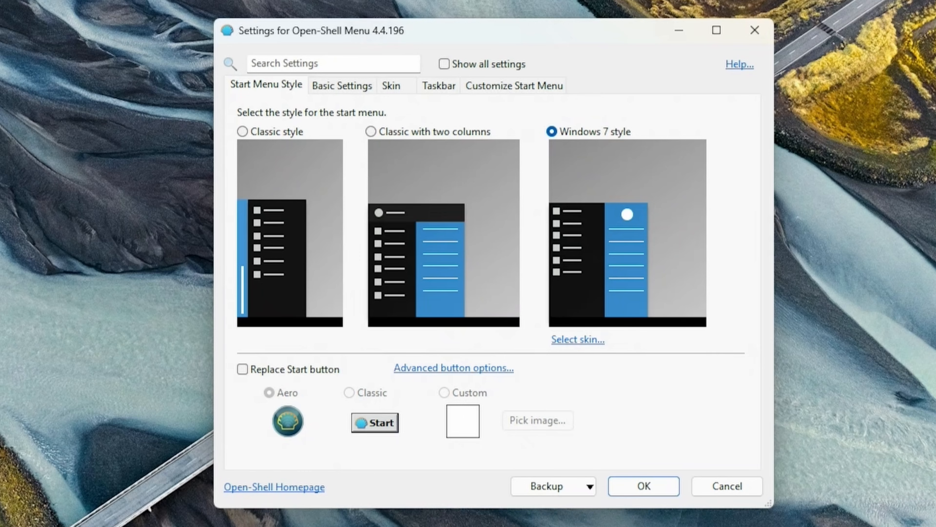
- Review Basic Settings and Taskbar options, then confirm the Windows 7 style menu with OK
left_click(343, 86)
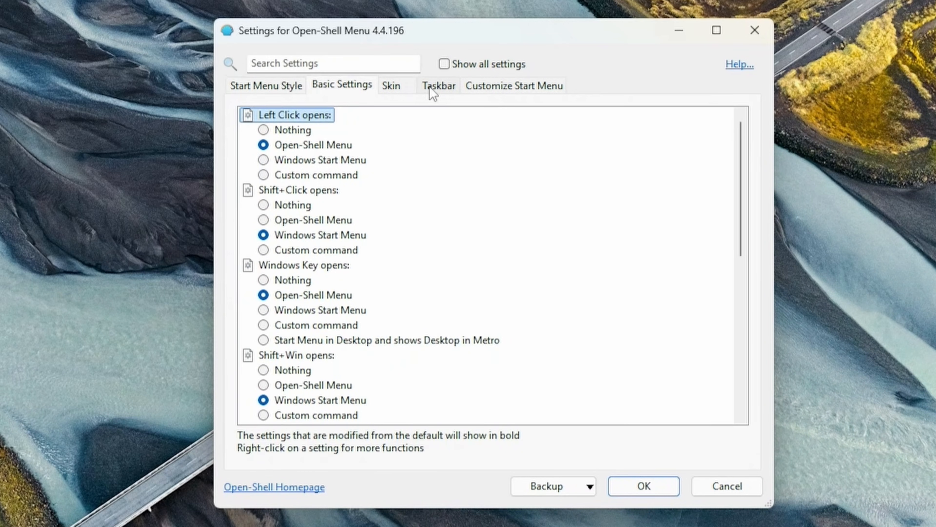
left_click(438, 85)
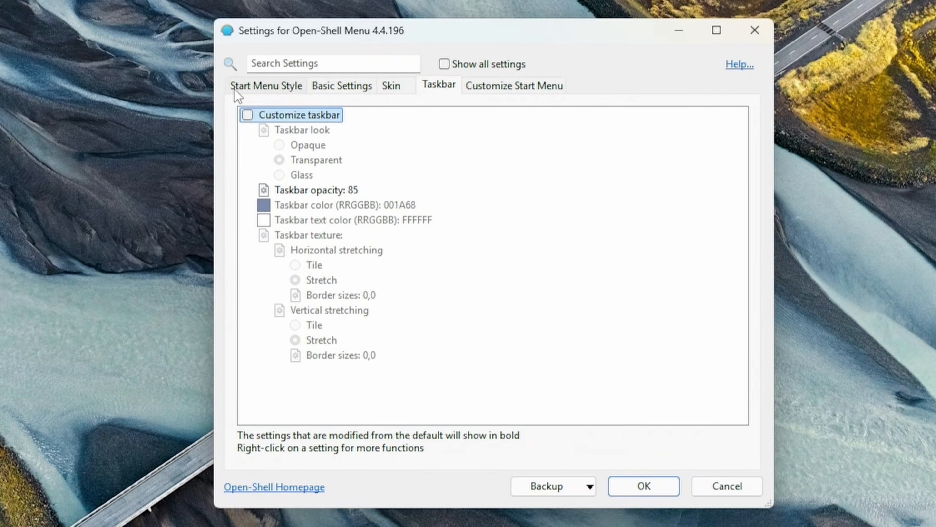
left_click(266, 86)
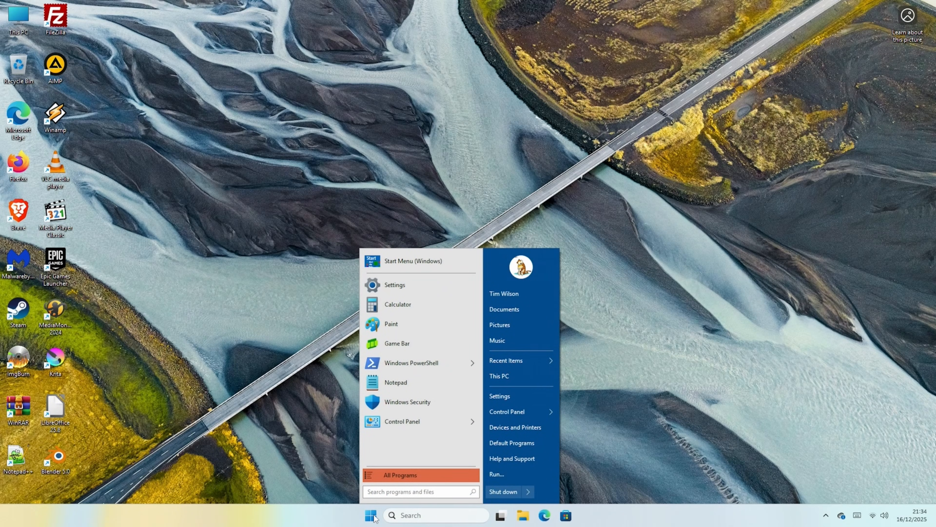
- In taskbar settings, turn off the Microsoft OneDrive tray icon
right_click(374, 517)
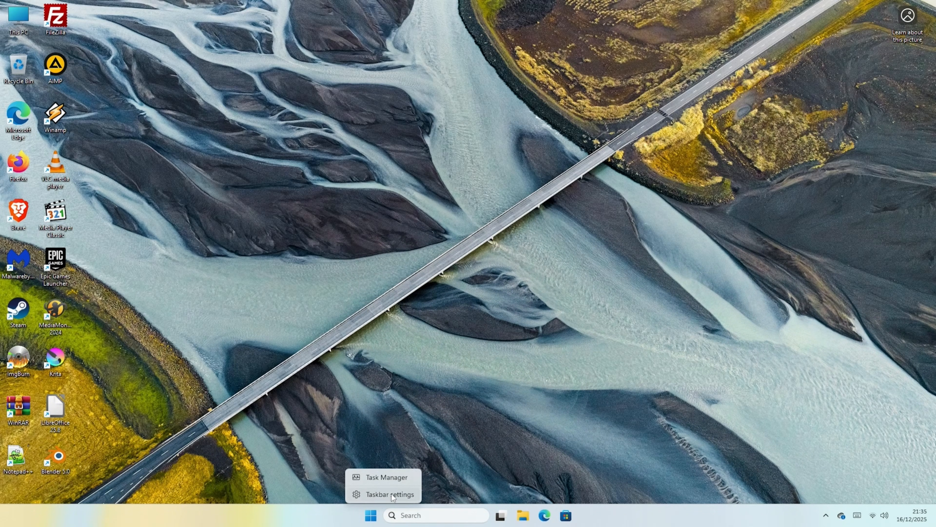
left_click(390, 495)
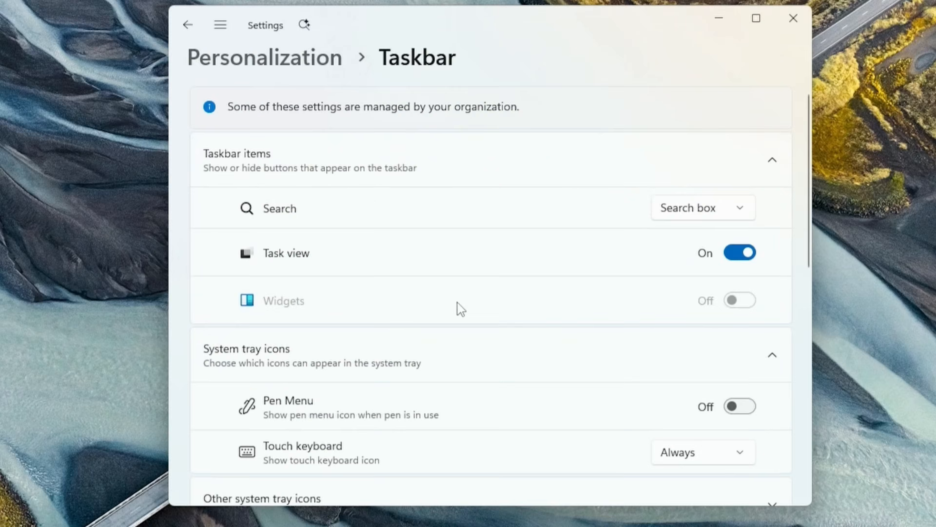
scroll("down", 3)
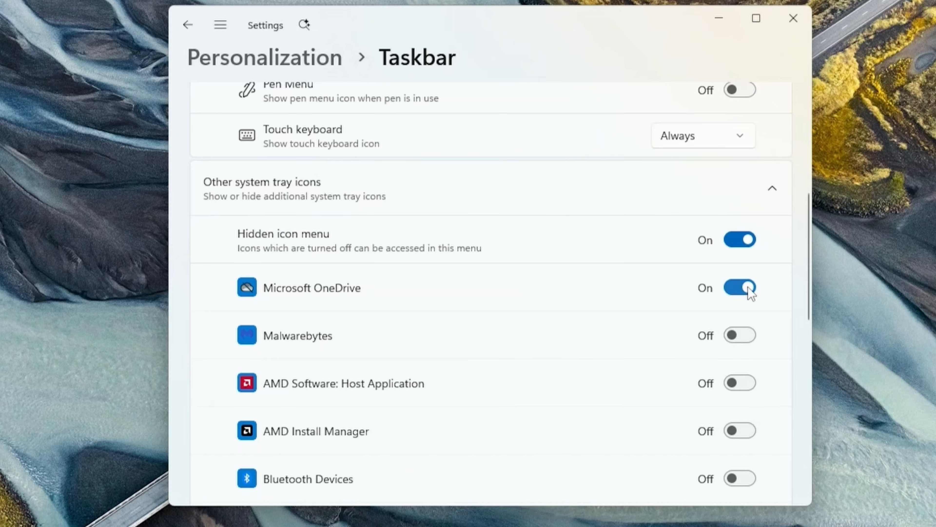
left_click(740, 288)
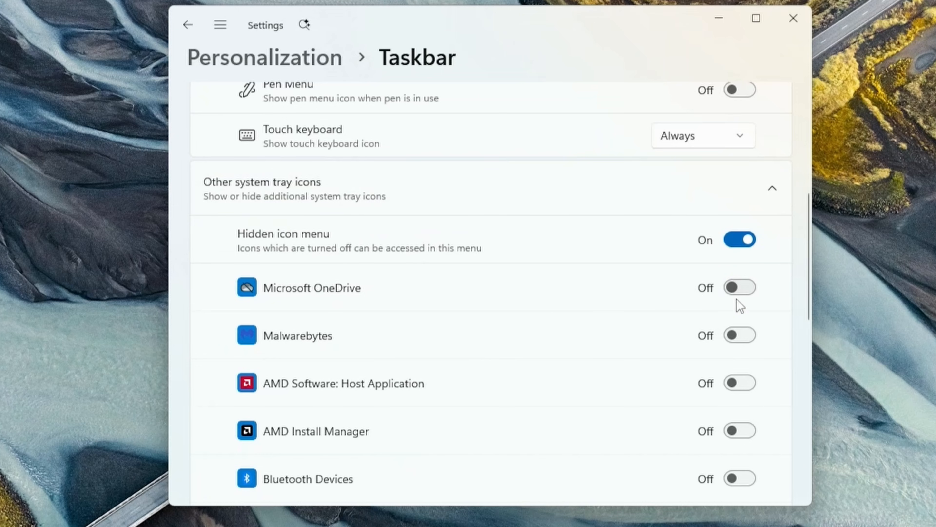
- Set taskbar alignment to Left and close Settings
scroll("down", 3)
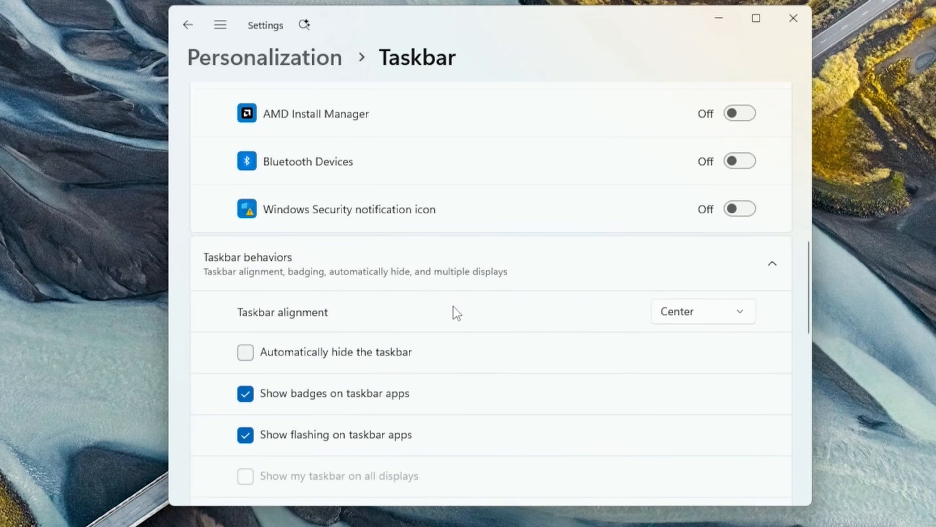
left_click(703, 311)
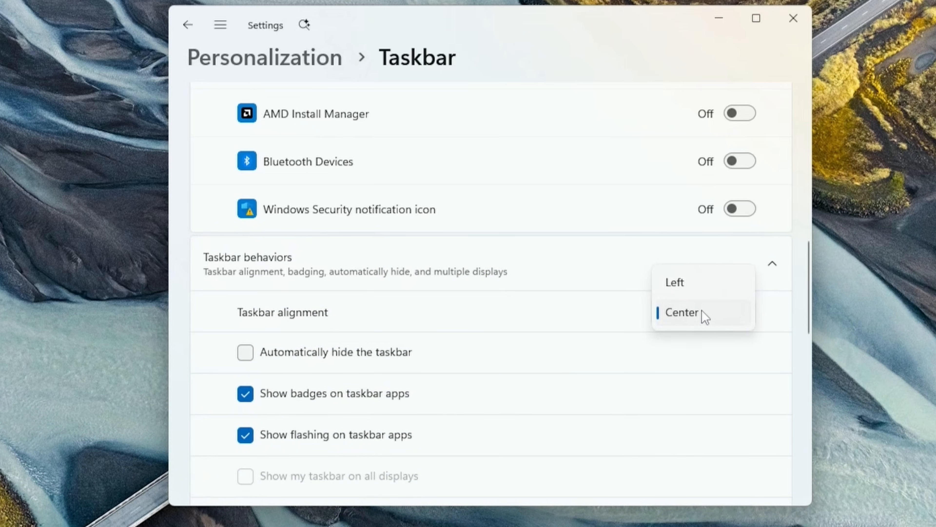
left_click(677, 282)
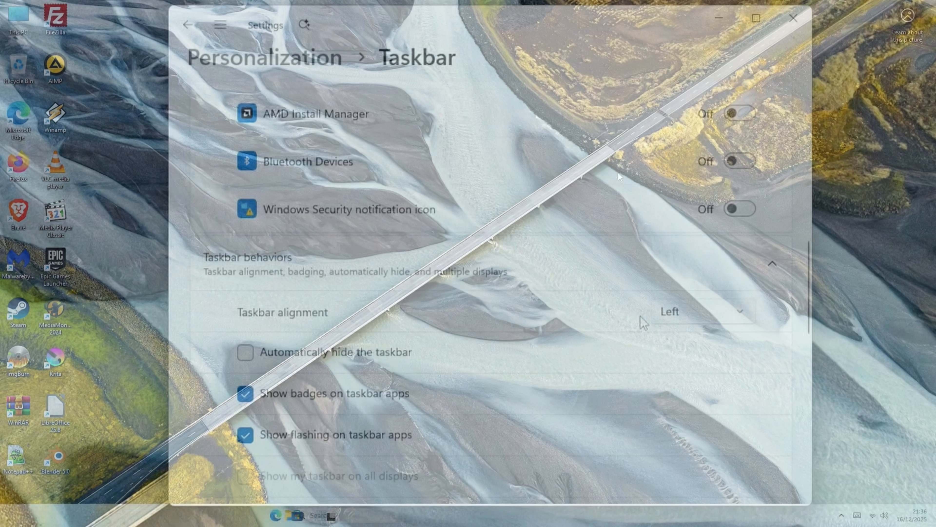
left_click(794, 17)
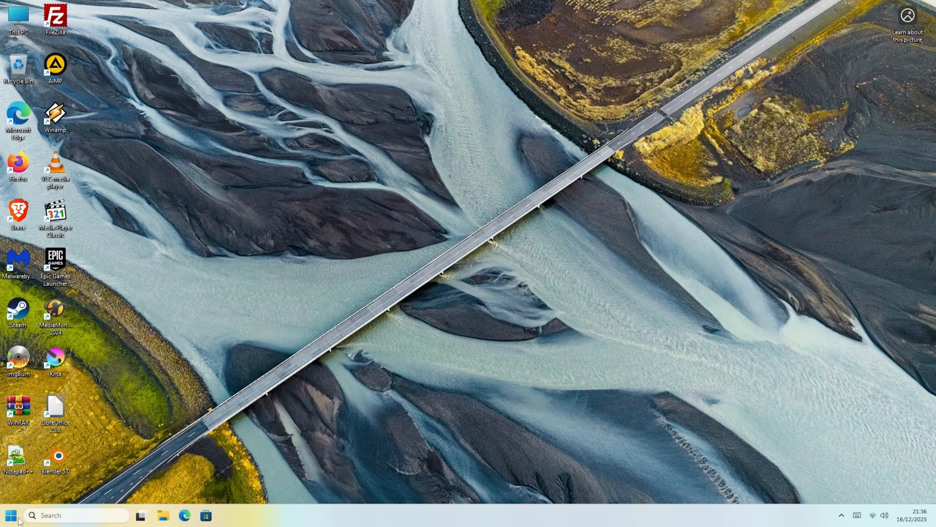
- From File Explorer reach OneDrive's Account settings and unlink this PC
left_click(11, 514)
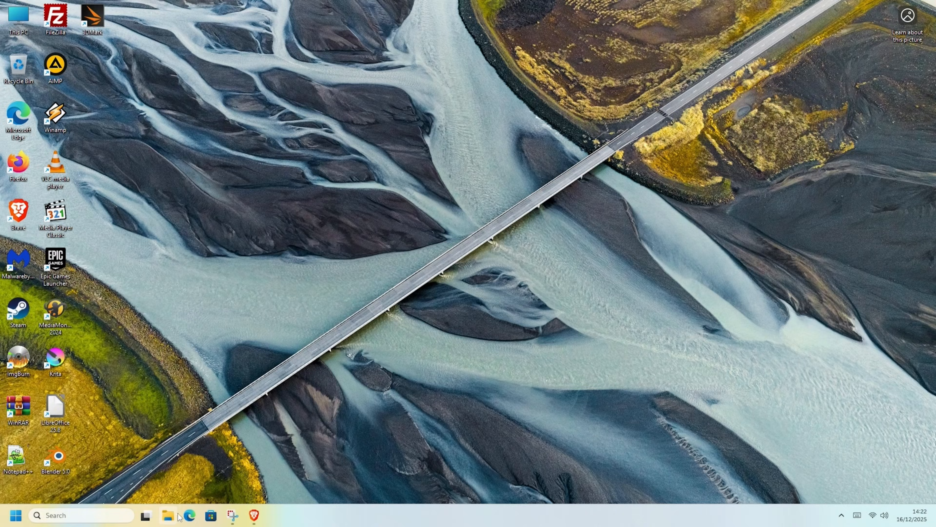
left_click(169, 518)
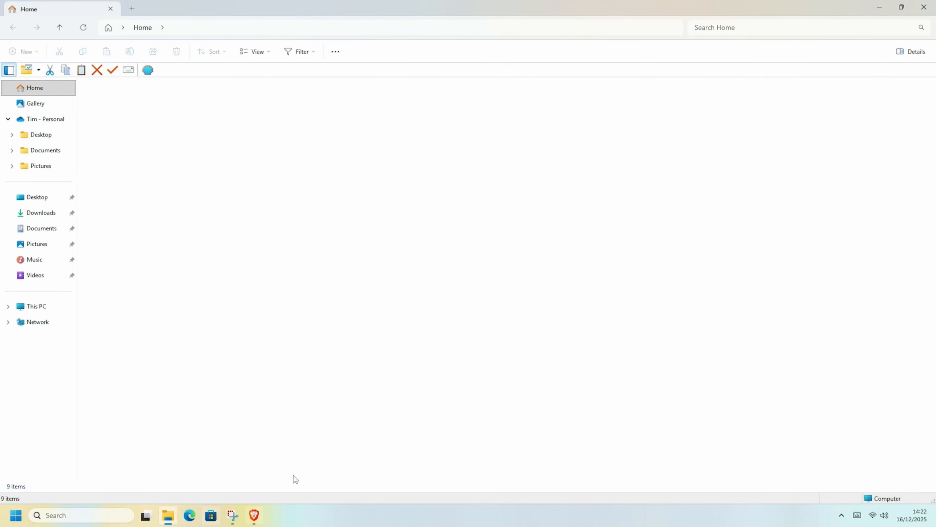
left_click(41, 119)
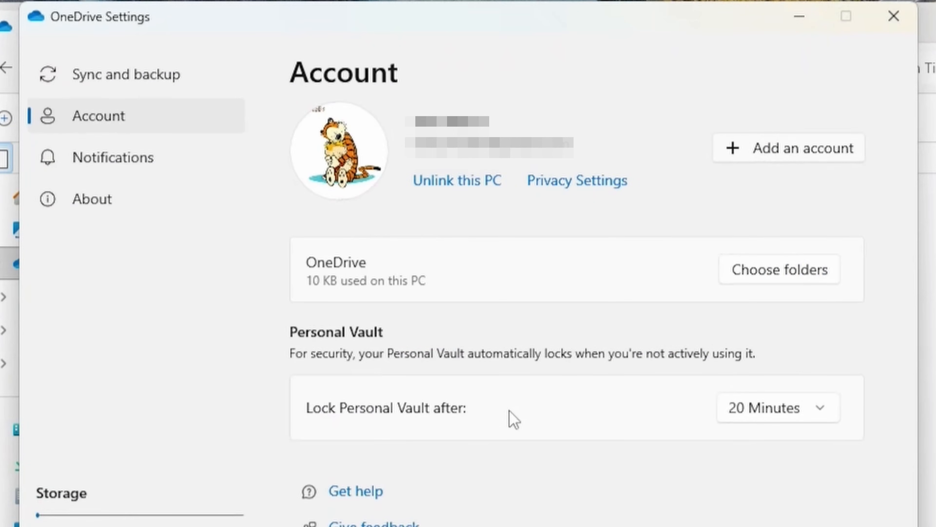
mouse_move(456, 194)
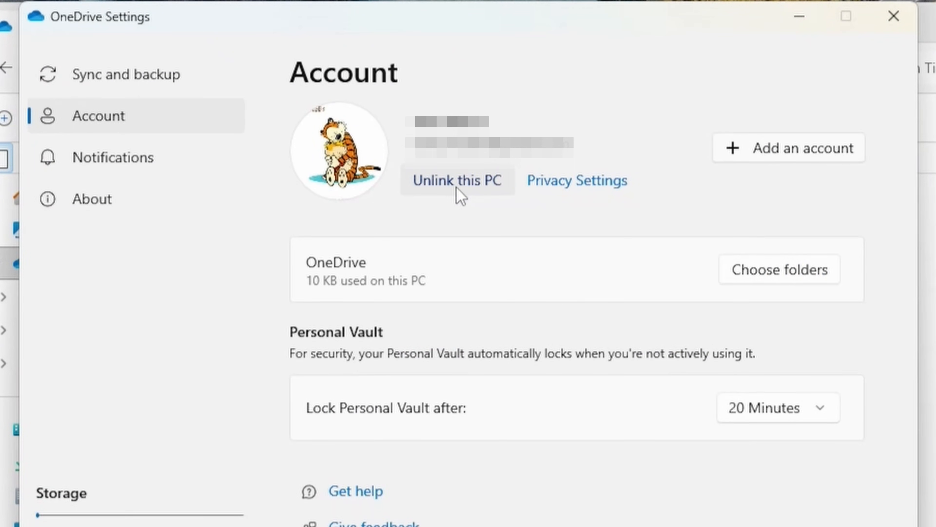
left_click(460, 180)
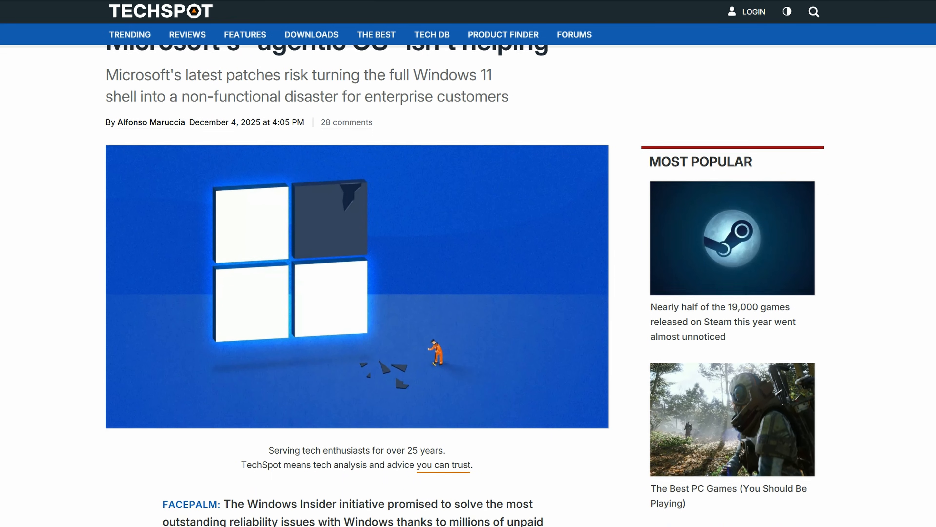
- Scroll the TechSpot article and move to the BleepingComputer WSL VPN report
scroll("down", 3)
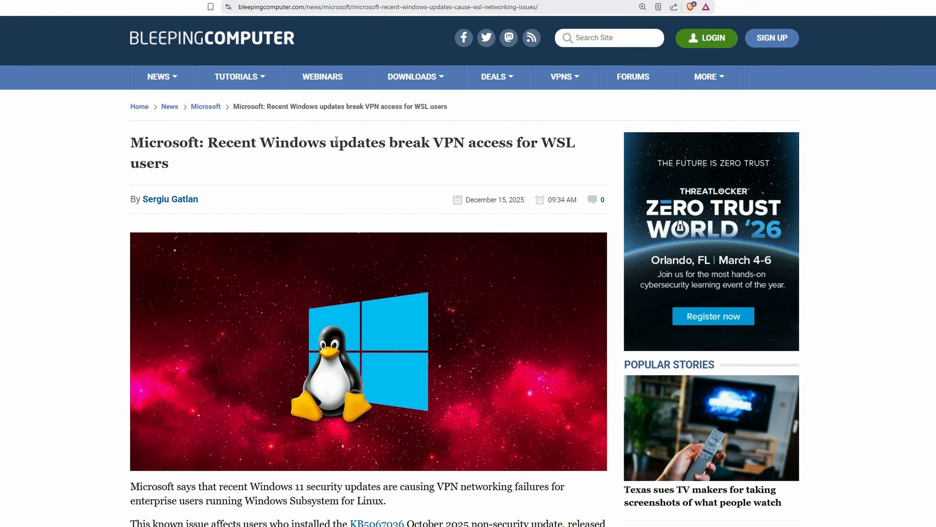
left_click_drag(387, 138, 485, 138)
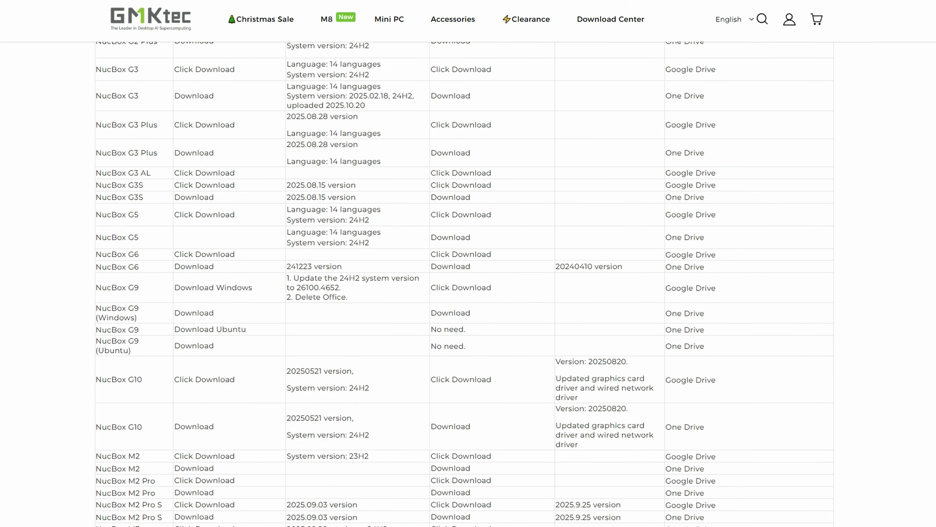
- Scroll the GMKtec table and open the Windows 11 24H2 Multi-Edition x64 English ISO result on archive.org
scroll("down", 3)
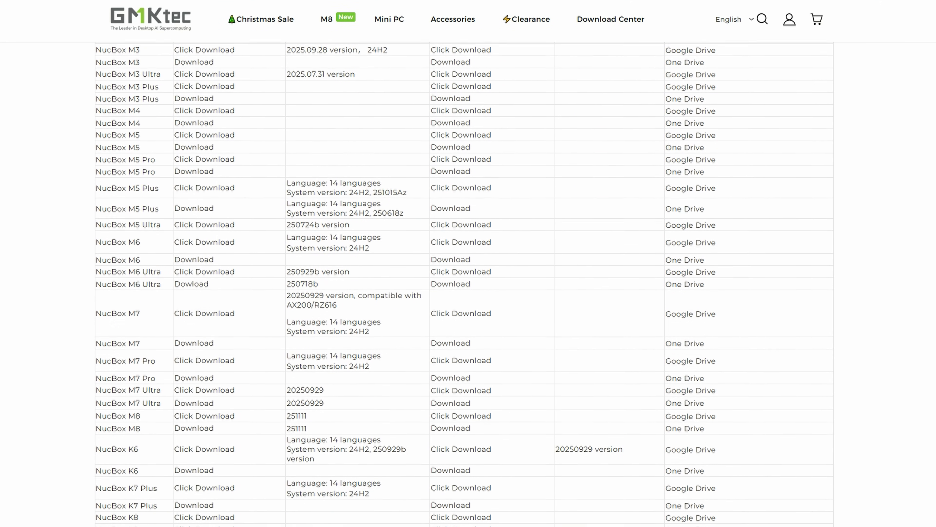
scroll("down", 3)
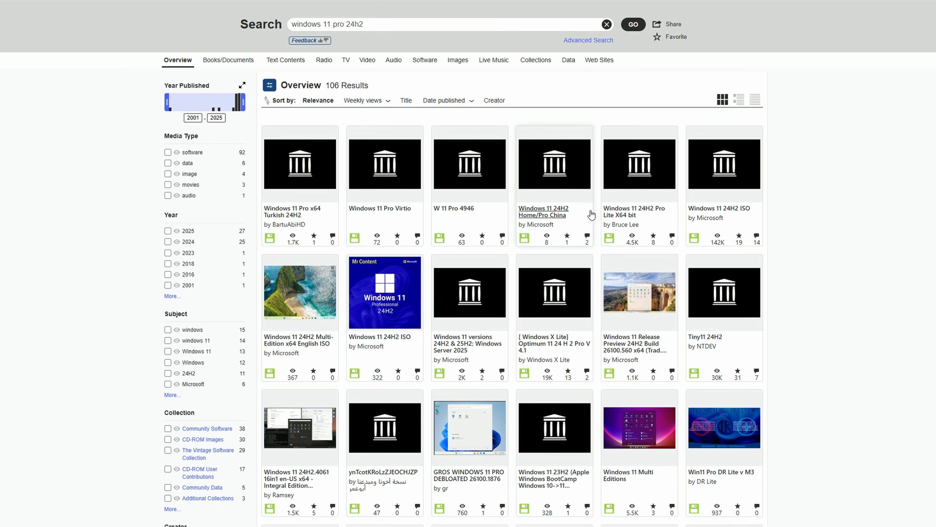
mouse_move(283, 351)
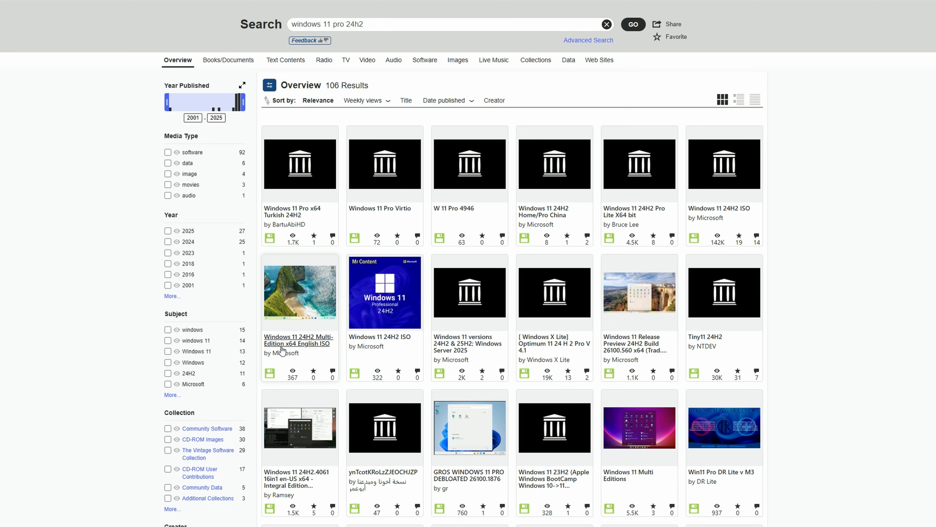
left_click(298, 341)
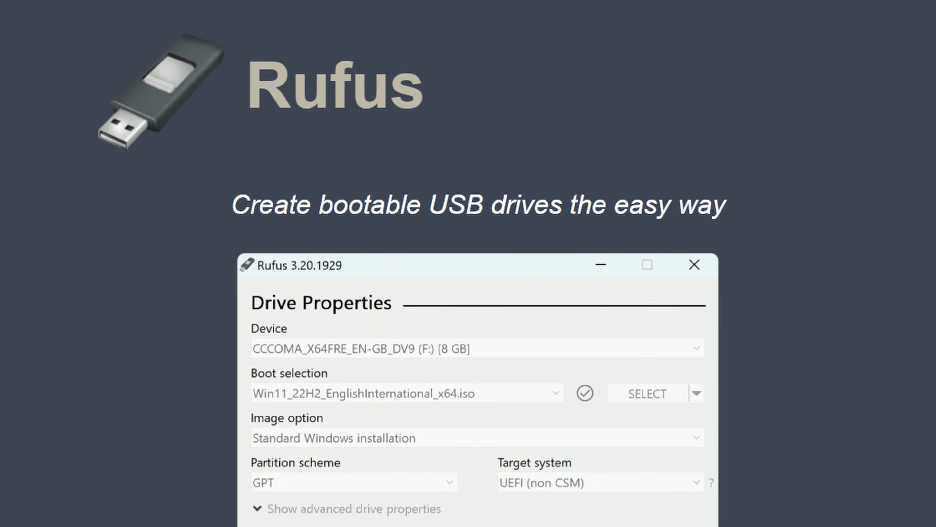
- Scroll down the CachyOS site to its Features section
scroll("down", 3)
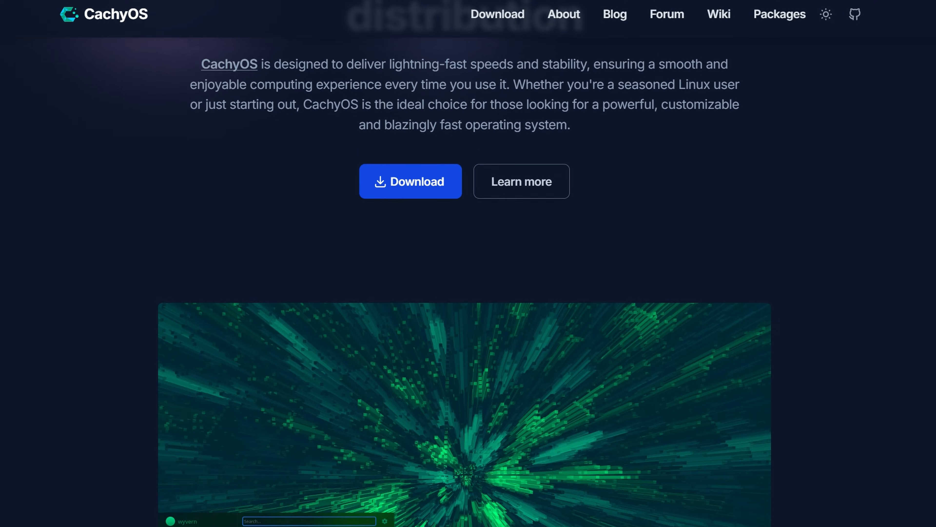
scroll("down", 3)
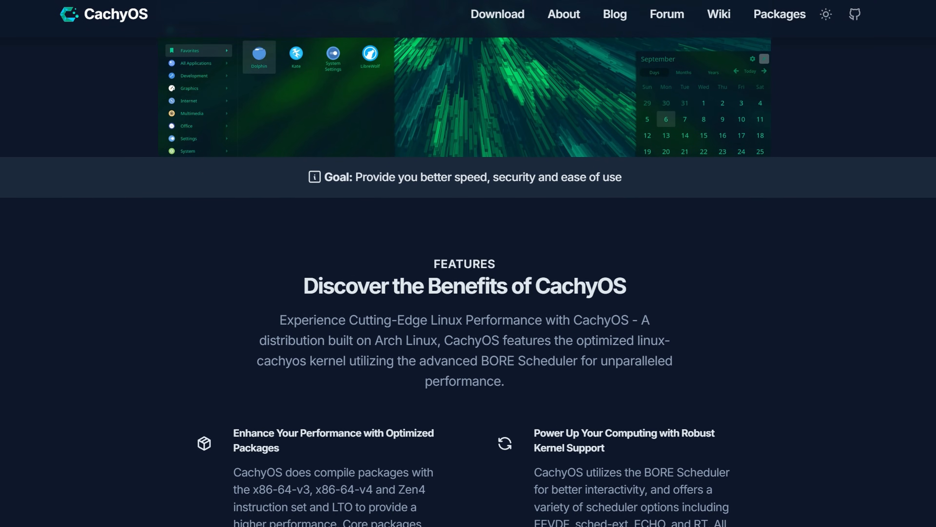
scroll("down", 3)
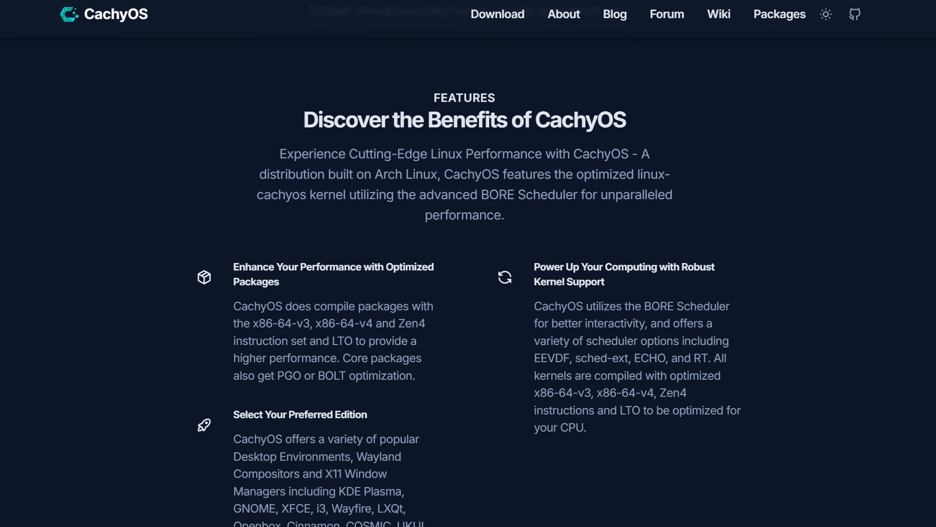
scroll("down", 3)
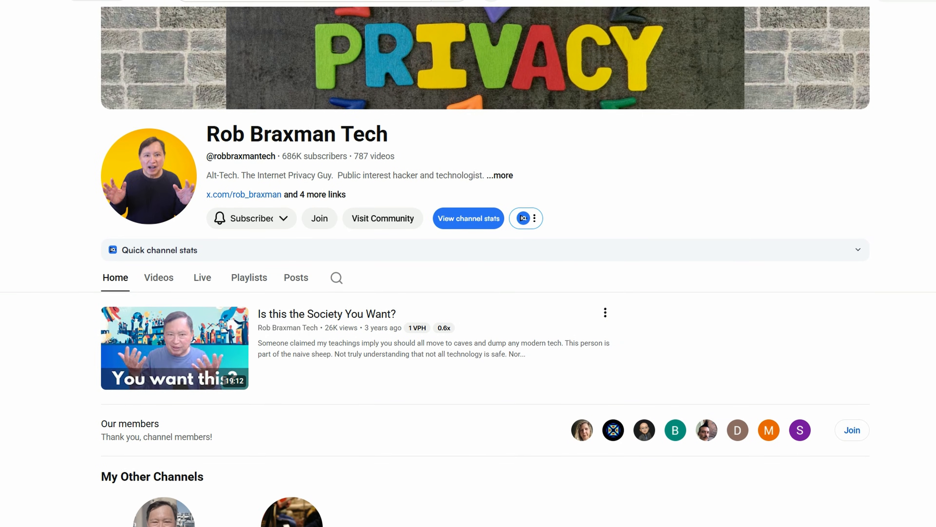
scroll("down", 3)
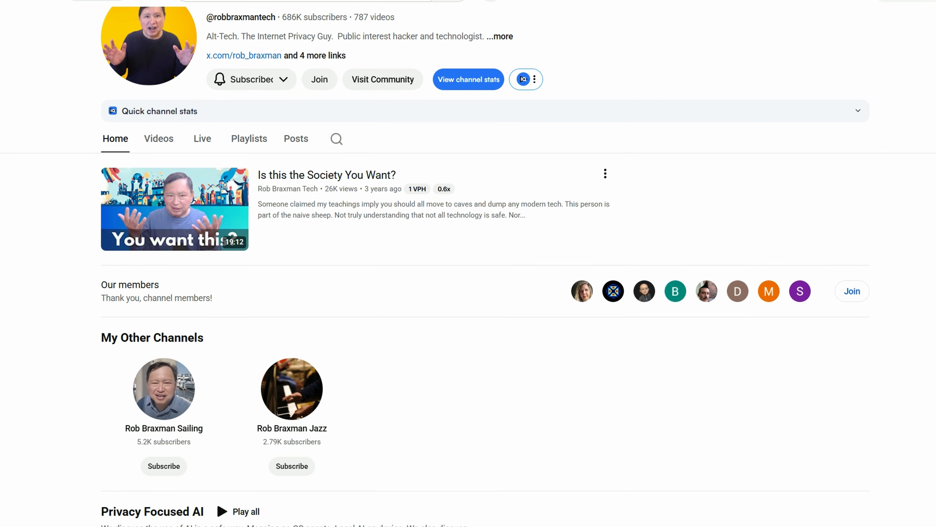
scroll("down", 3)
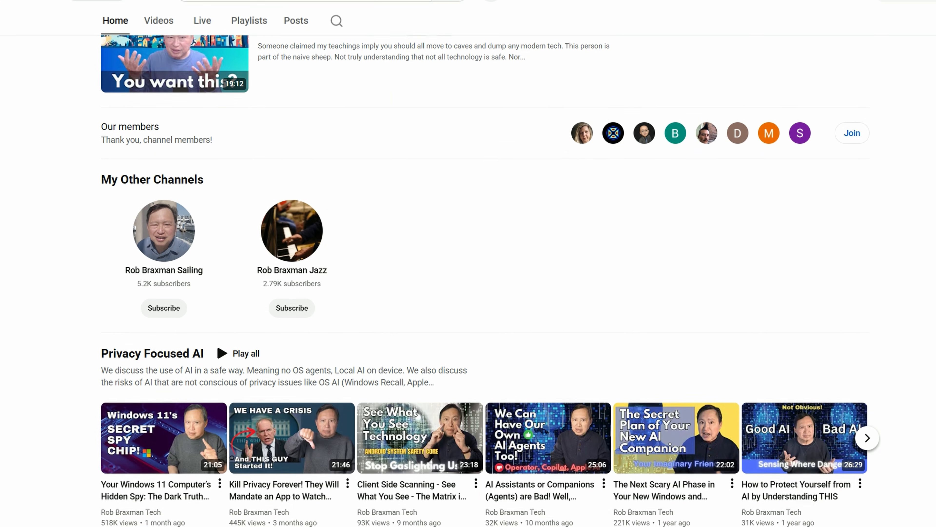
scroll("down", 3)
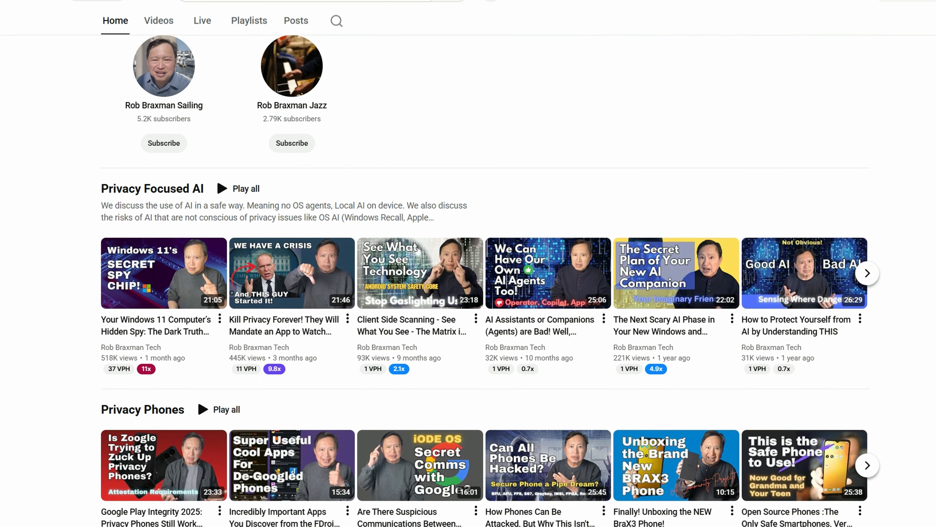
scroll("down", 3)
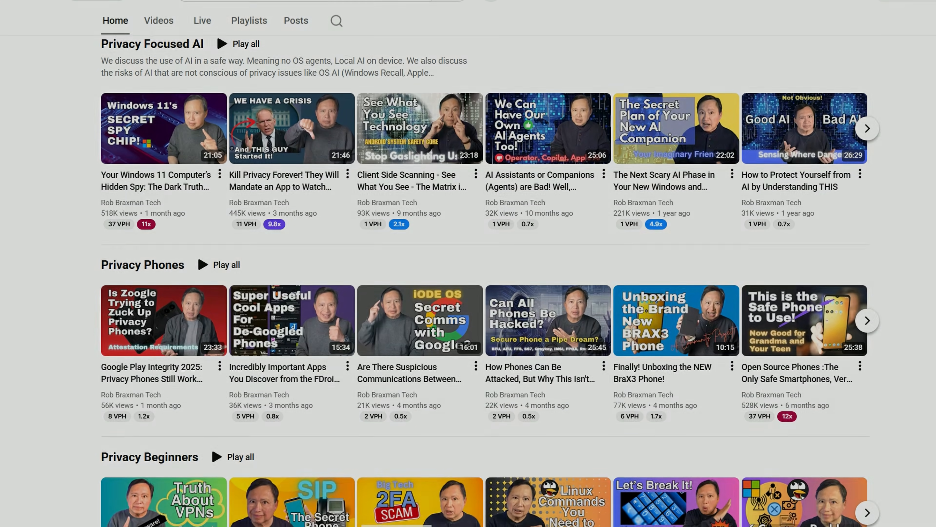